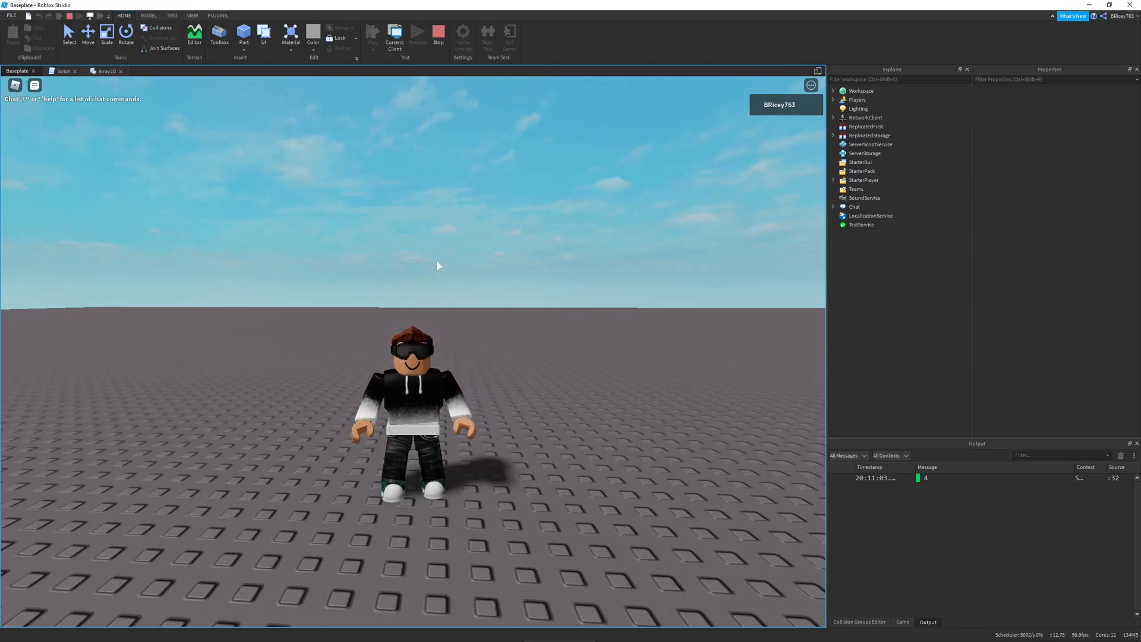
mouse_move(434, 263)
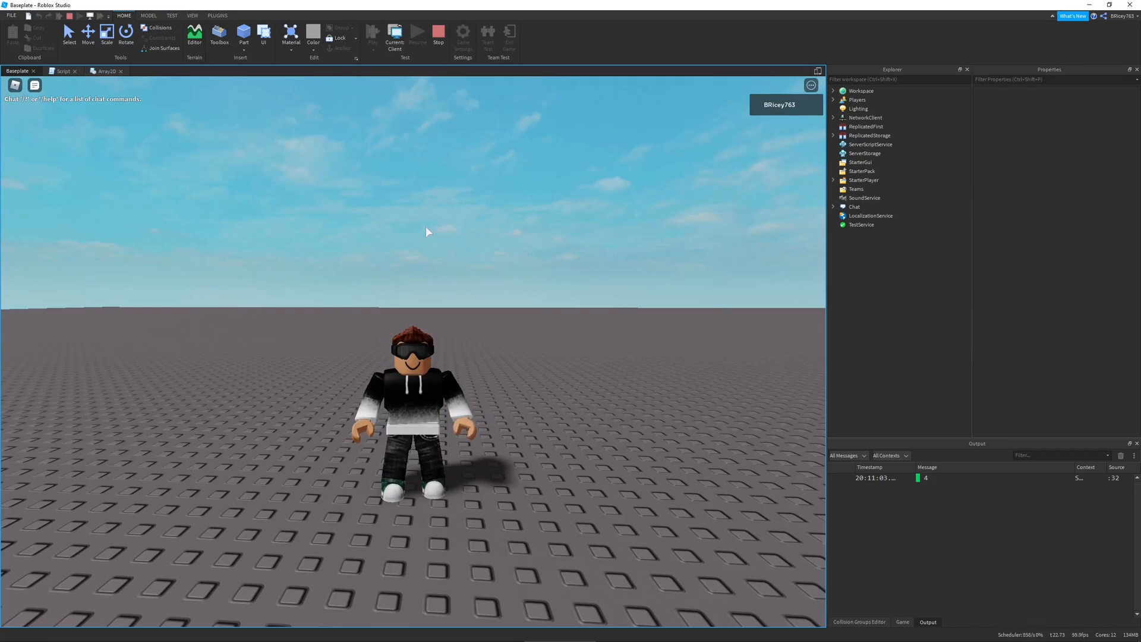
mouse_move(466, 282)
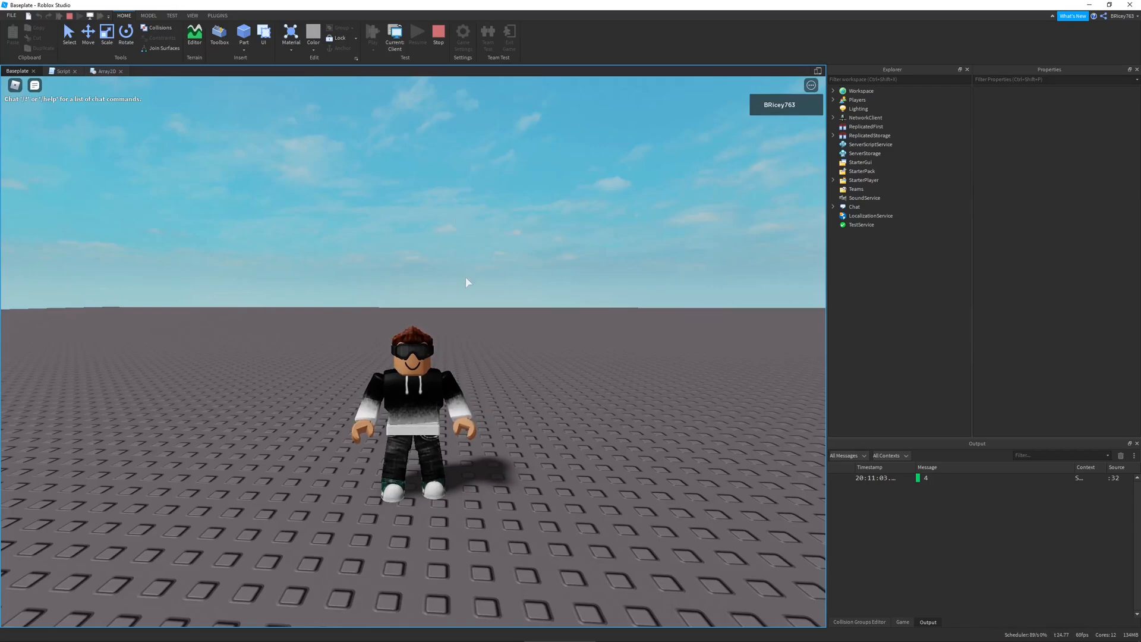
mouse_move(461, 270)
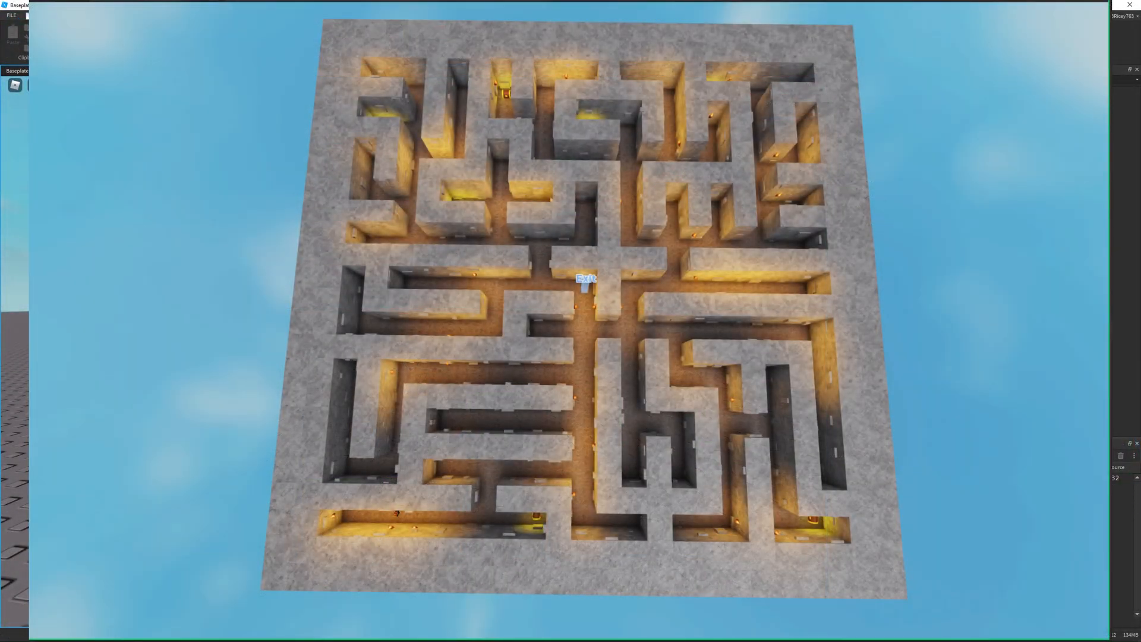
- Insert a Script object under ServerScriptService from its + insert list
click(438, 33)
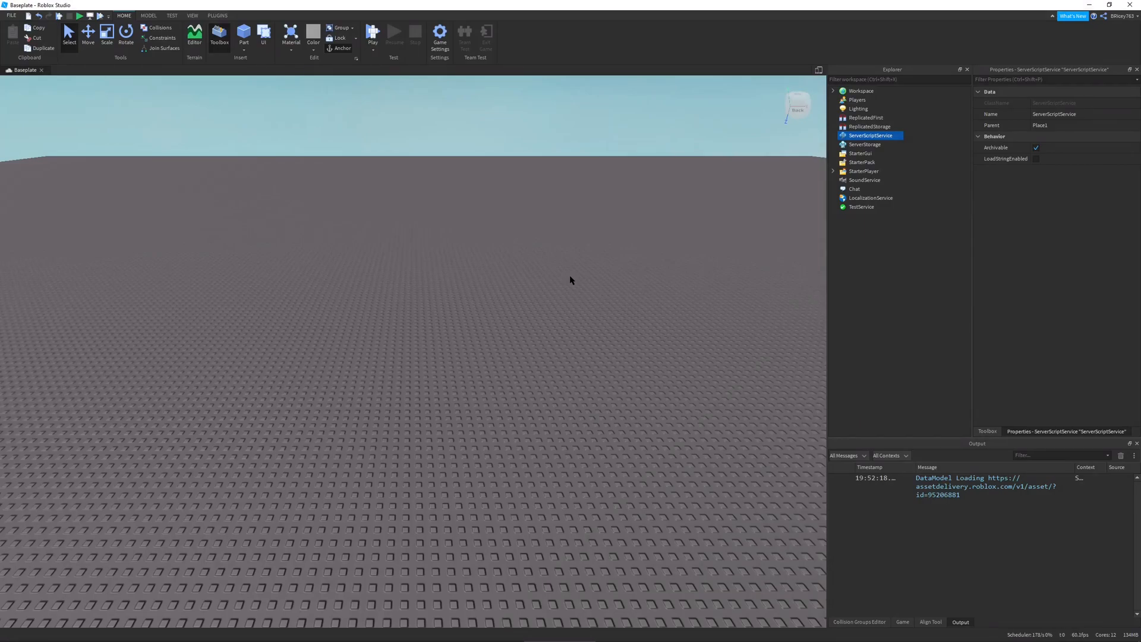
click(898, 136)
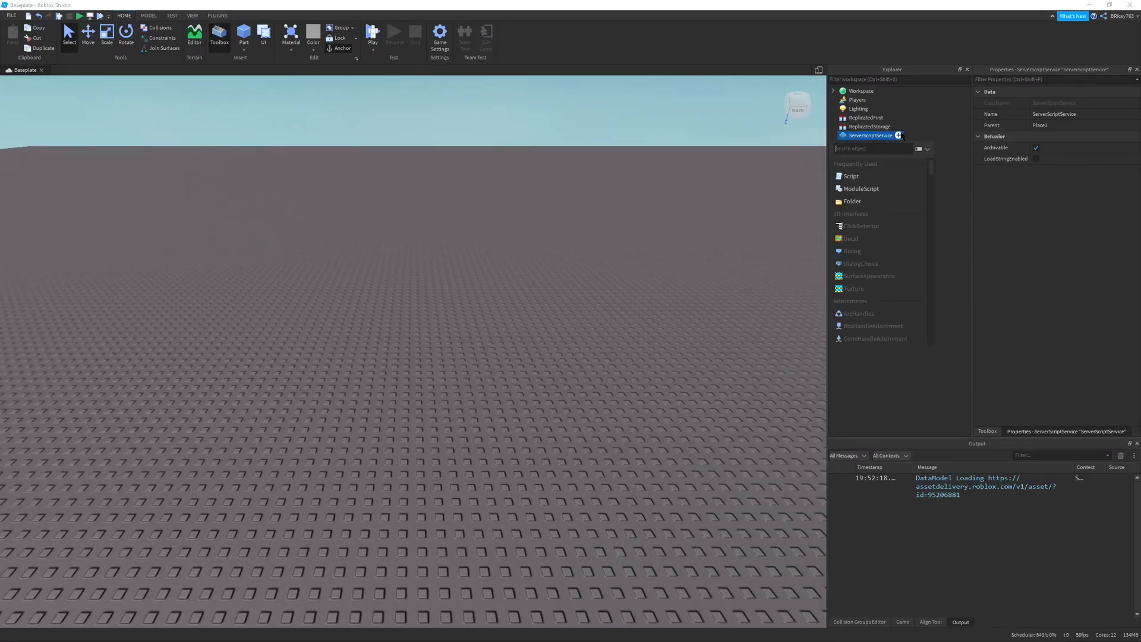
click(851, 176)
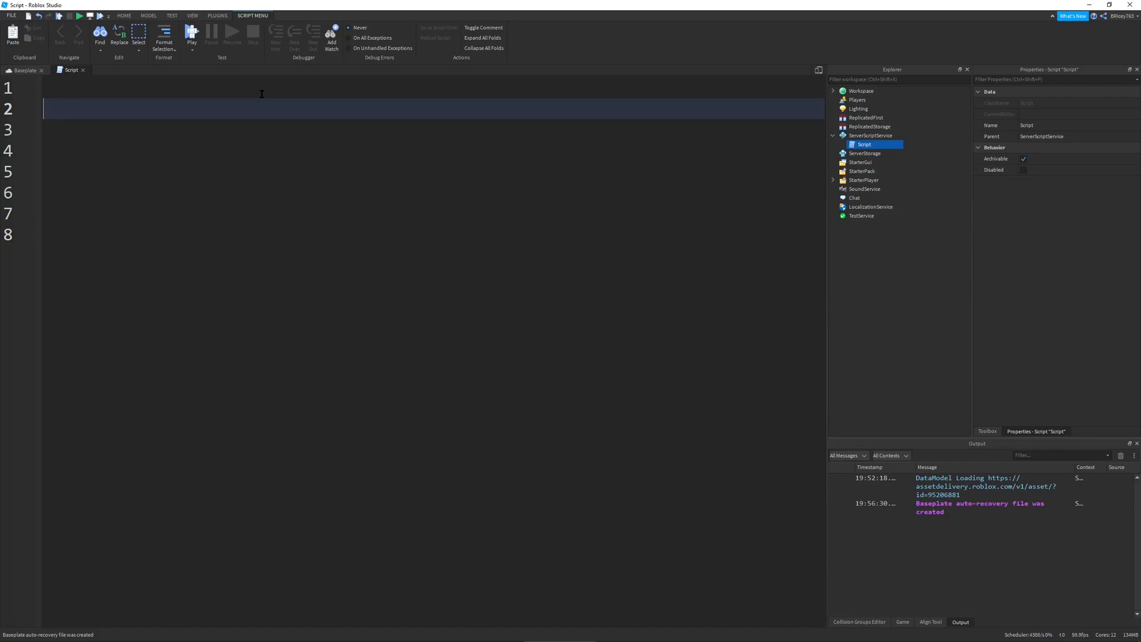
- Type local arr = {0, 3, 5} in the script
text(local ar)
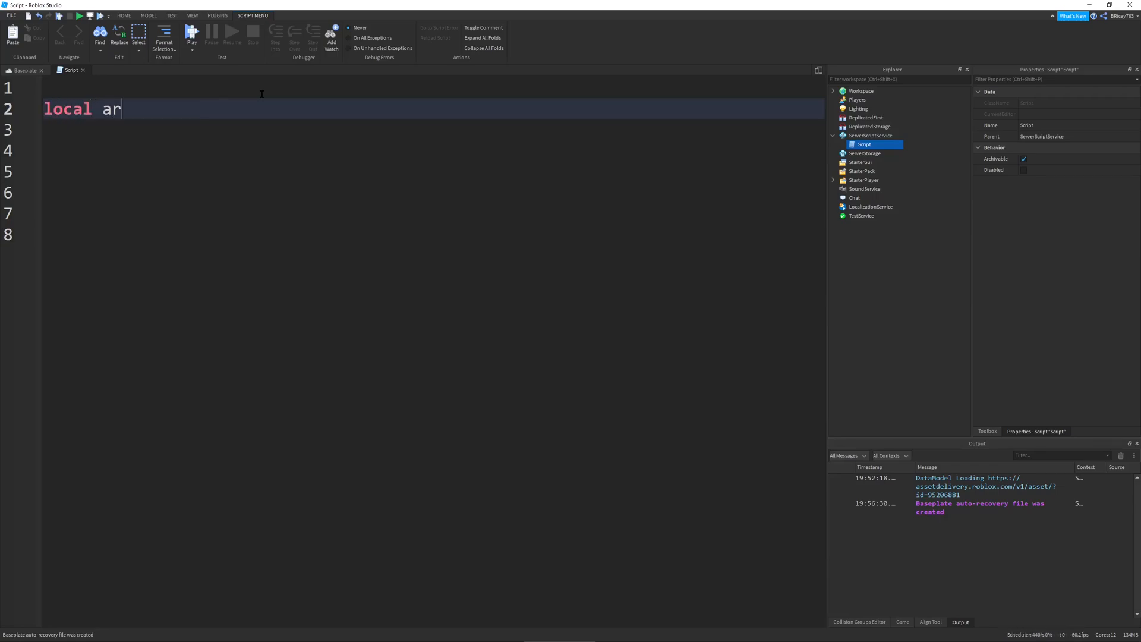
text(r = {})
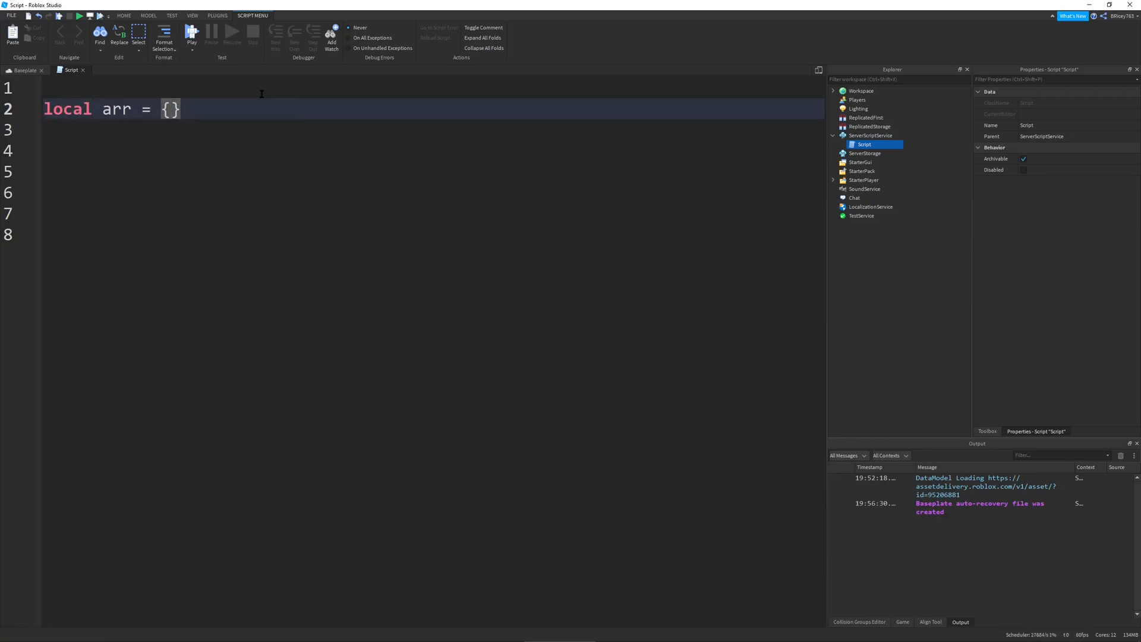
text("")
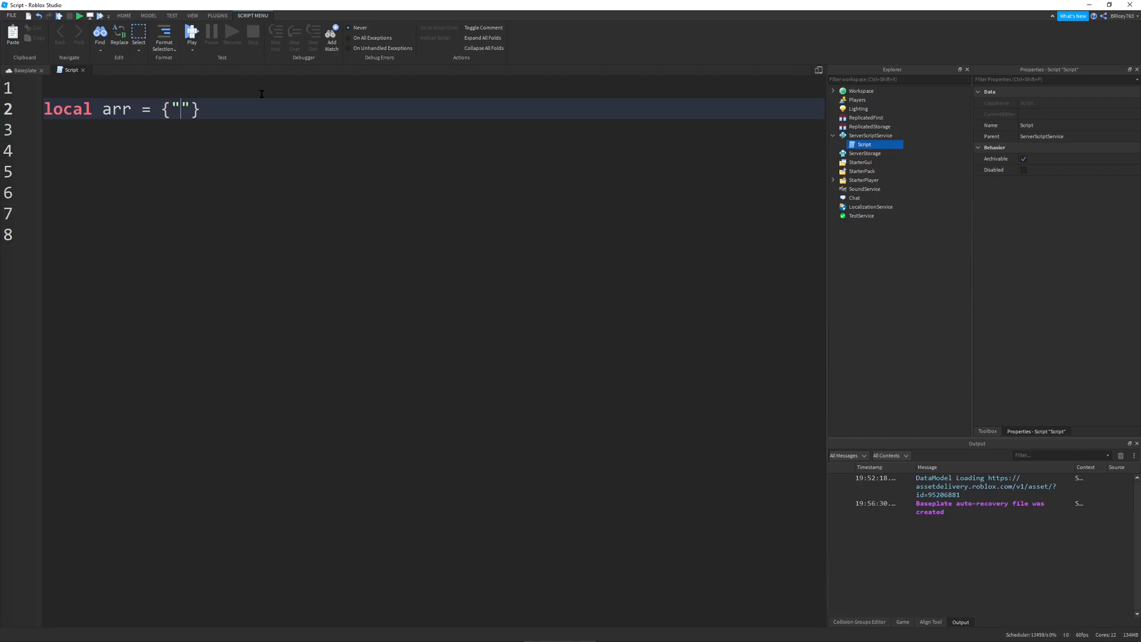
key(Backspace)
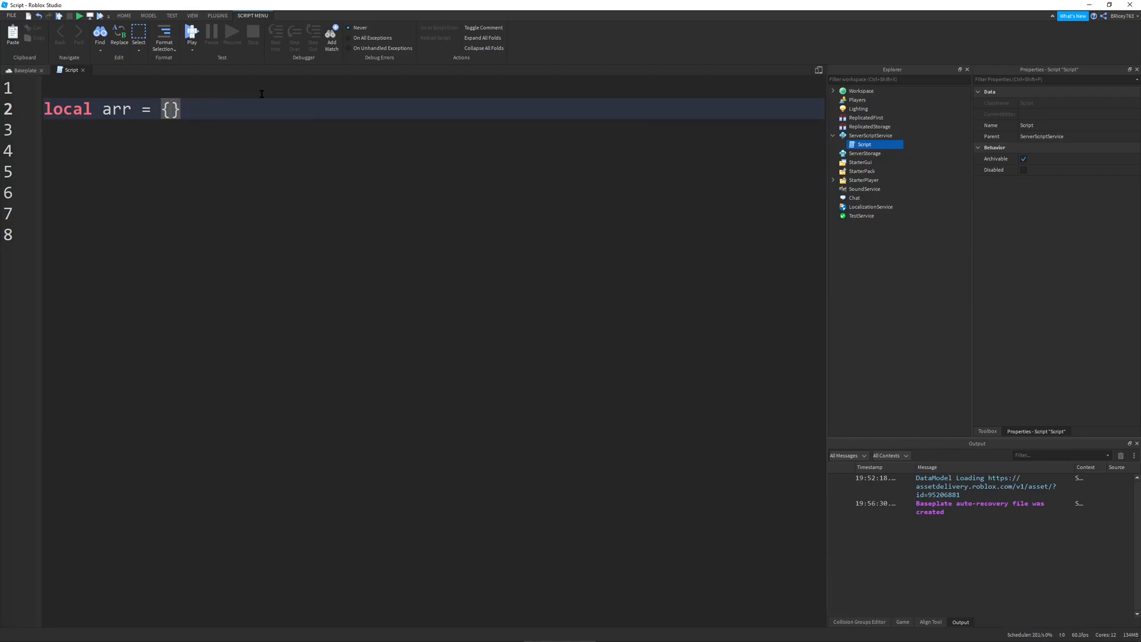
text(0,)
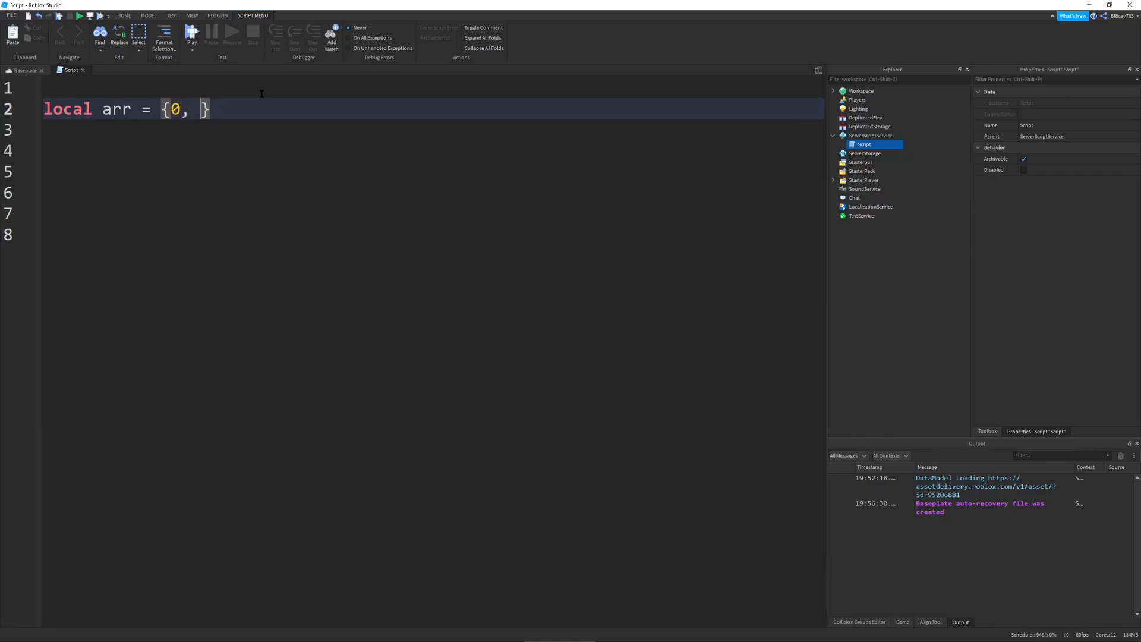
text(3,)
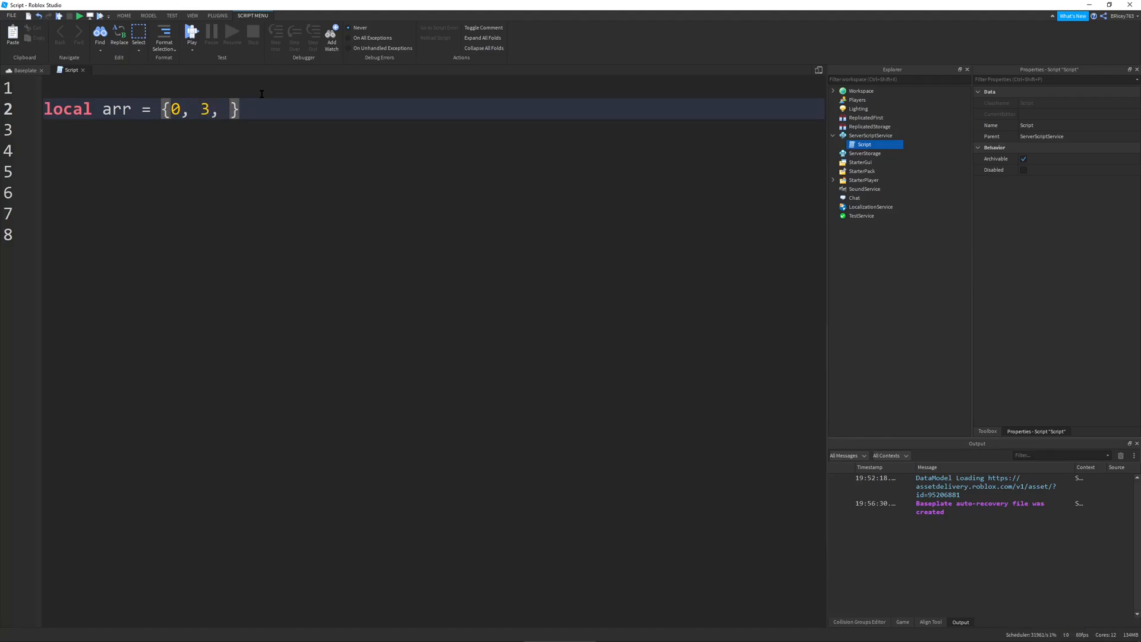
text(5)
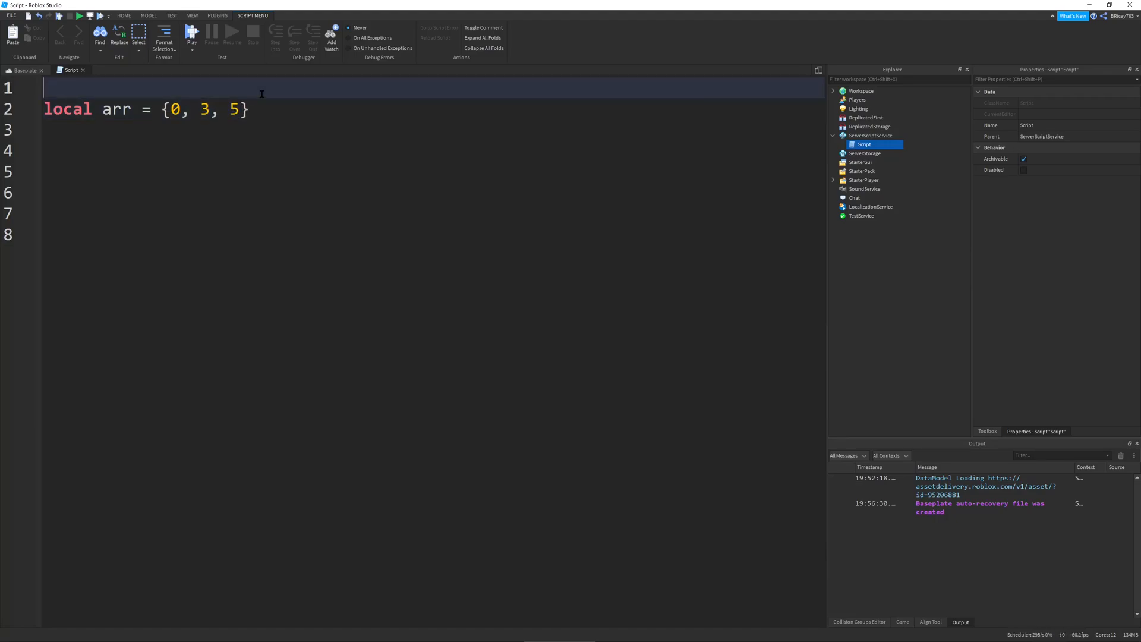
- Add a -- comment numbering positions 1 2 3 above the values, then start a new line
text(--)
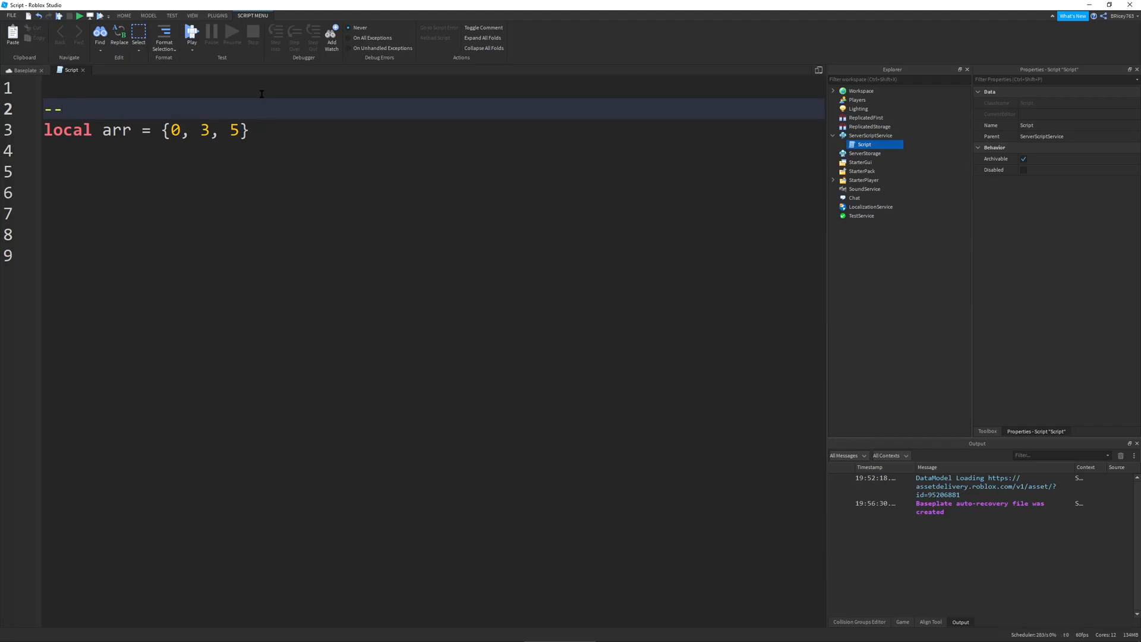
click(170, 108)
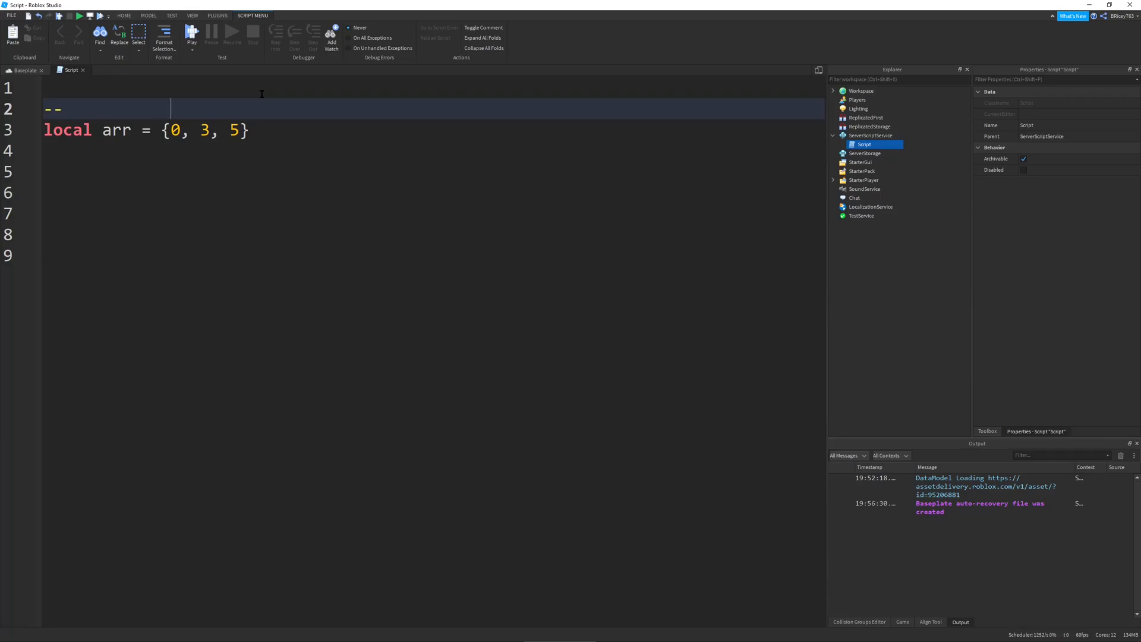
text(1  2  3)
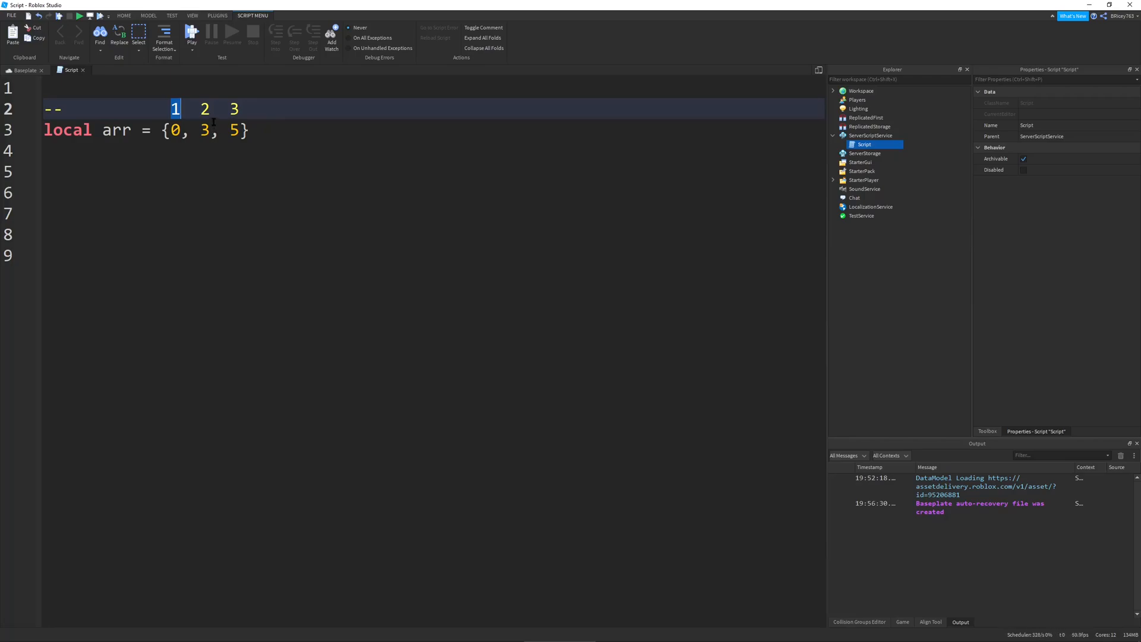
click(250, 130)
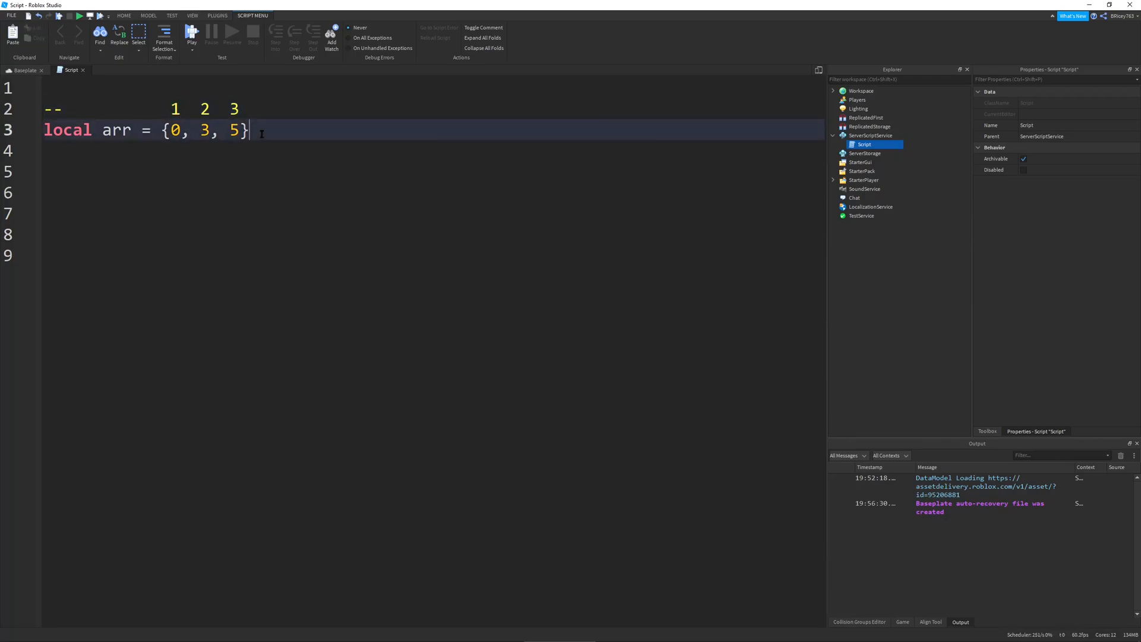
key(Return)
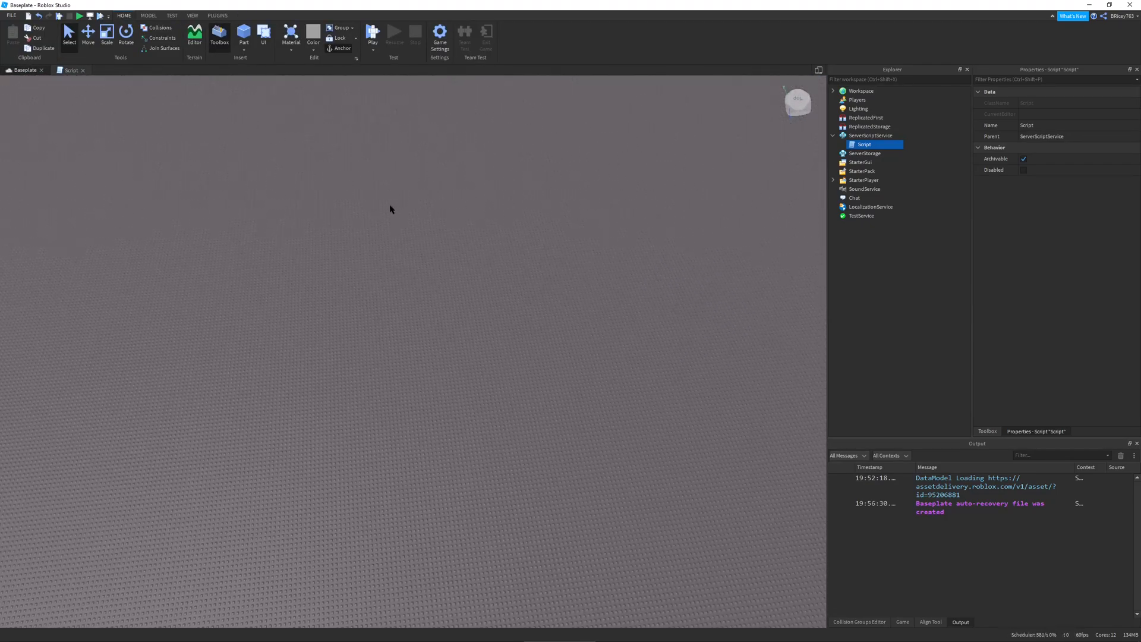
- Clear the viewport selection and return to the Script editor tab
click(244, 35)
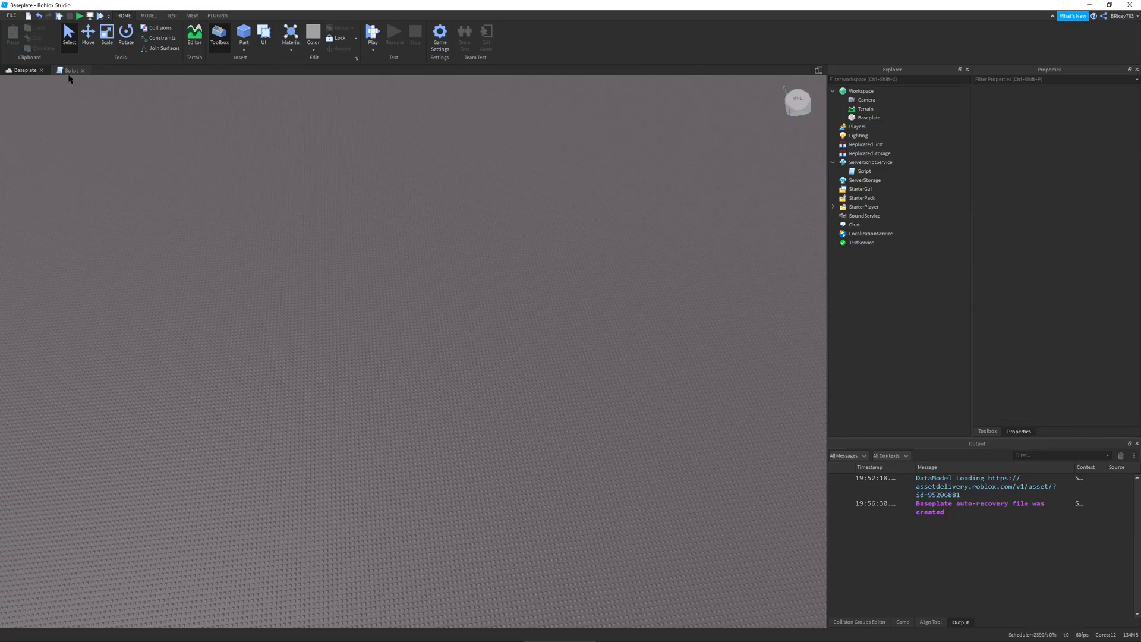
click(70, 70)
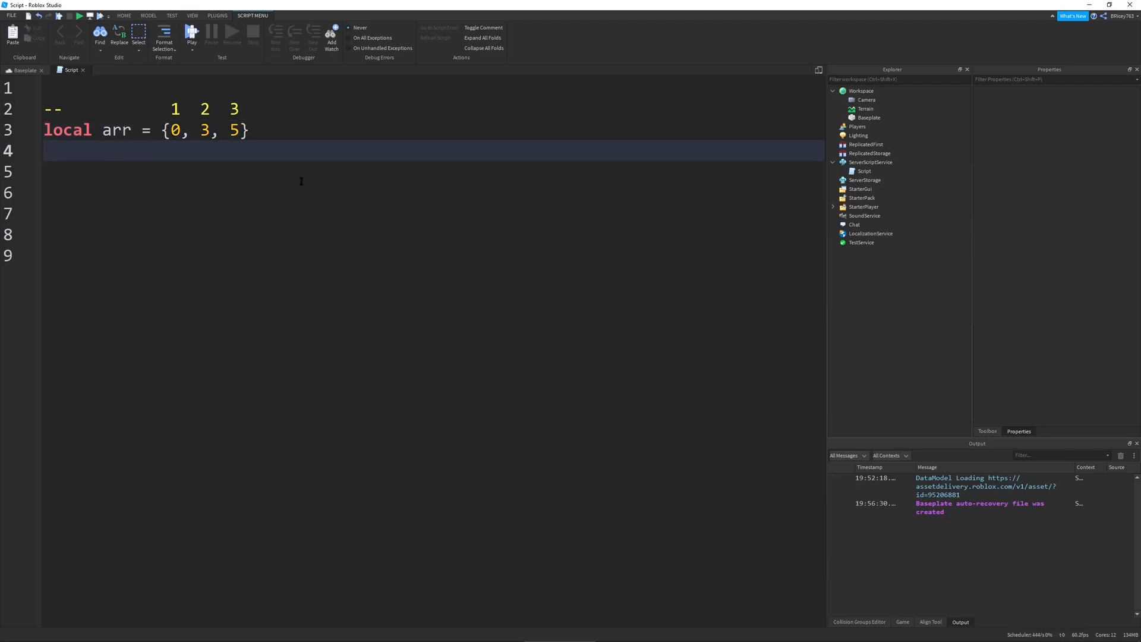
- Write local arr as a multi-line table with rows {0,0,0}, {0,1,0}, {0,0,0}
text(local)
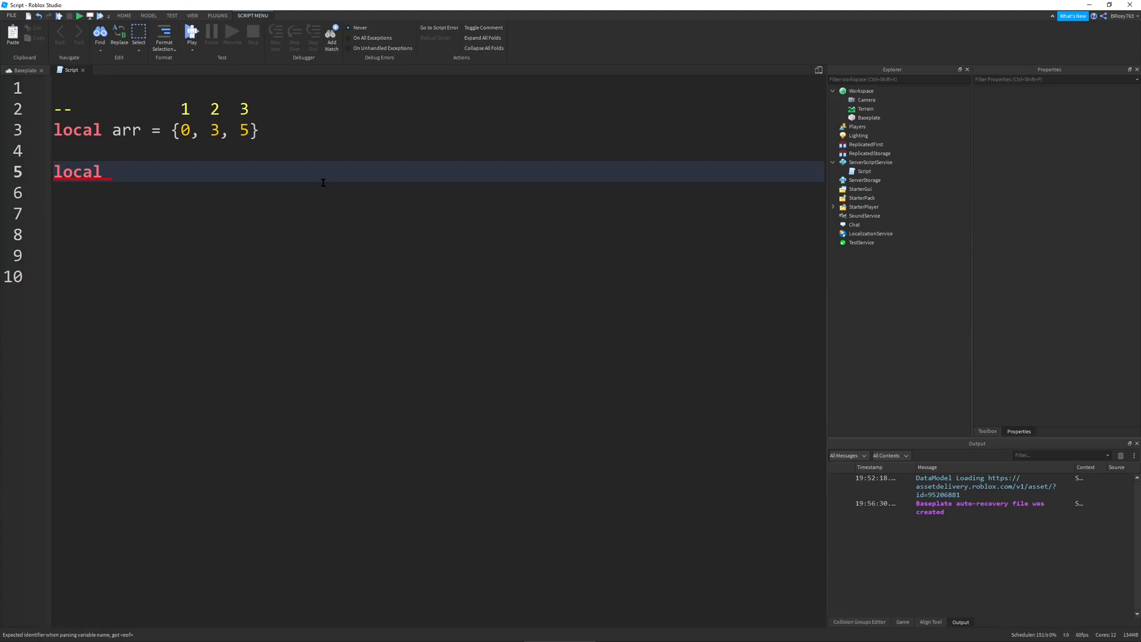
text(arr)
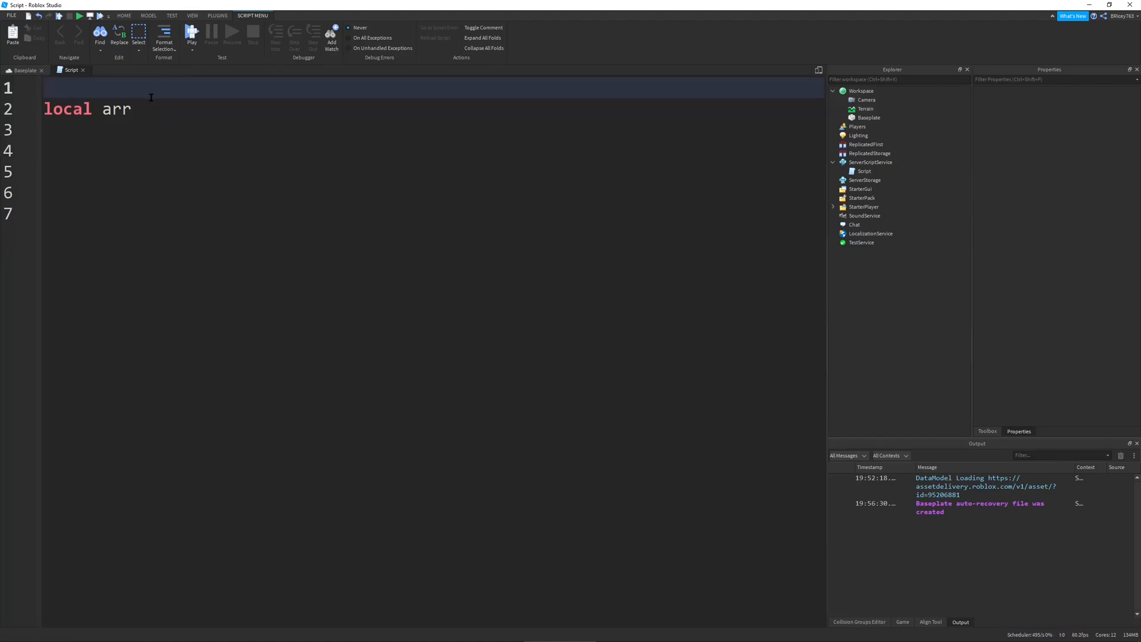
text(= {})
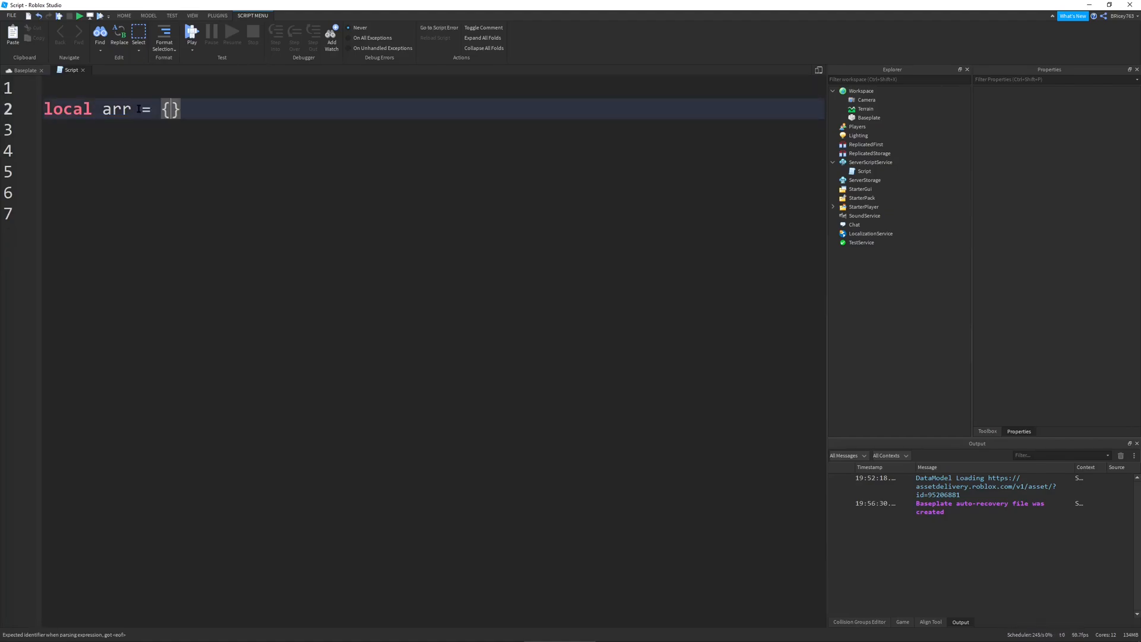
key(Return)
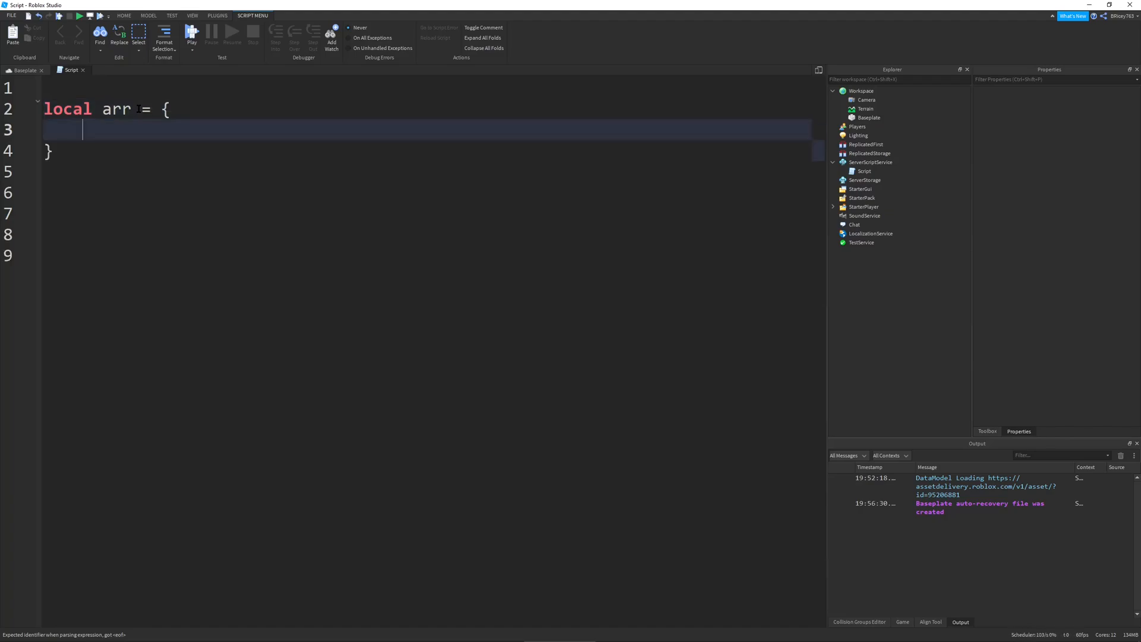
text({})
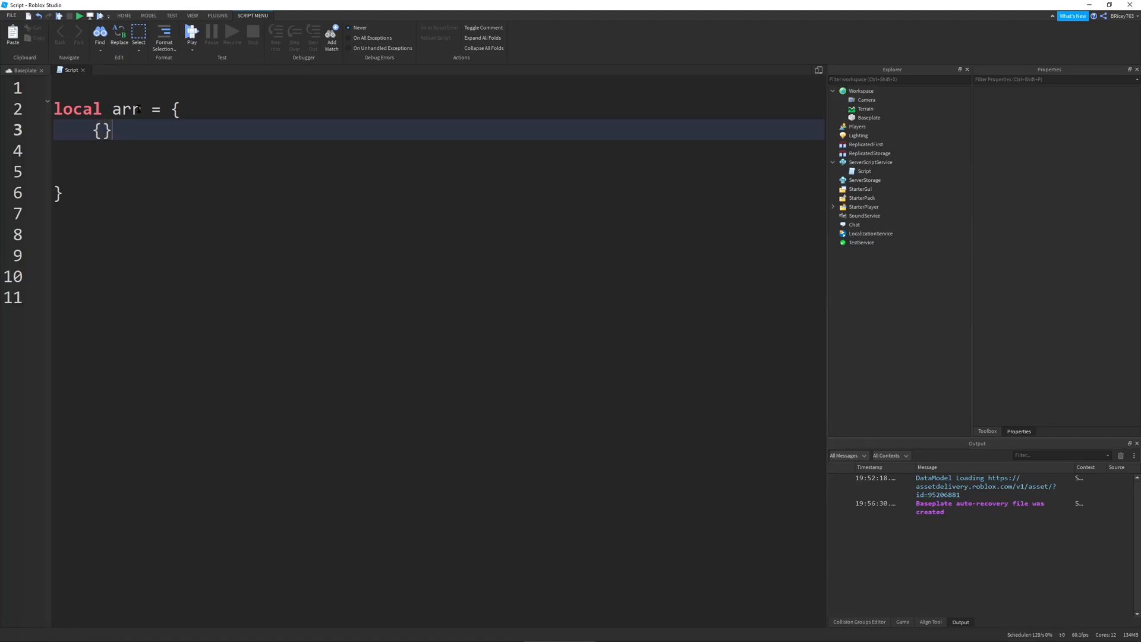
text(0,)
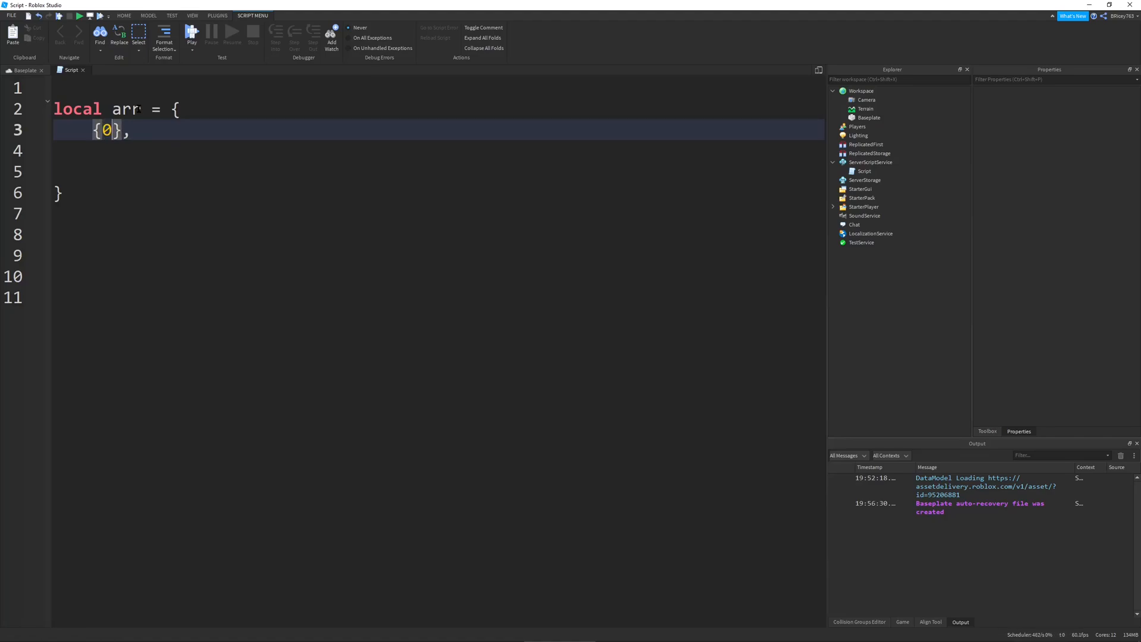
text(, 0, 0)
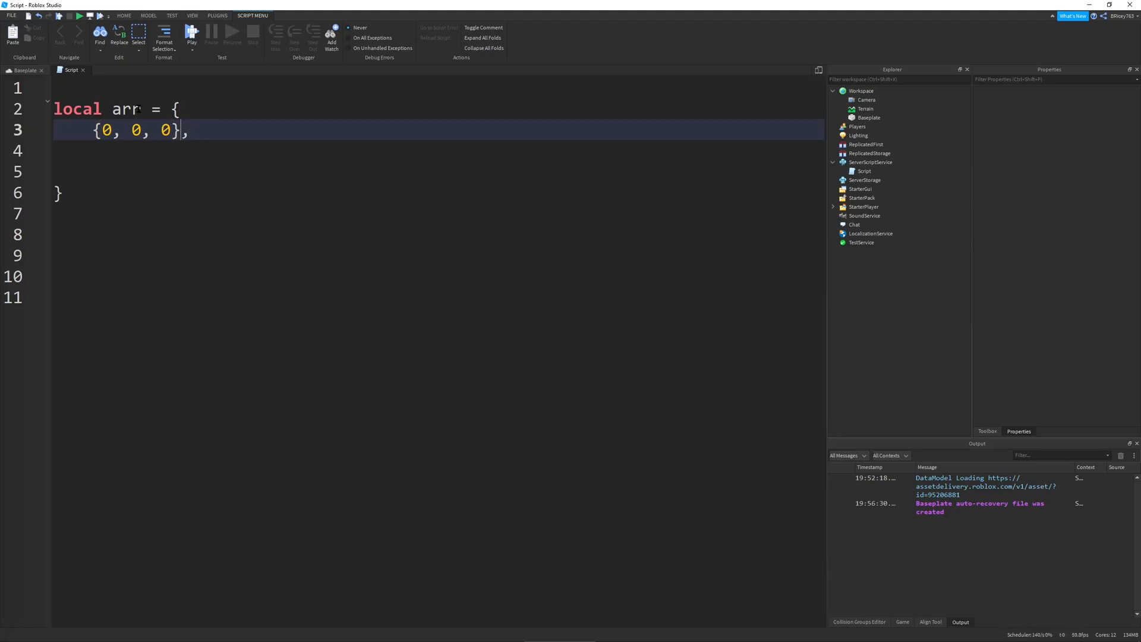
triple_click(139, 129)
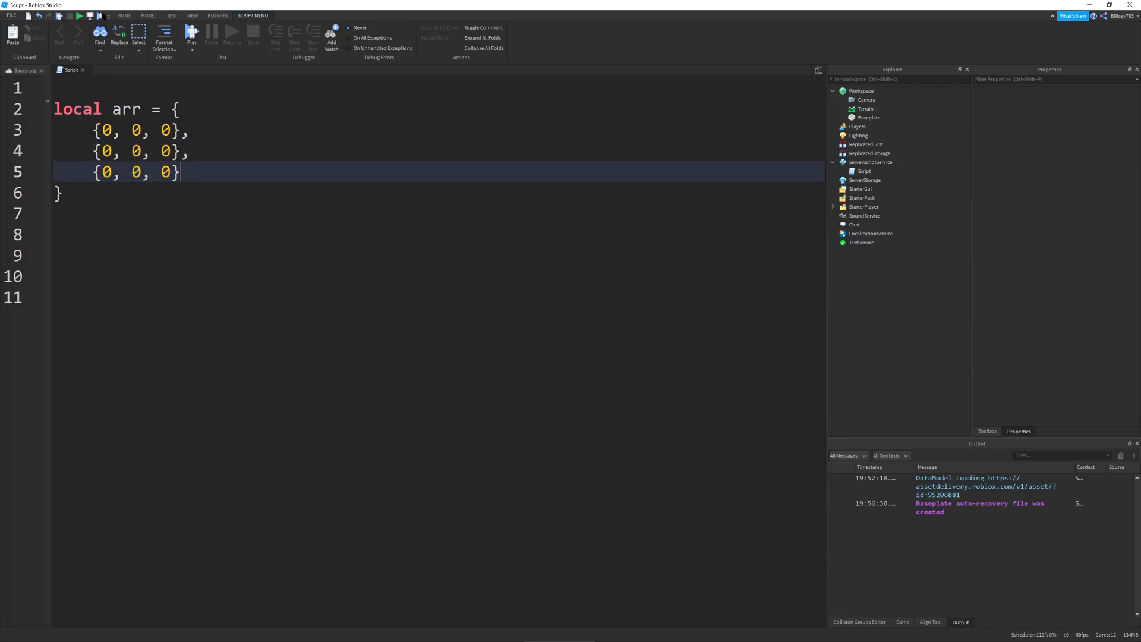
mouse_move(98, 205)
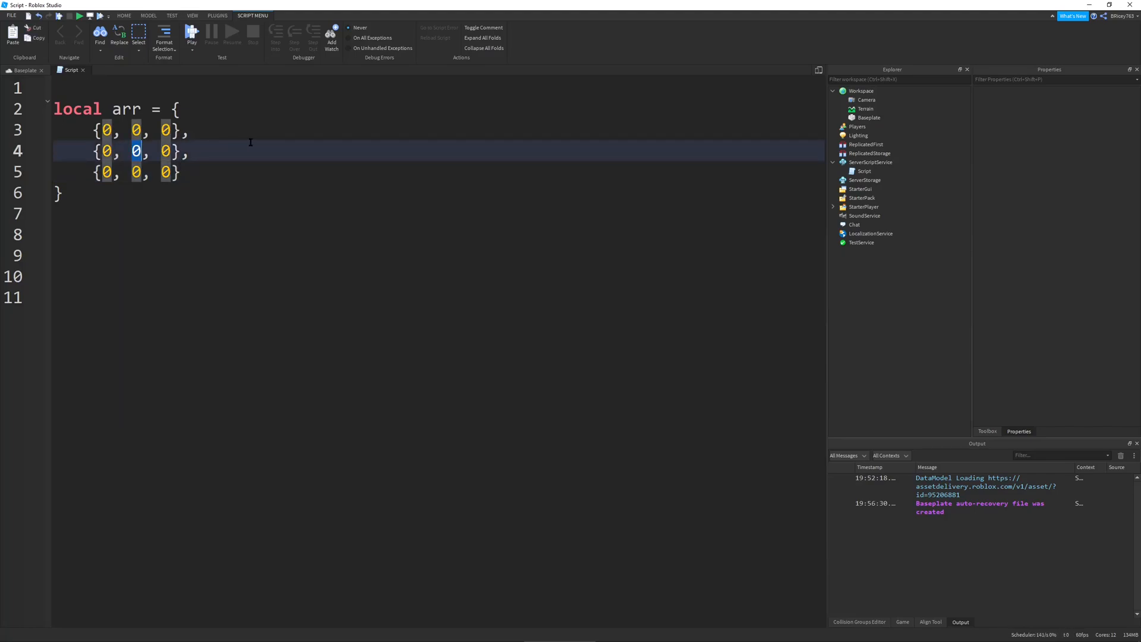
text(1)
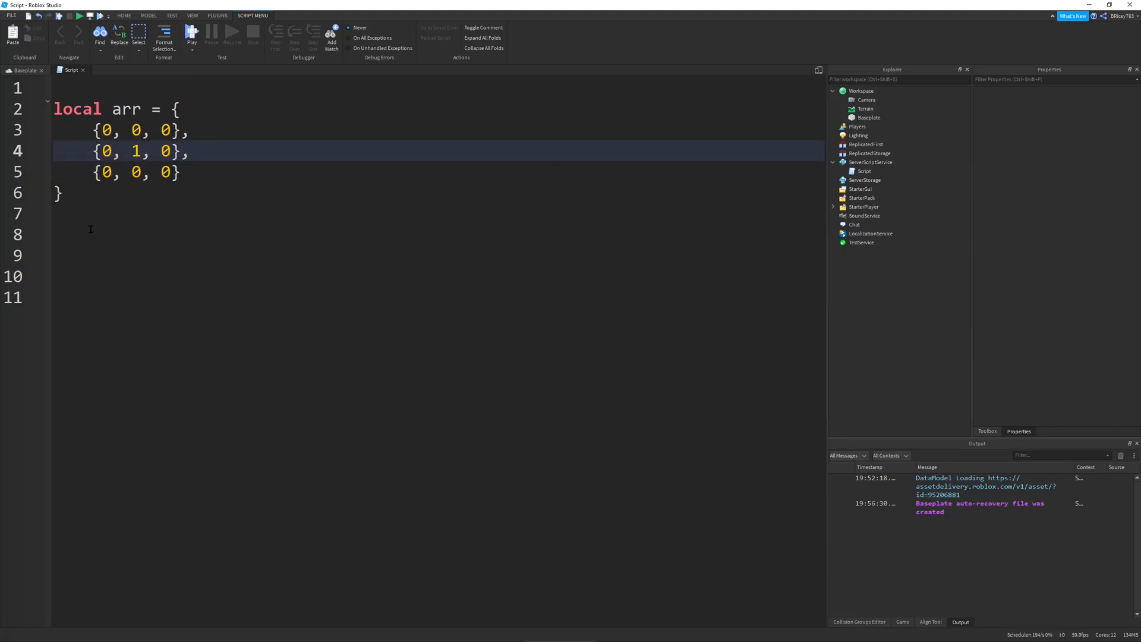
- Add print(arr[2][2]) below the grid table
text(print)
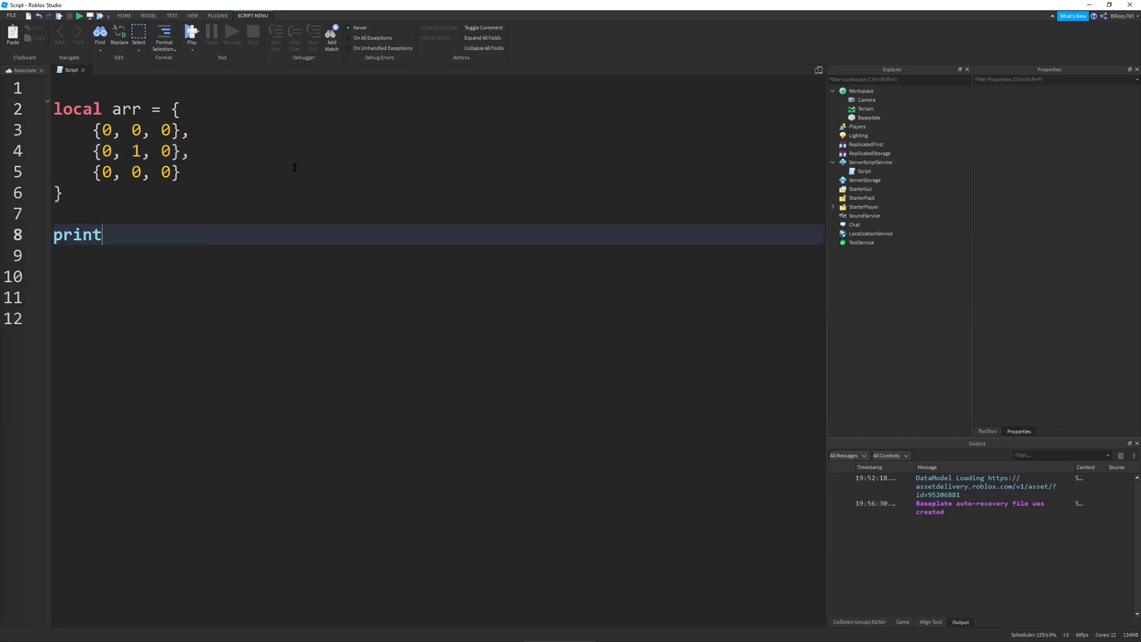
text((arr))
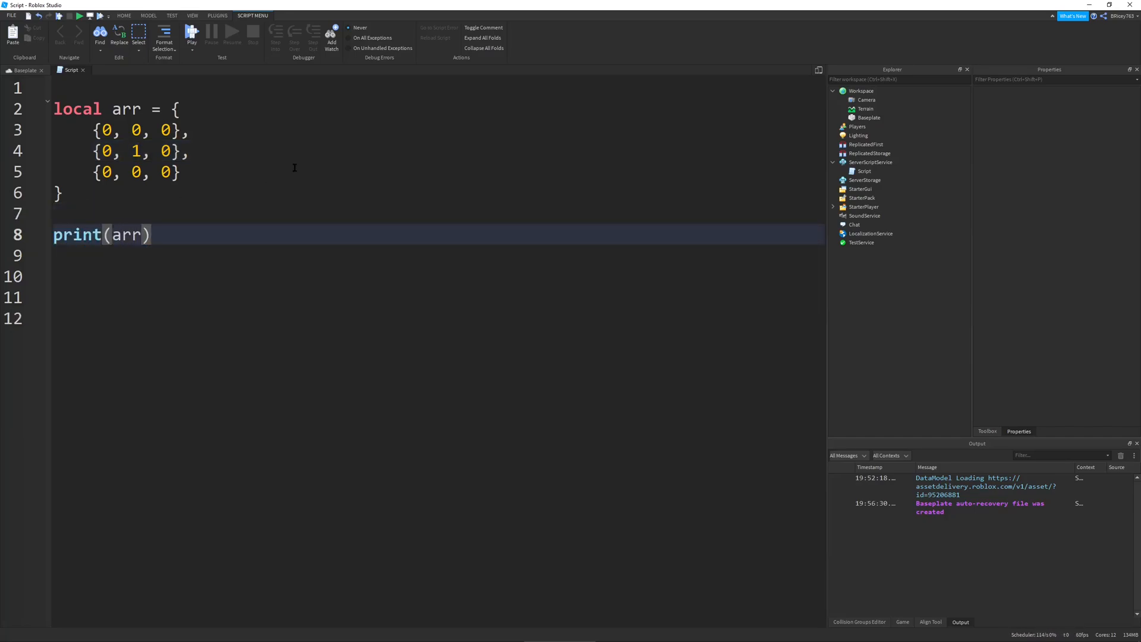
text([)
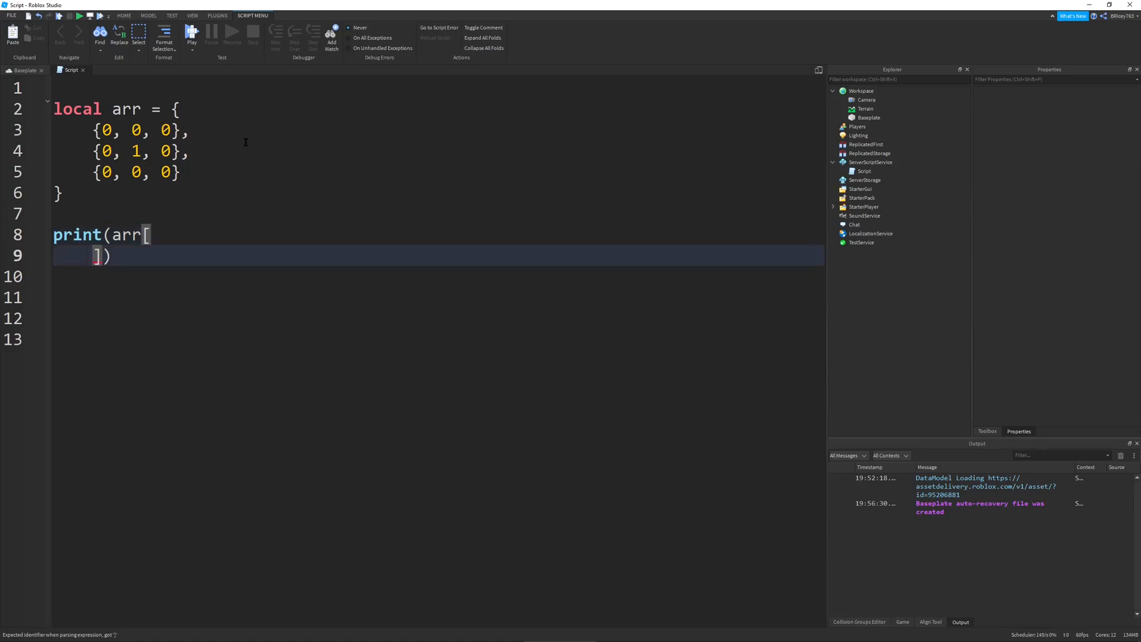
key(Backspace)
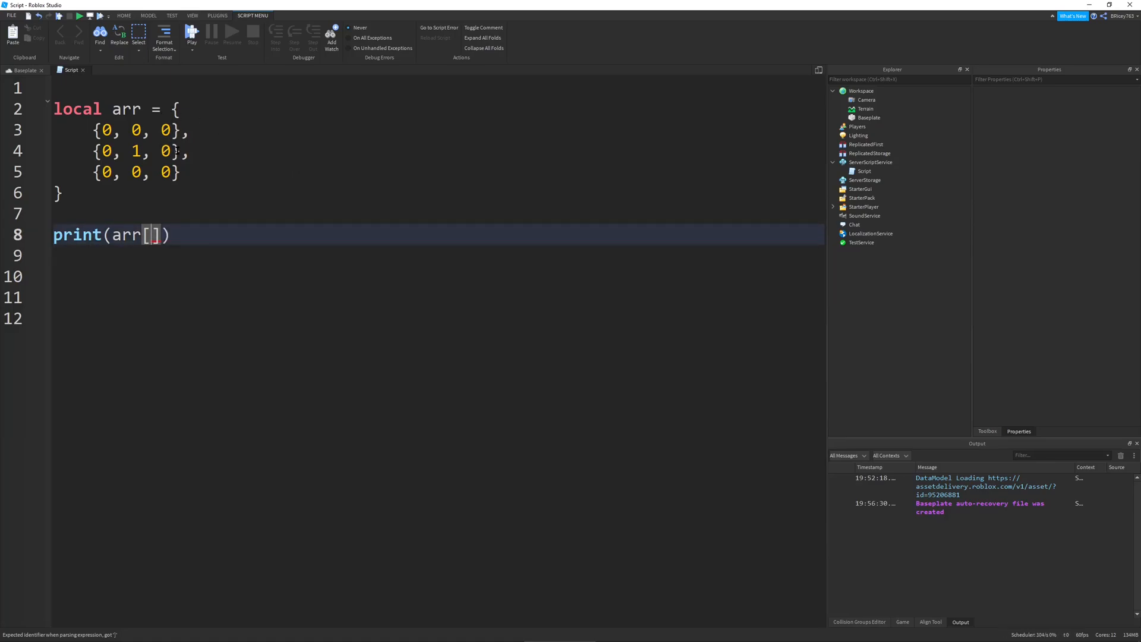
text(2)
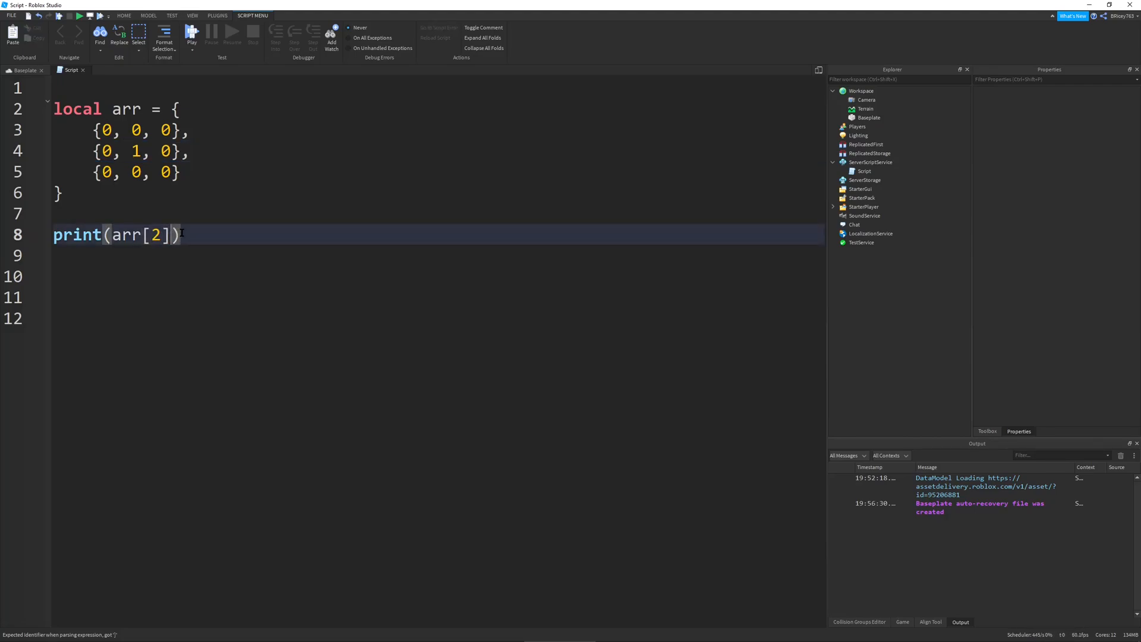
text([2])
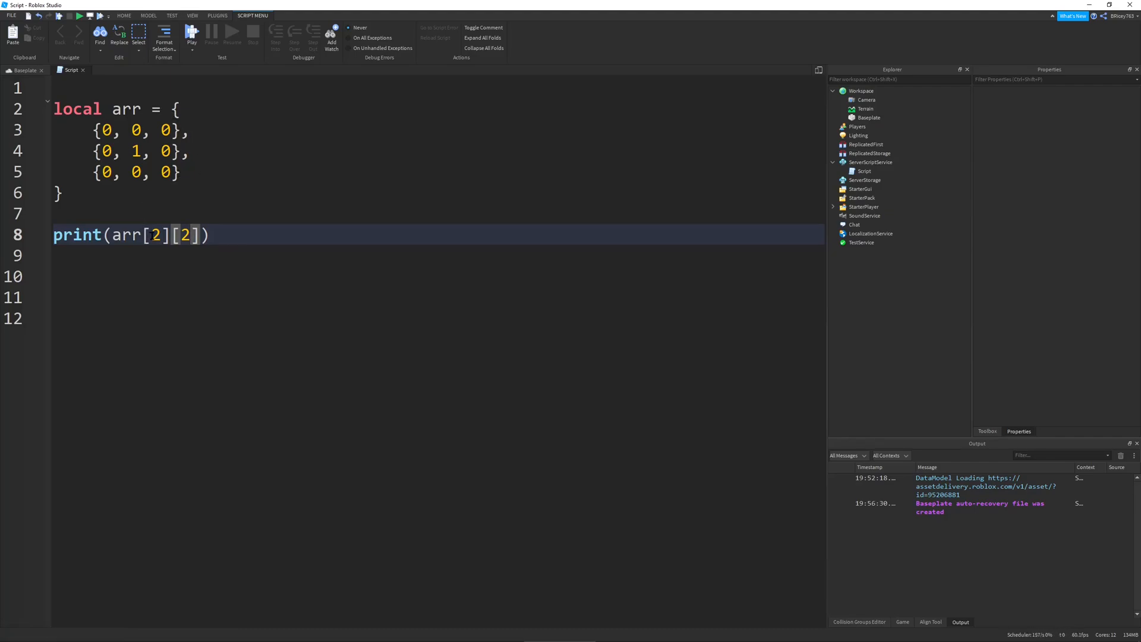
double_click(137, 235)
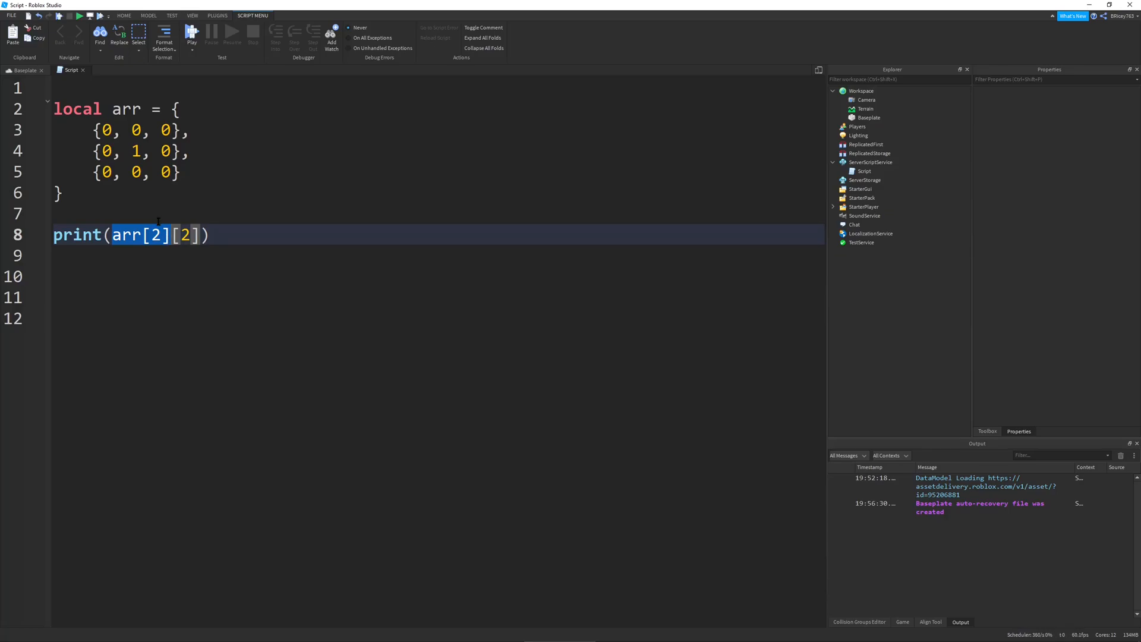
- Label the grid rows with --1, --2, --3 comments and switch to the Baseplate place
double_click(124, 108)
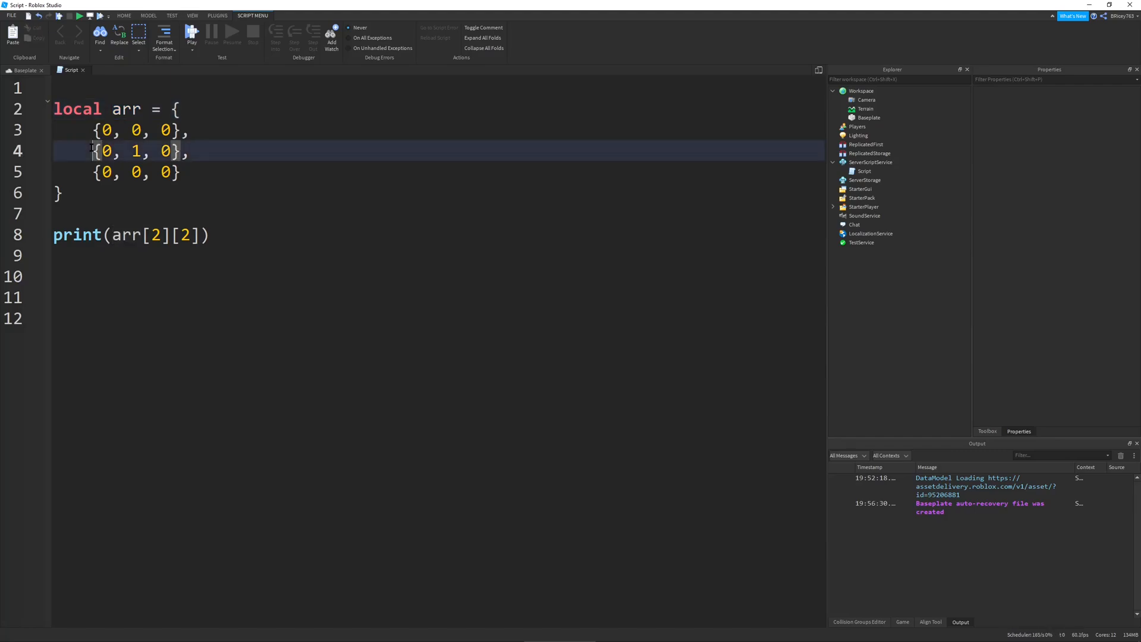
click(189, 129)
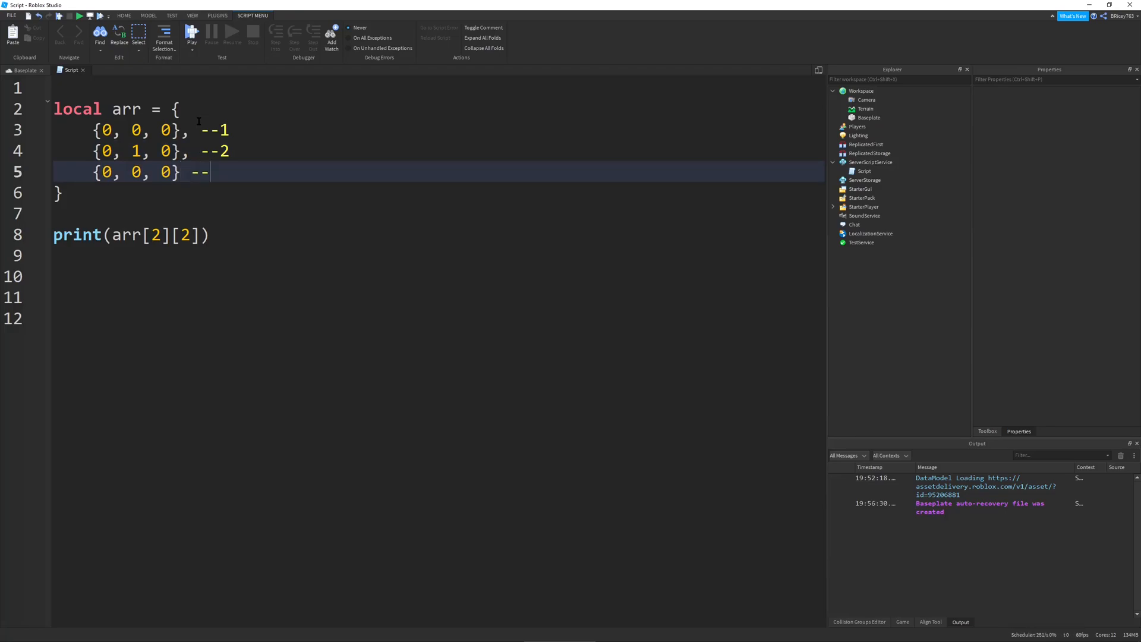
text(3)
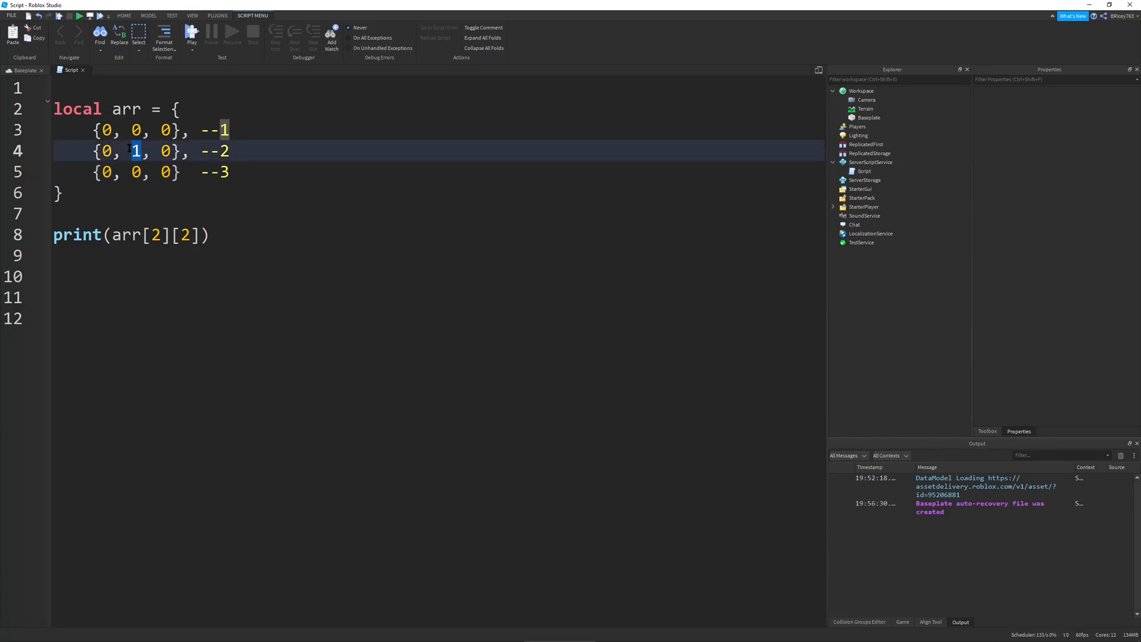
click(122, 151)
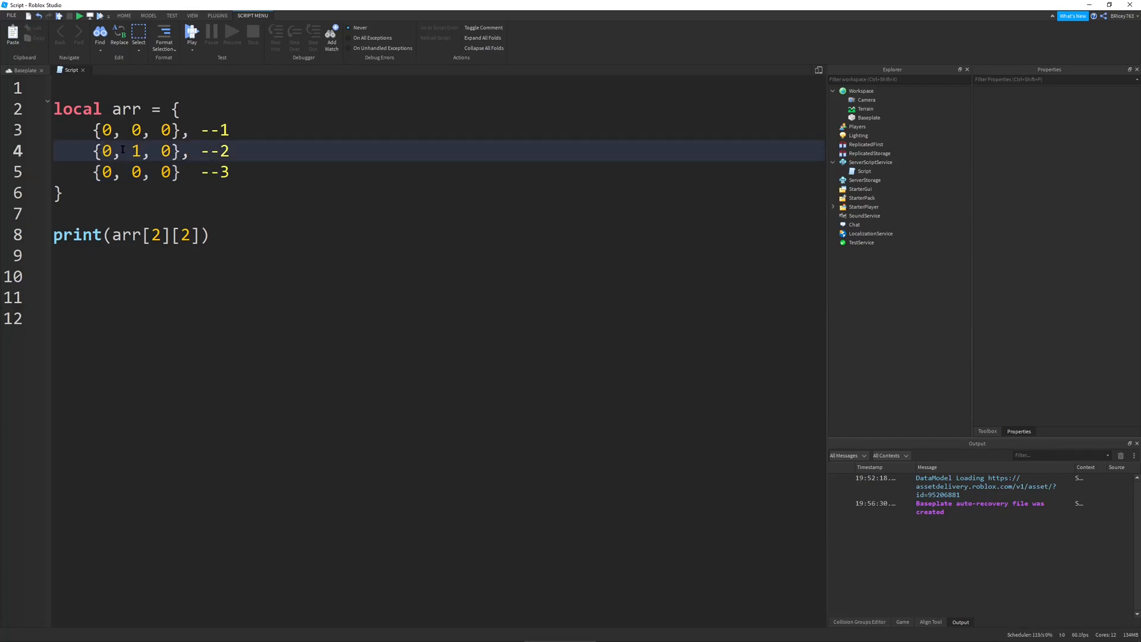
double_click(136, 150)
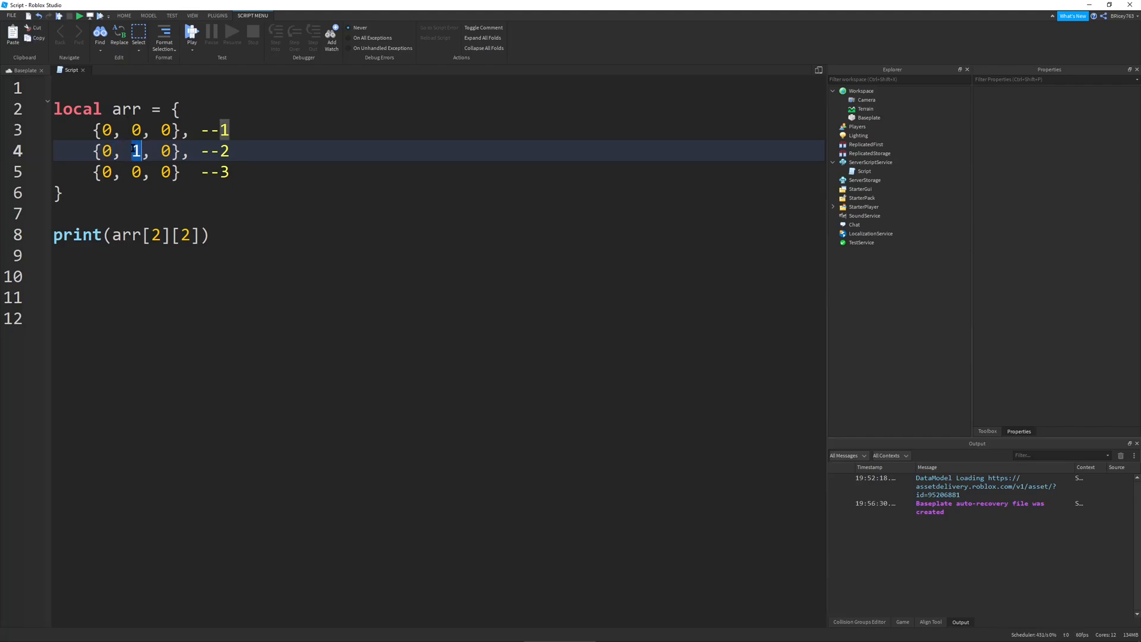
click(16, 71)
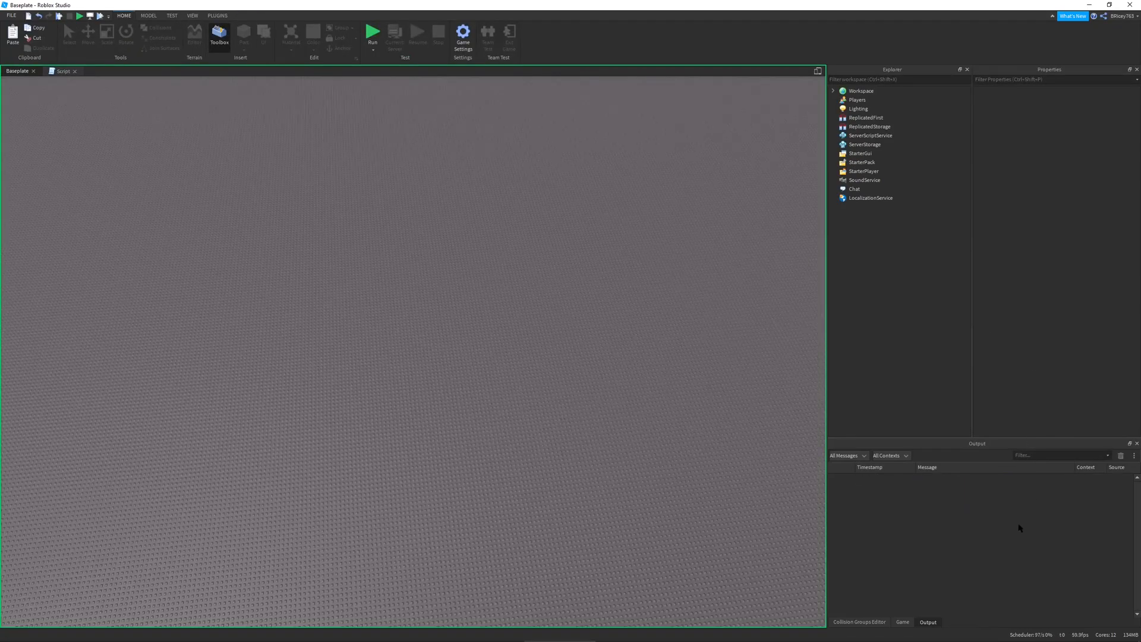
- Run the place and confirm Output prints 1, the grid's centre value
click(372, 35)
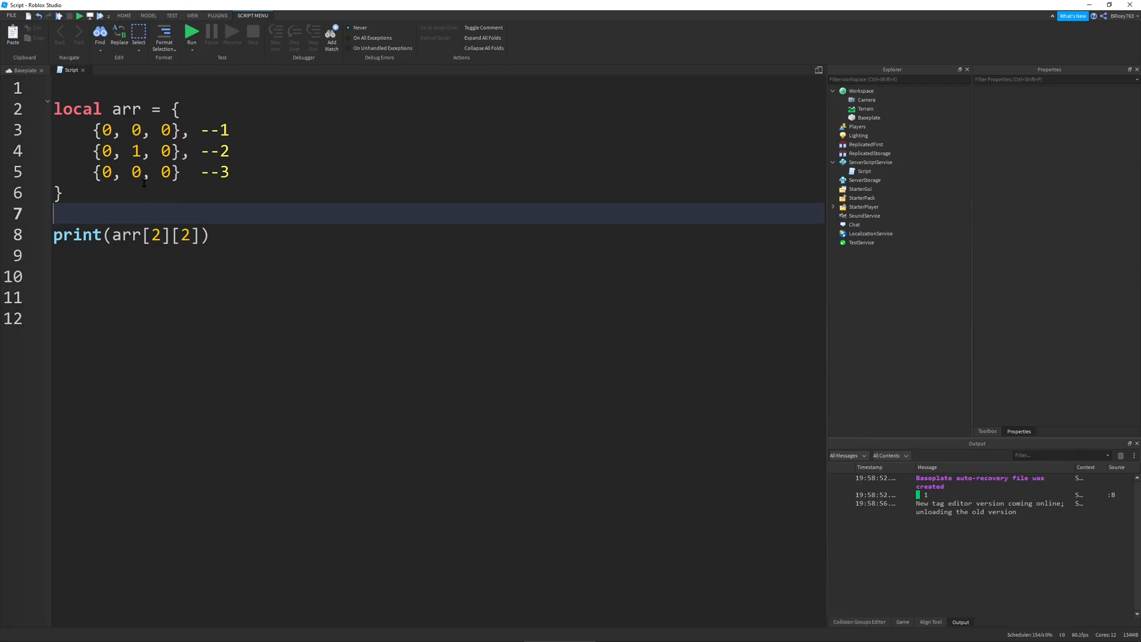
mouse_move(129, 184)
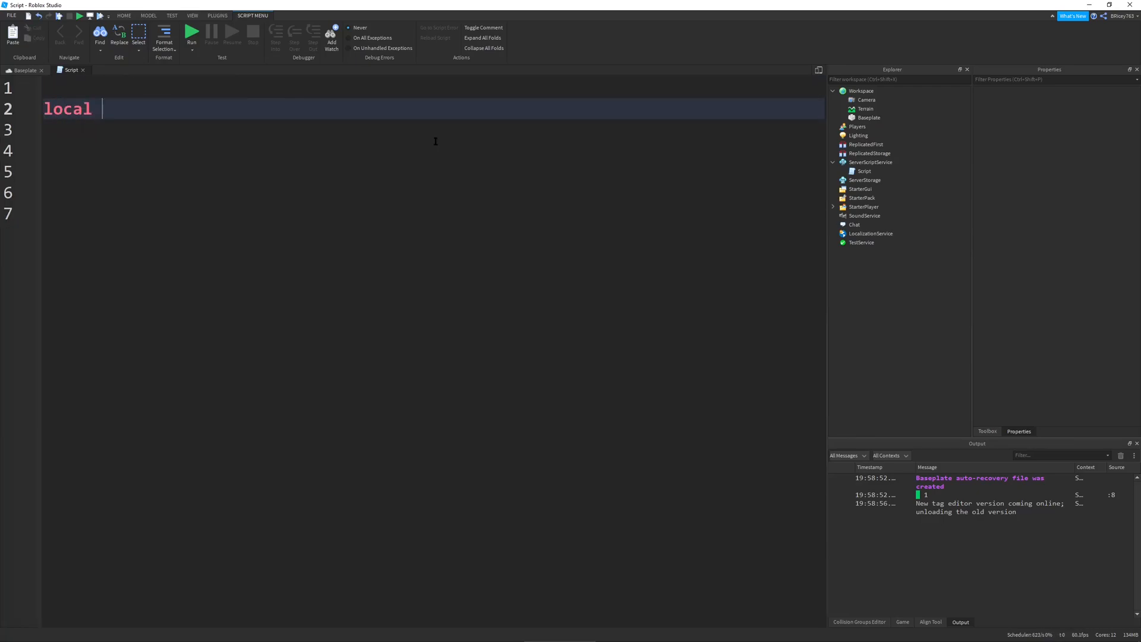
- Declare function createArray(rows, cols, defaultValue)
text(function create)
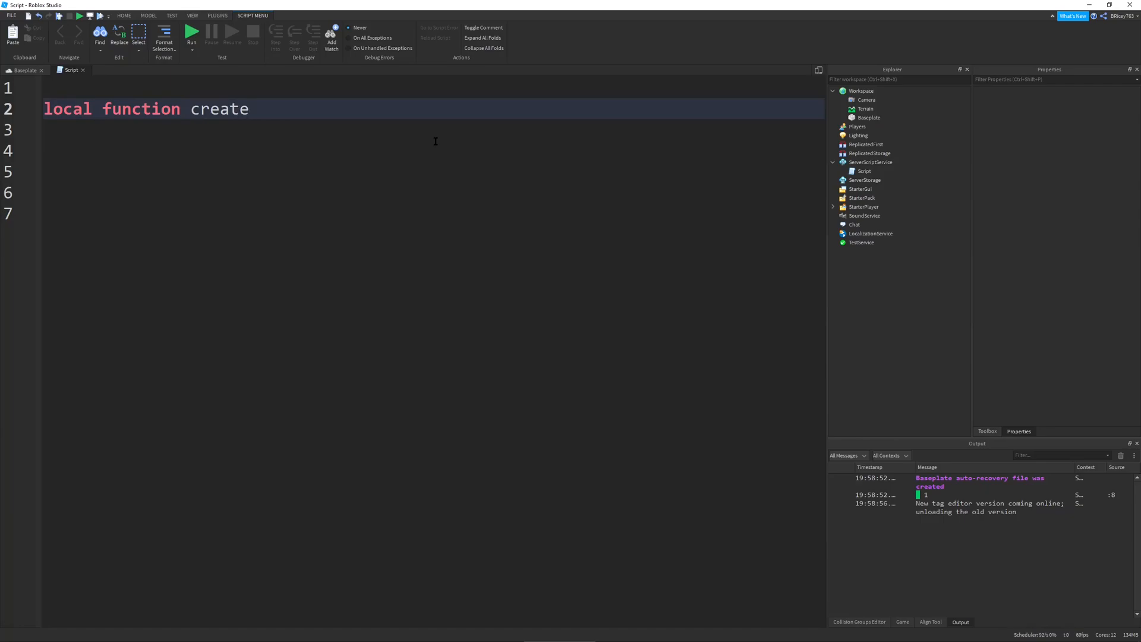
text(Array())
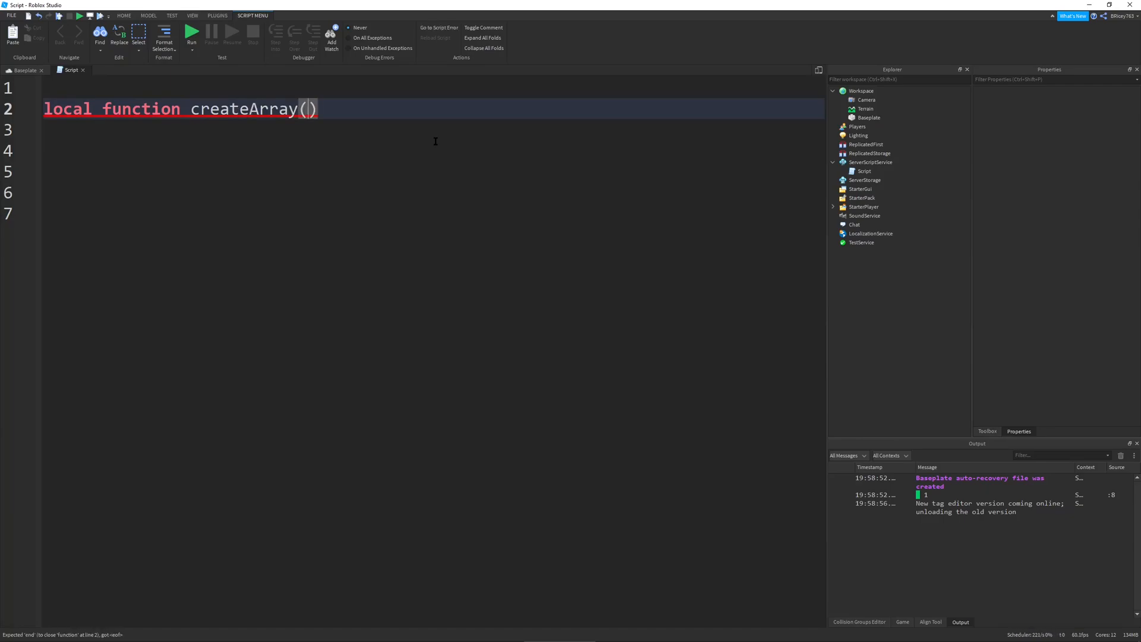
text(rows, cols,)
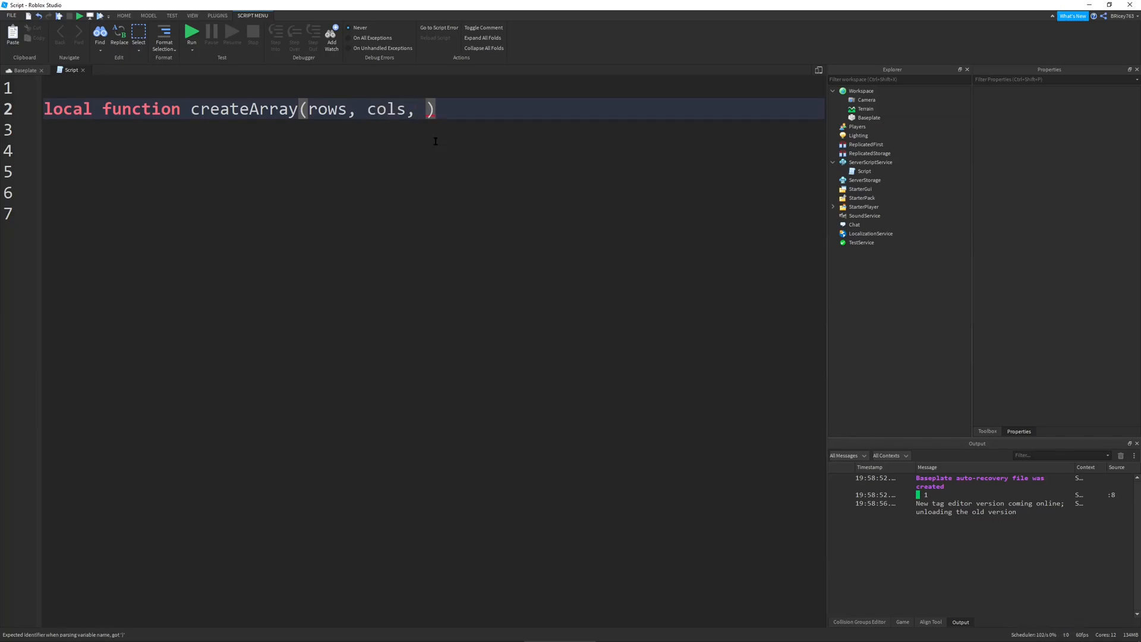
text(defaultValue)
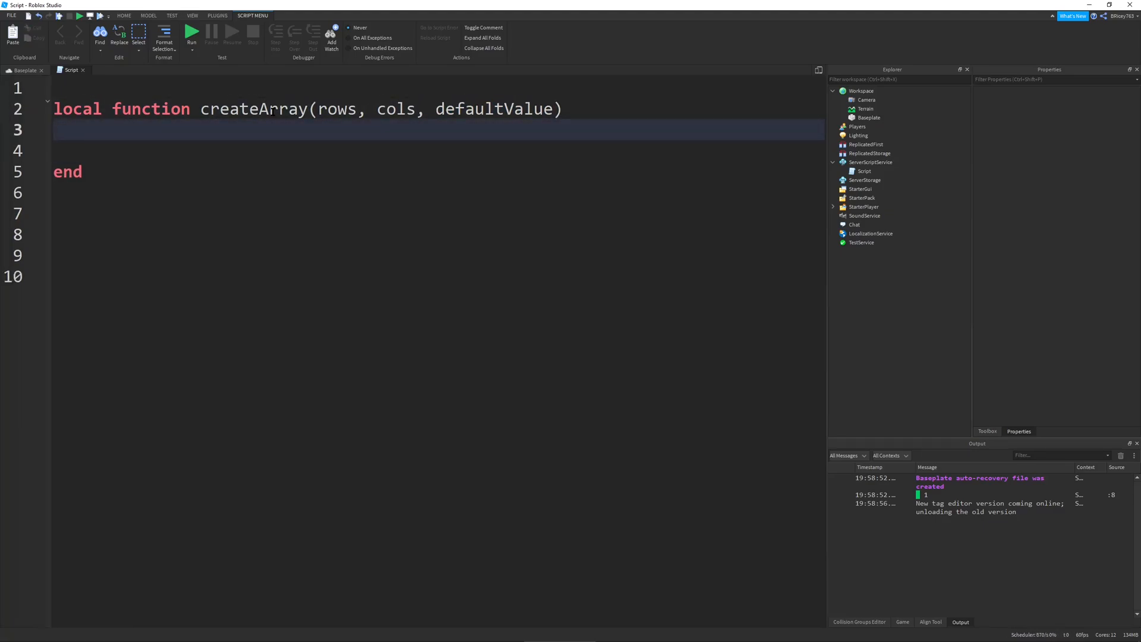
click(94, 129)
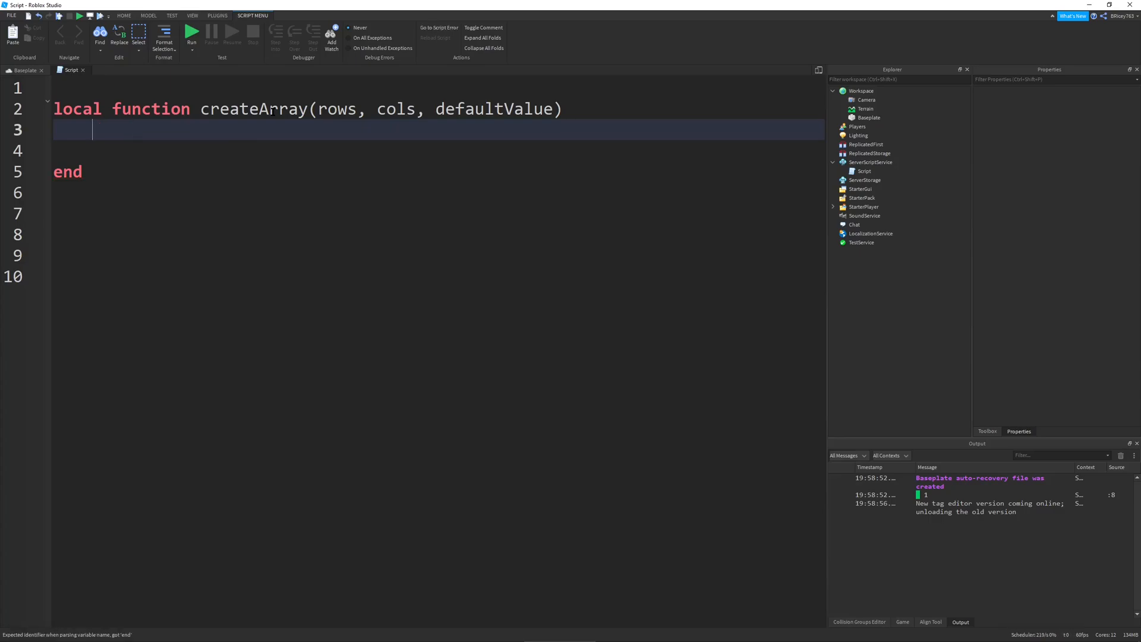
- Fill the function with local arr = {}, a for x = 1, cols do loop, and return arr
text(local ar)
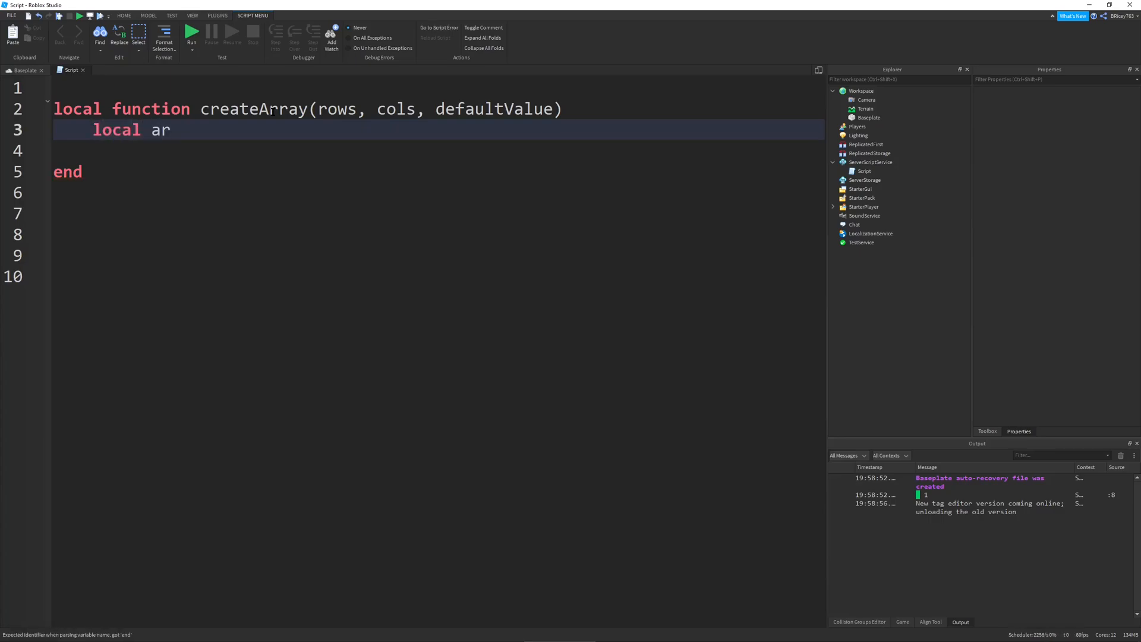
text(r = {})
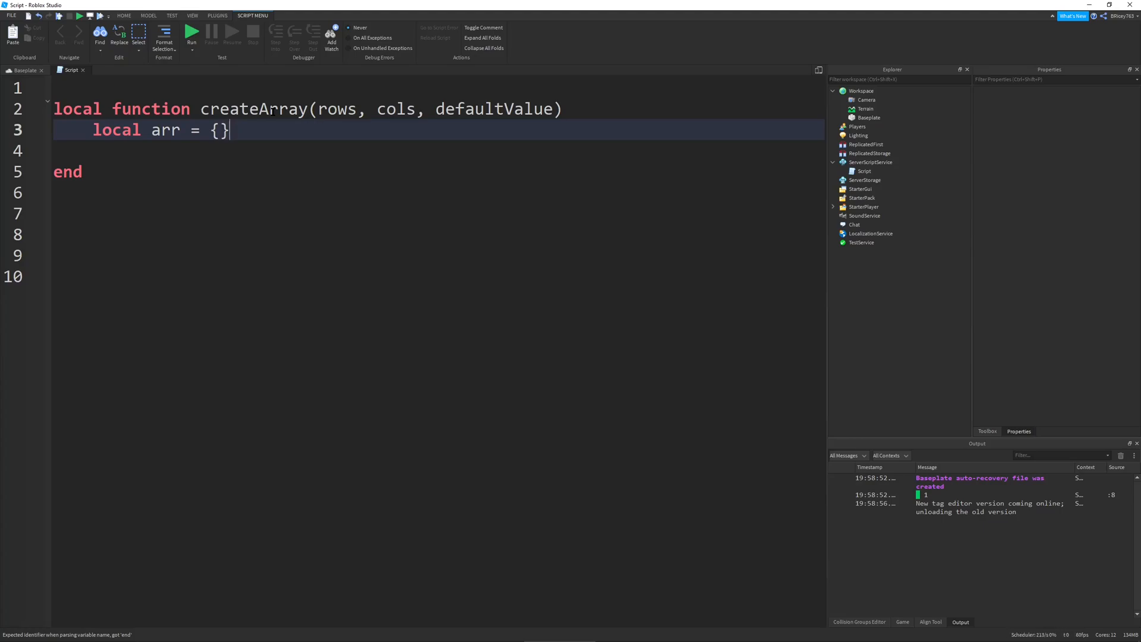
key(Return)
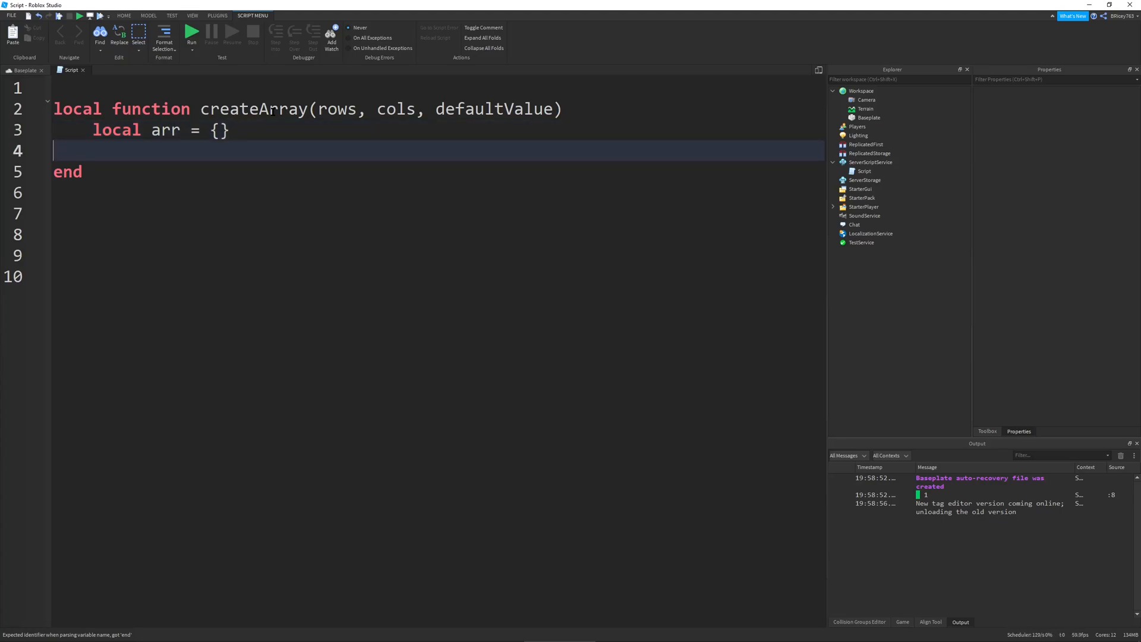
key(enter)
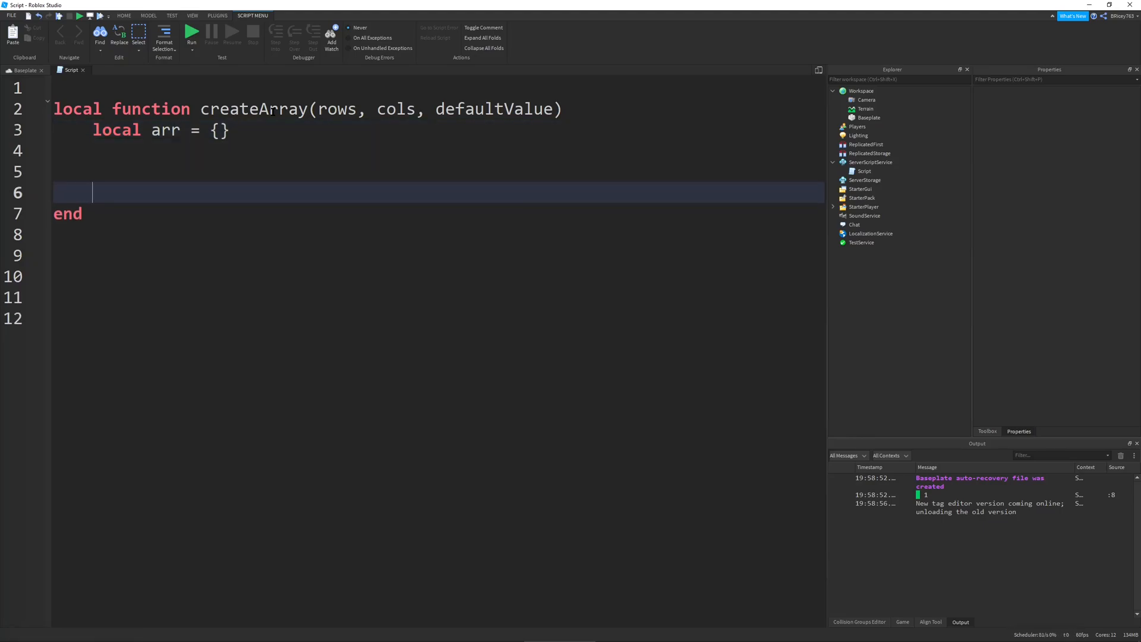
text(return arr)
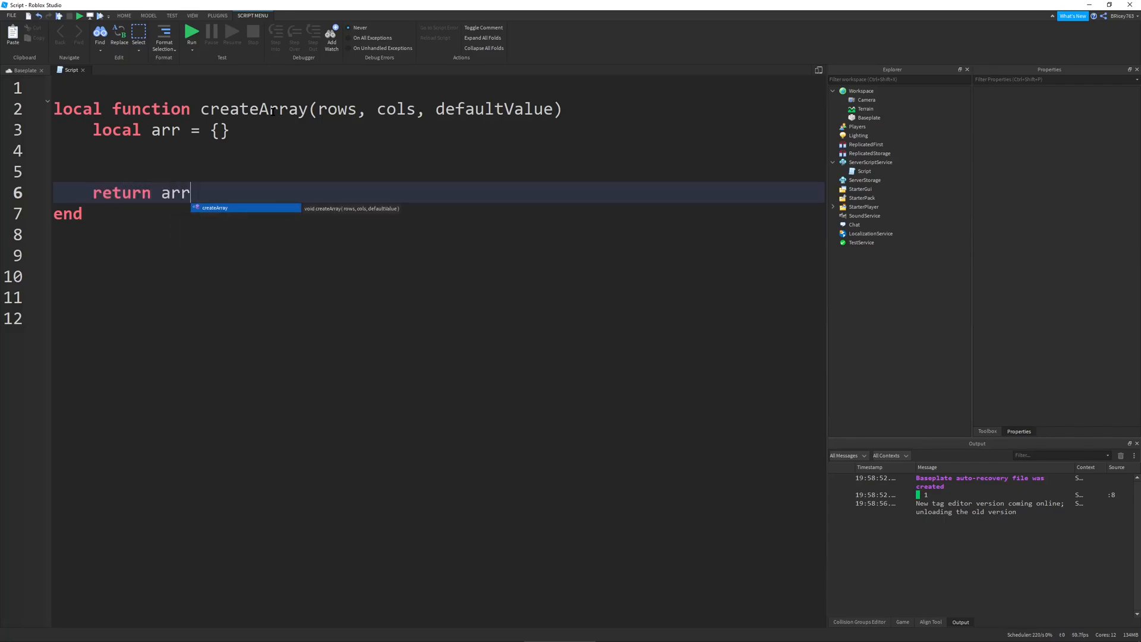
text(for)
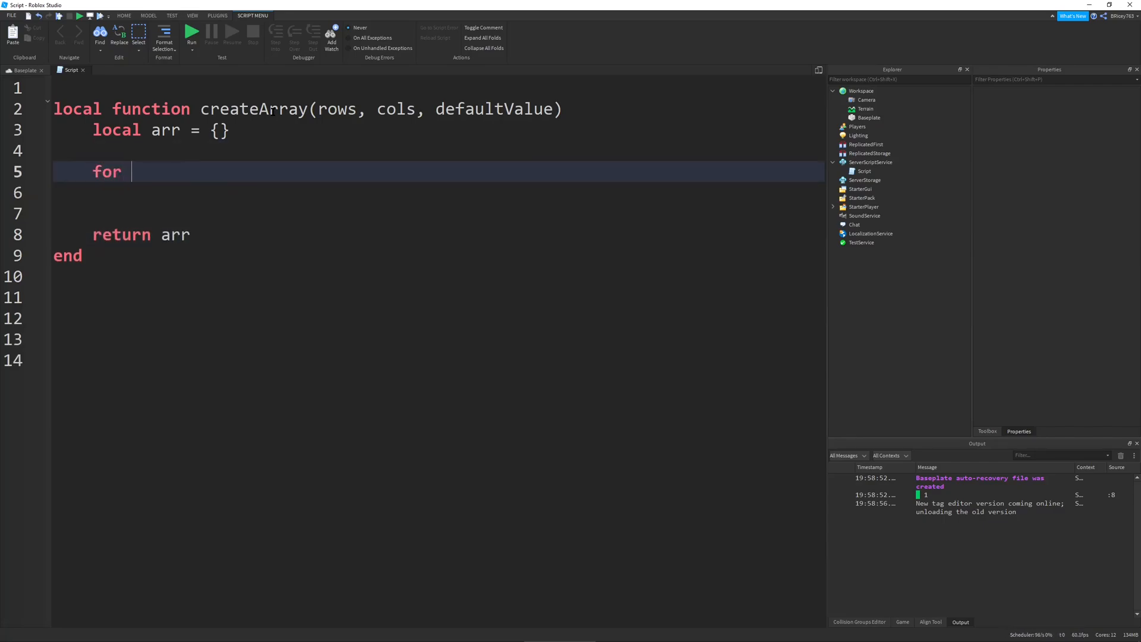
text(x = 1, rows do)
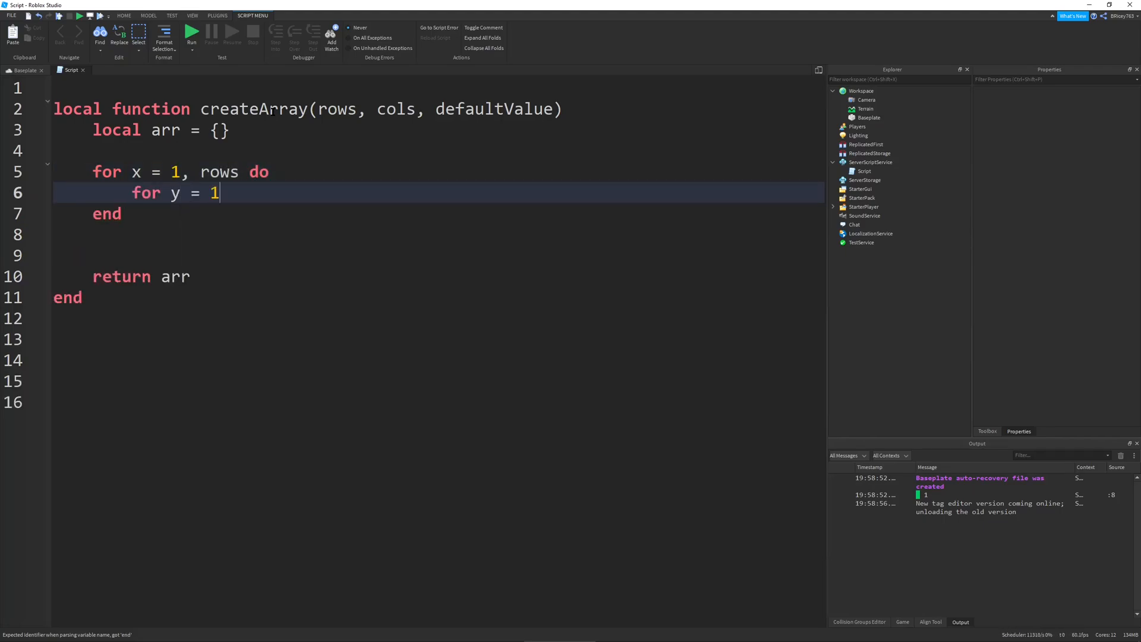
text(, cols do)
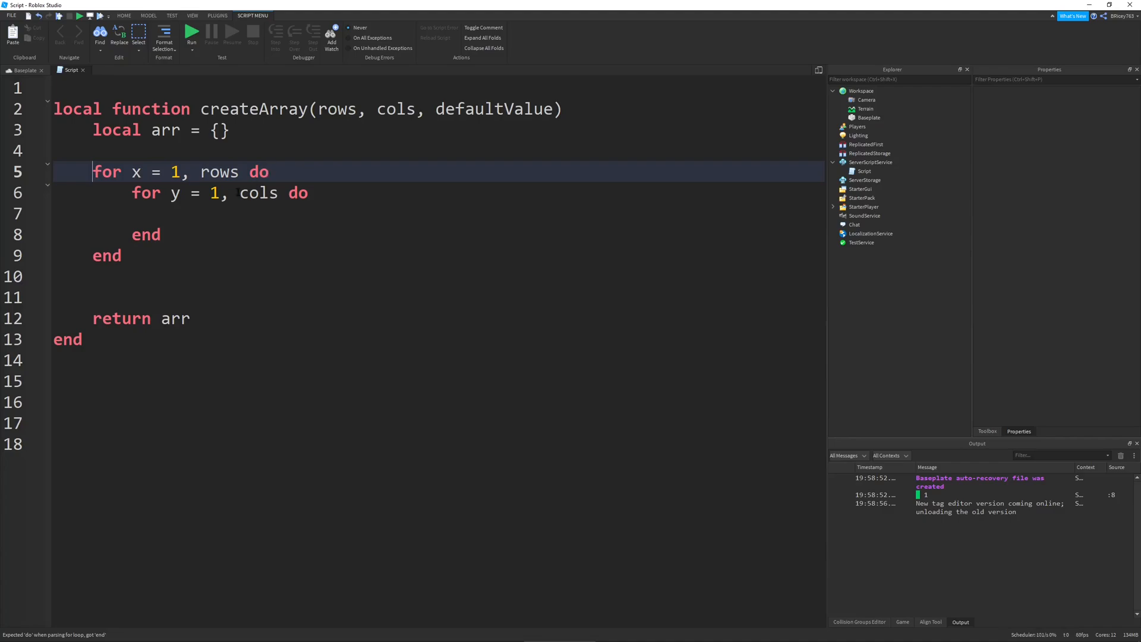
click(277, 172)
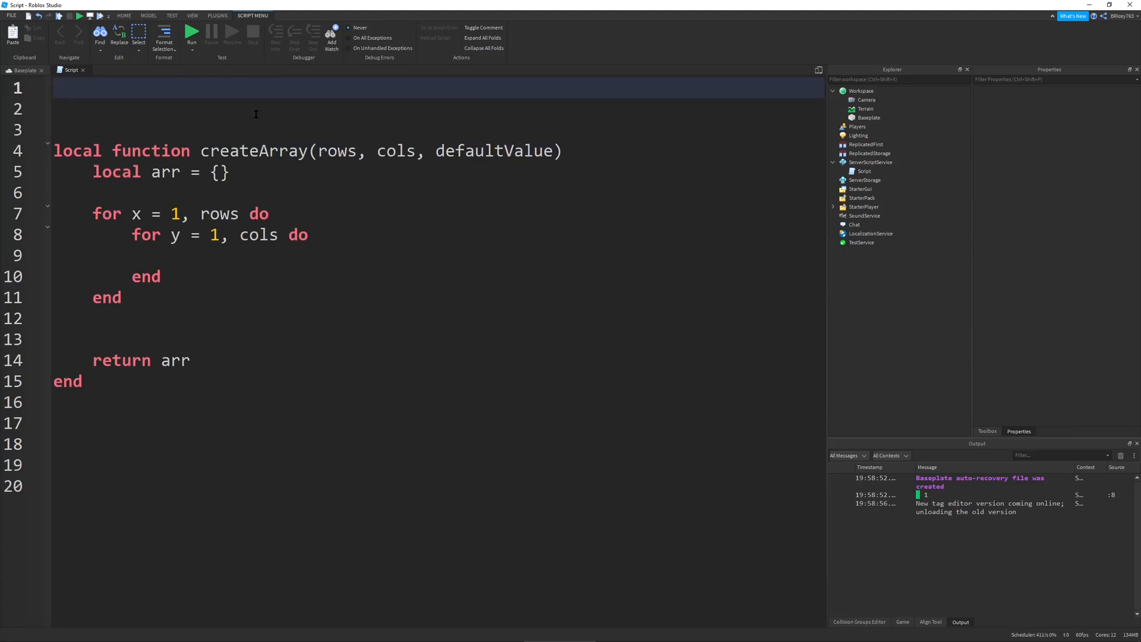
- Declare local example above createArray with three {0, 0, 0} rows
text(local example =)
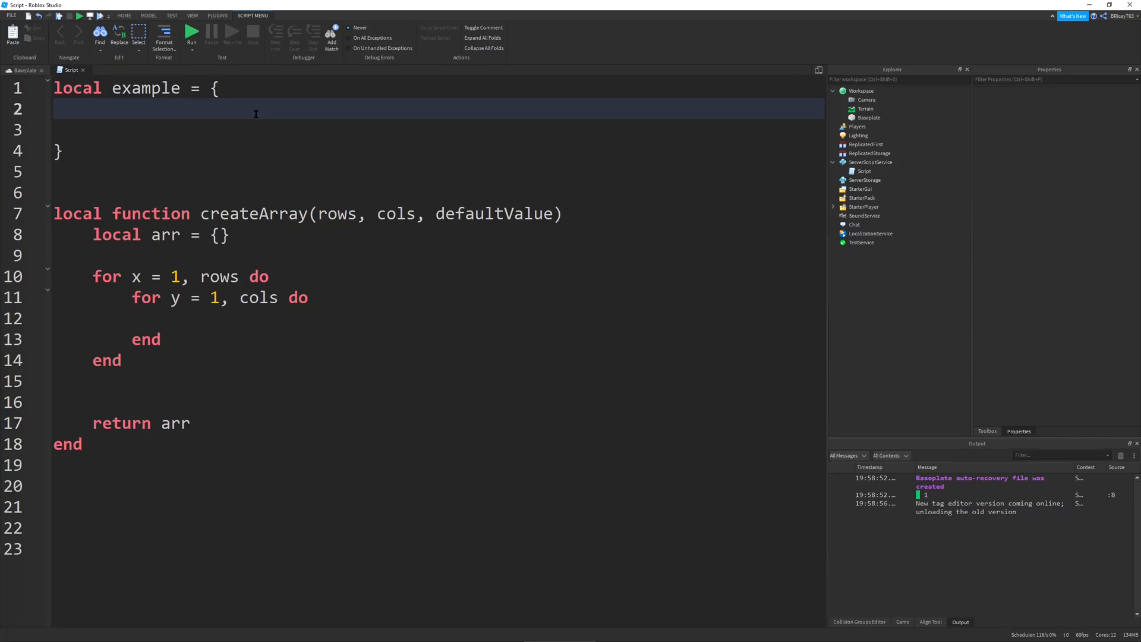
text({},)
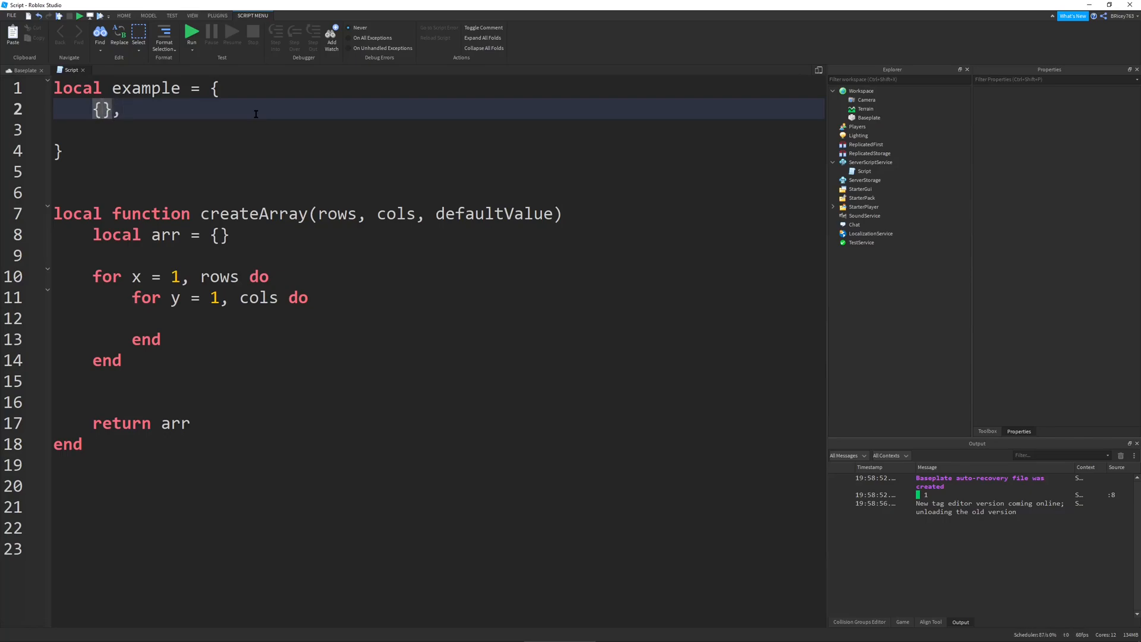
text(0, 0, 0)
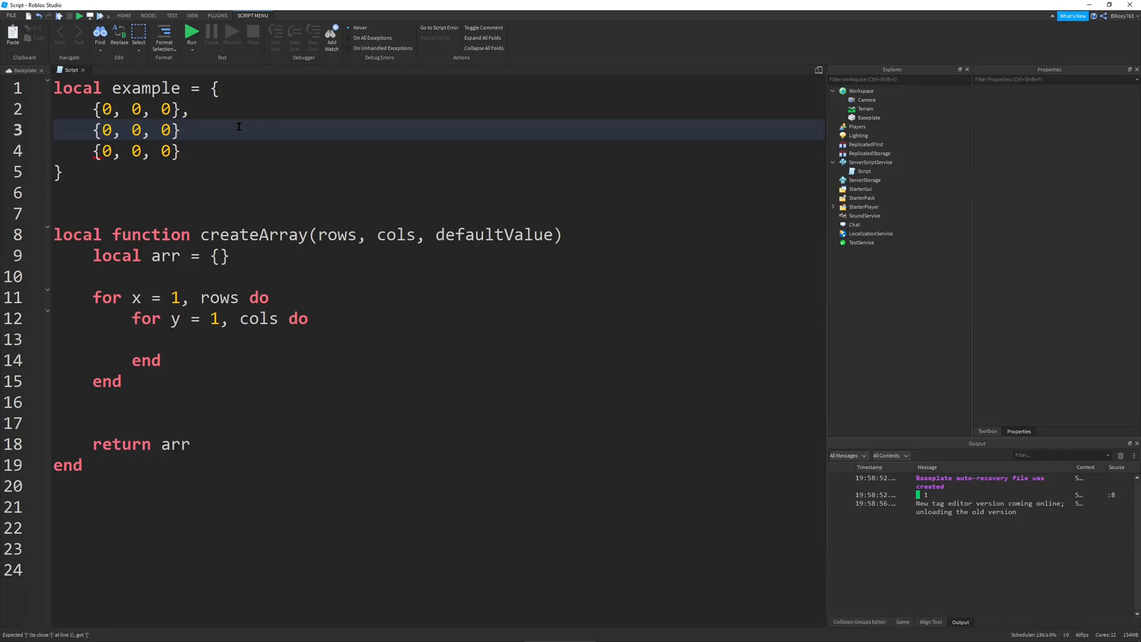
text(,)
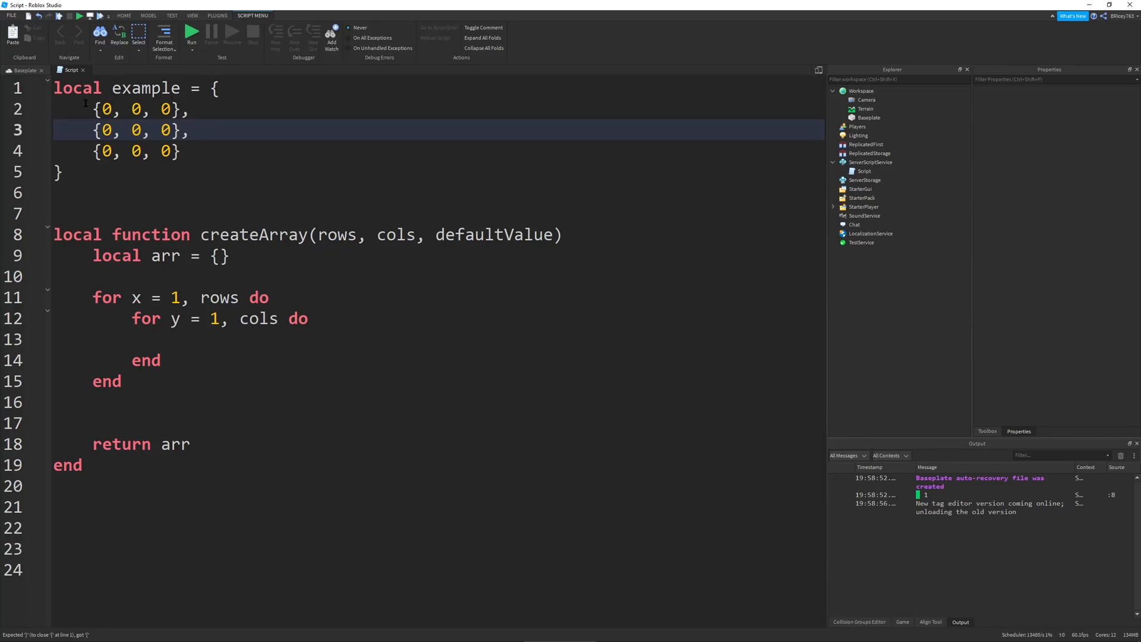
click(131, 108)
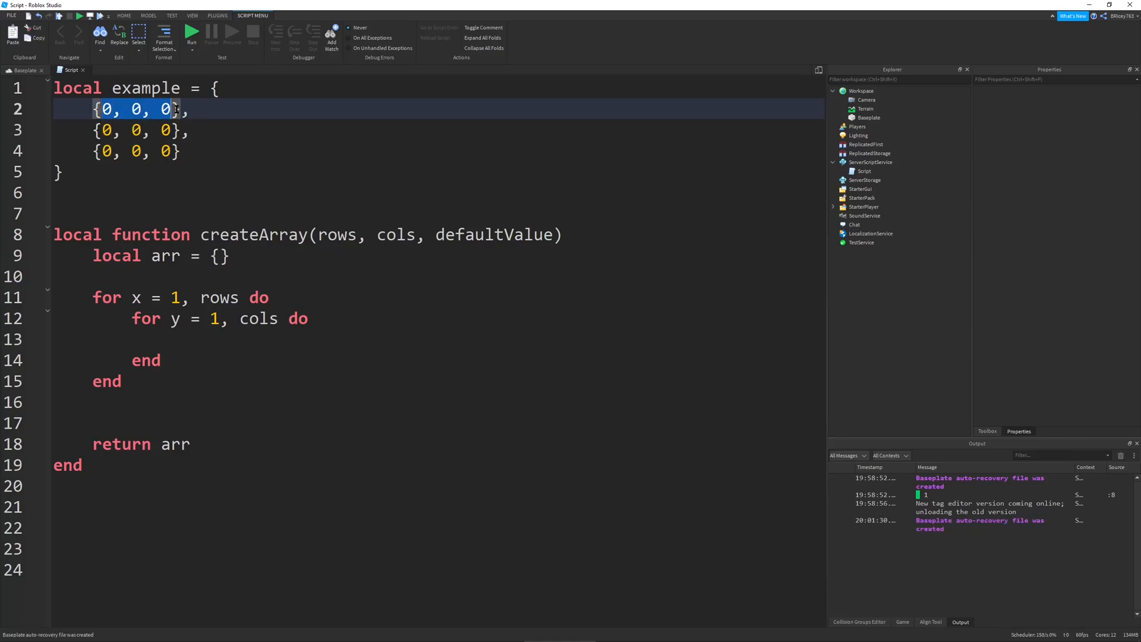
- Add arr[x] = {} in the outer loop and arr[x][y] = defaultValue in the inner loop
click(284, 298)
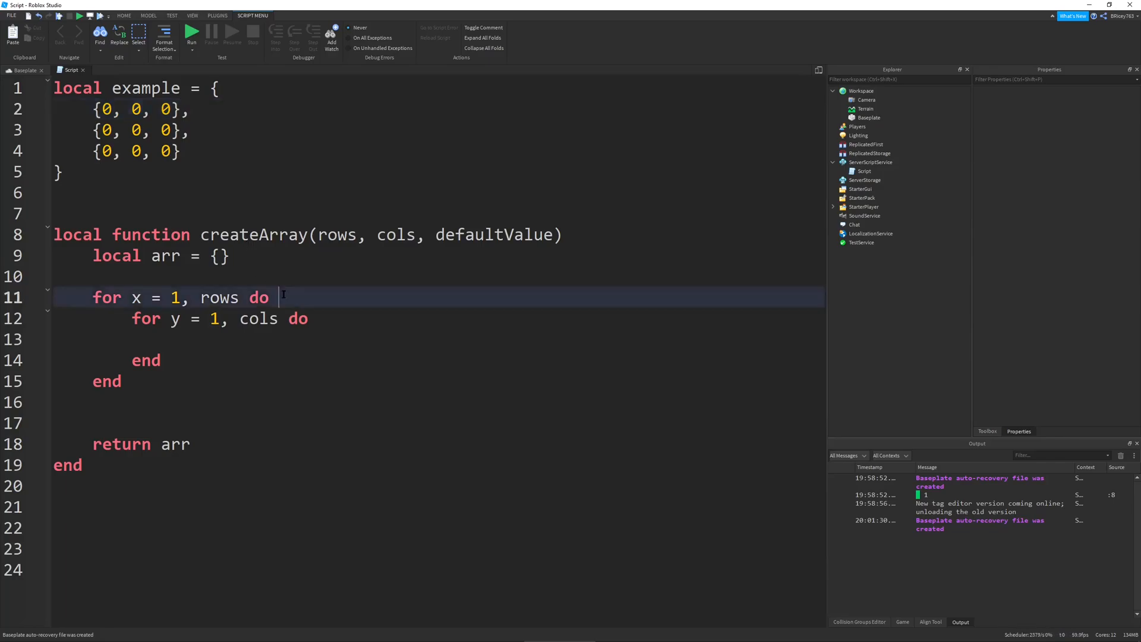
text(arr)
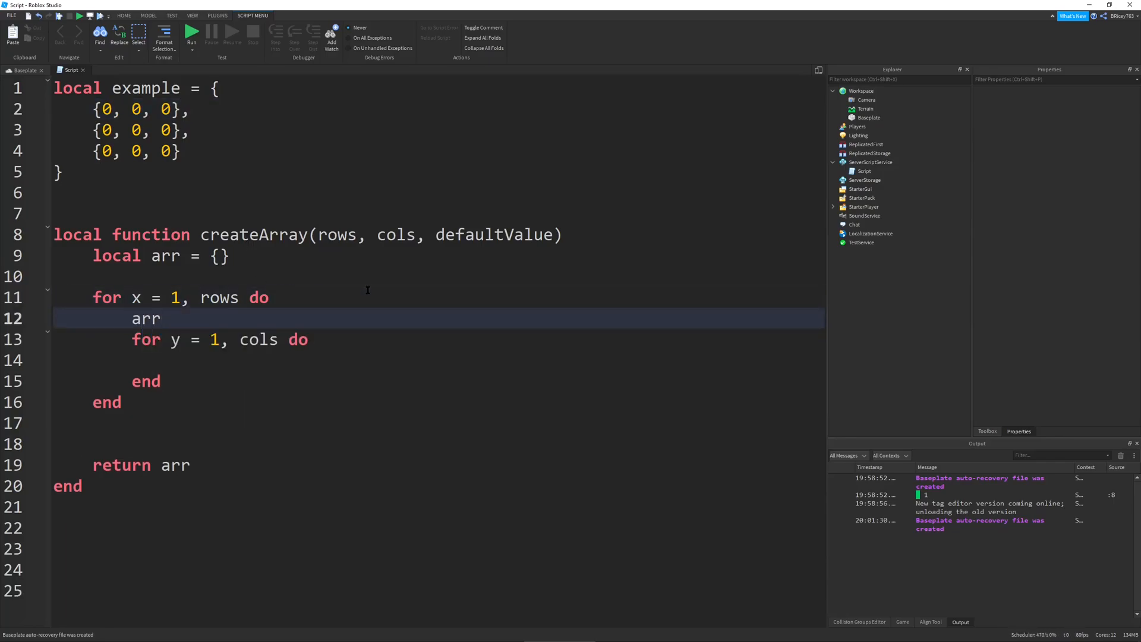
text([])
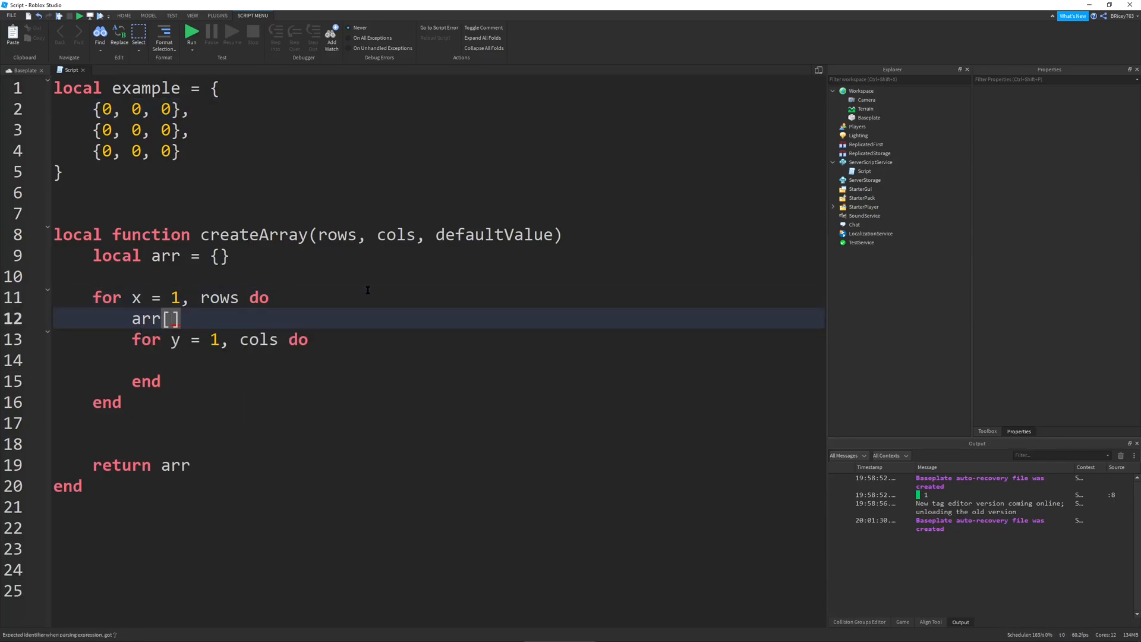
text(x)
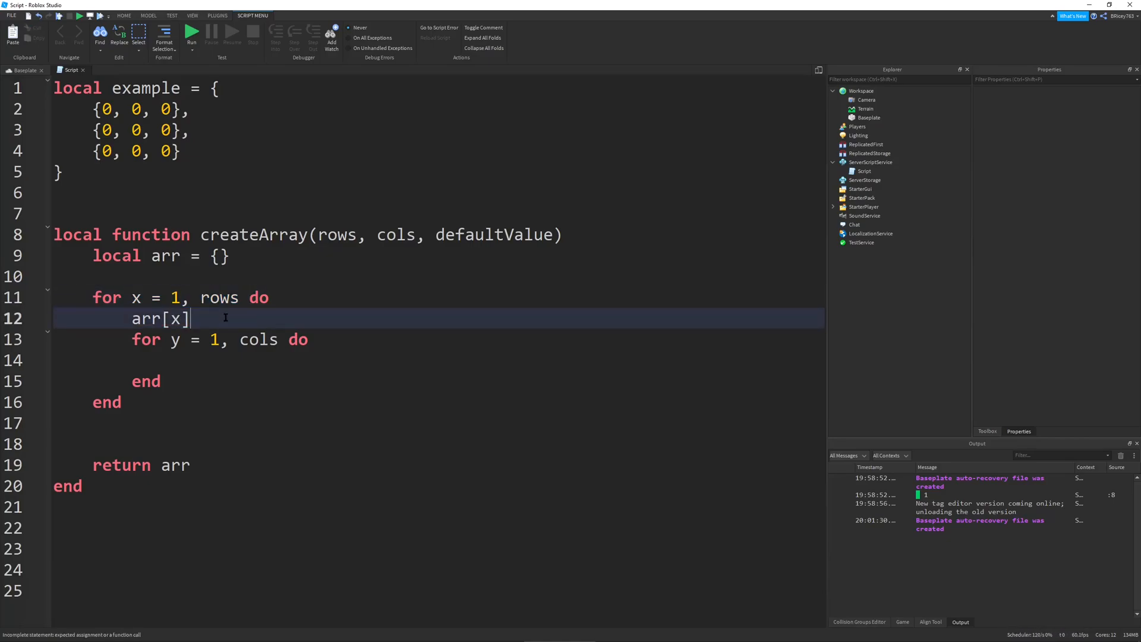
text(= {})
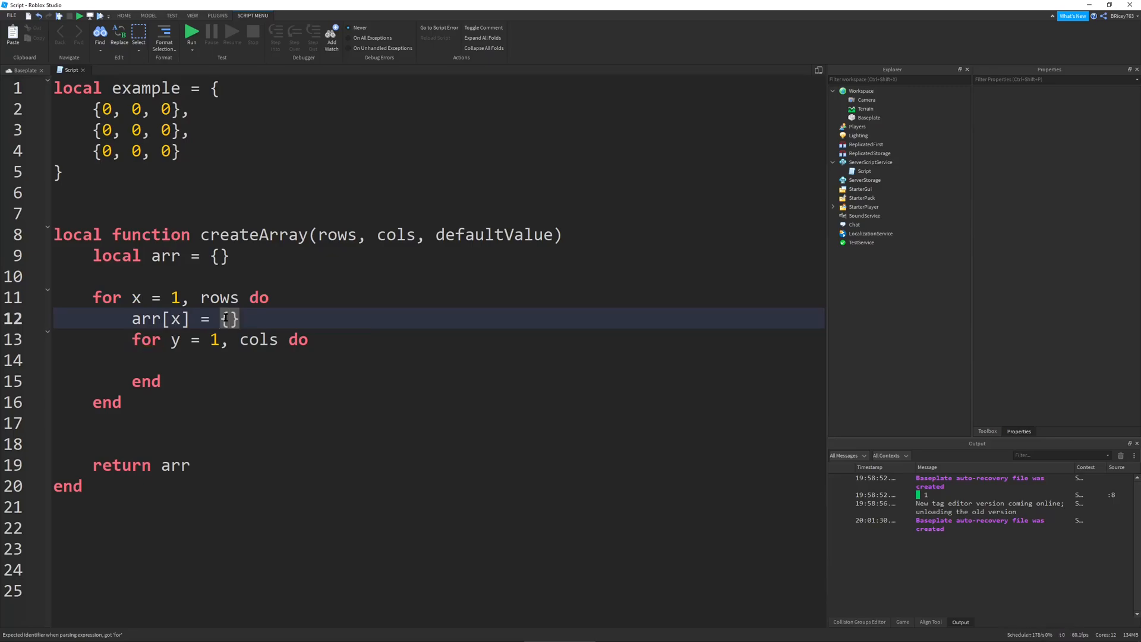
text(arr[])
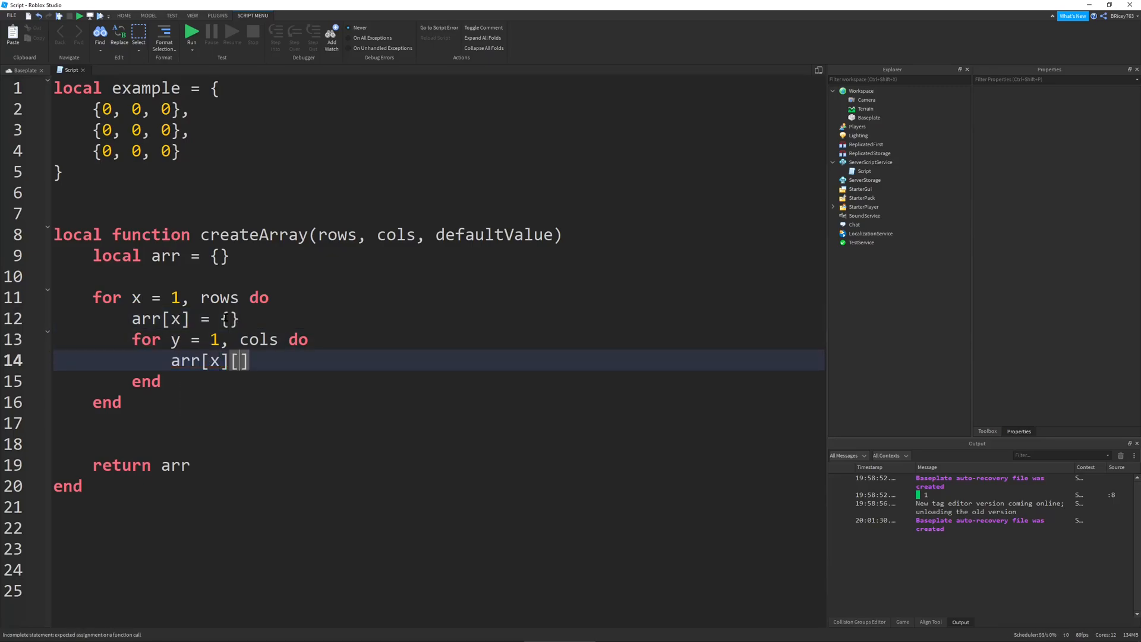
text(y] =)
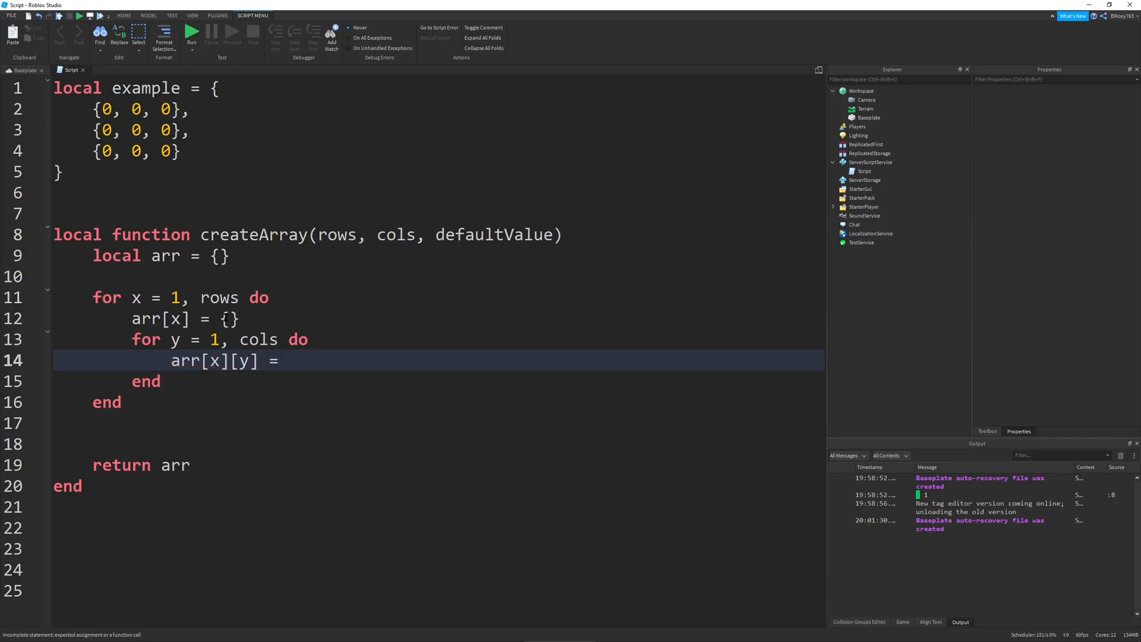
text(defaultValue)
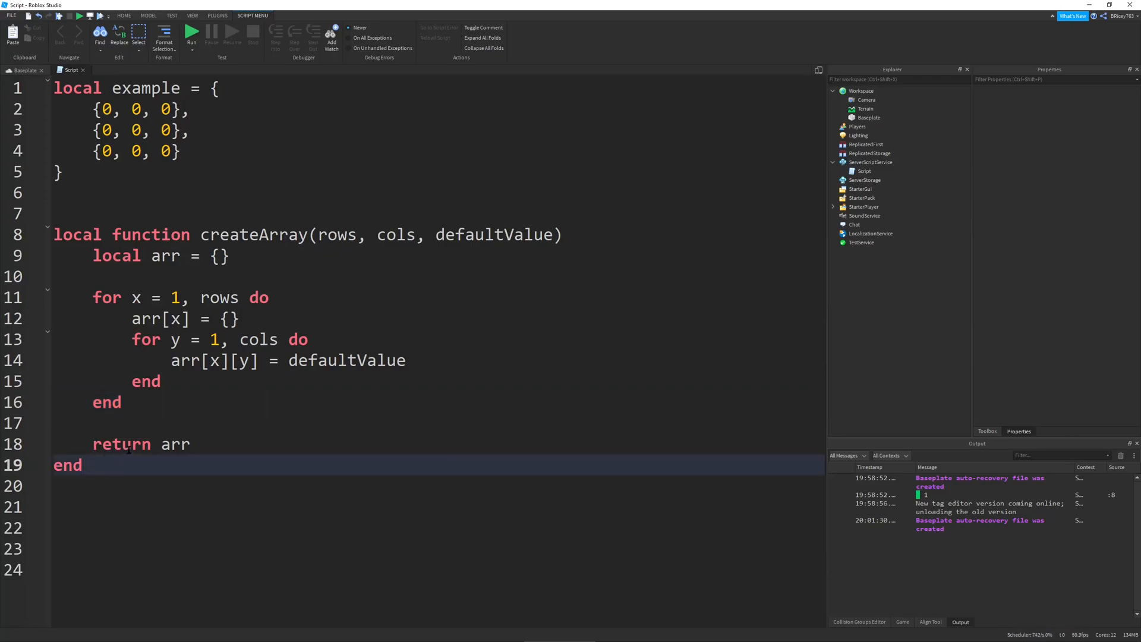
double_click(346, 359)
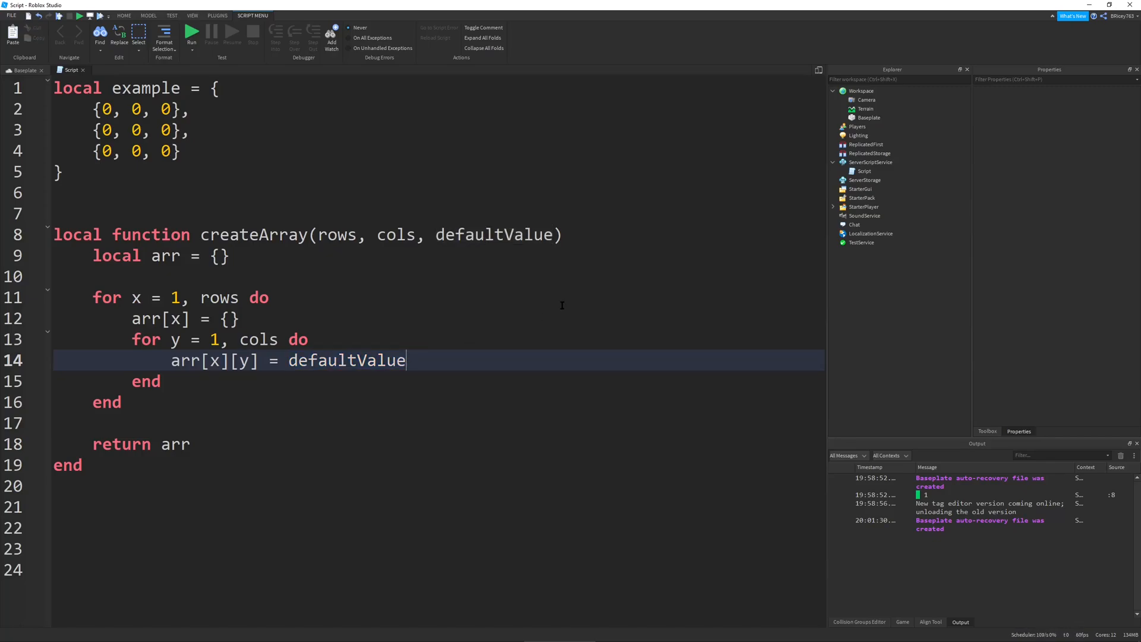
- Make cells default to defaultValue or 0, then create newArray = createArray(5, 5, 0)
text(or 0)
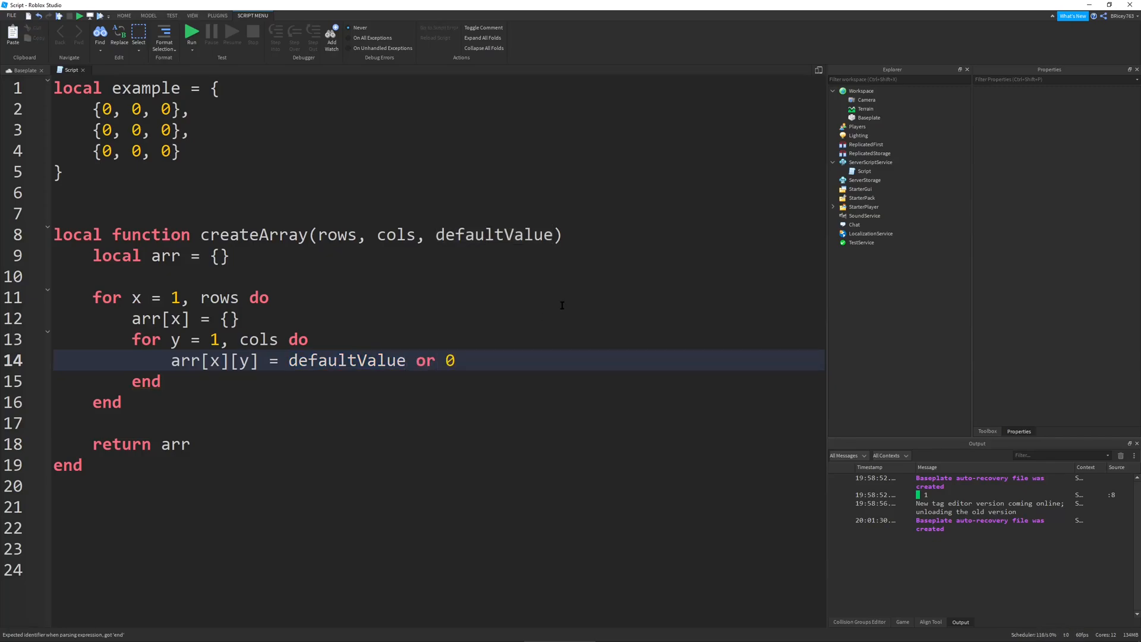
double_click(426, 360)
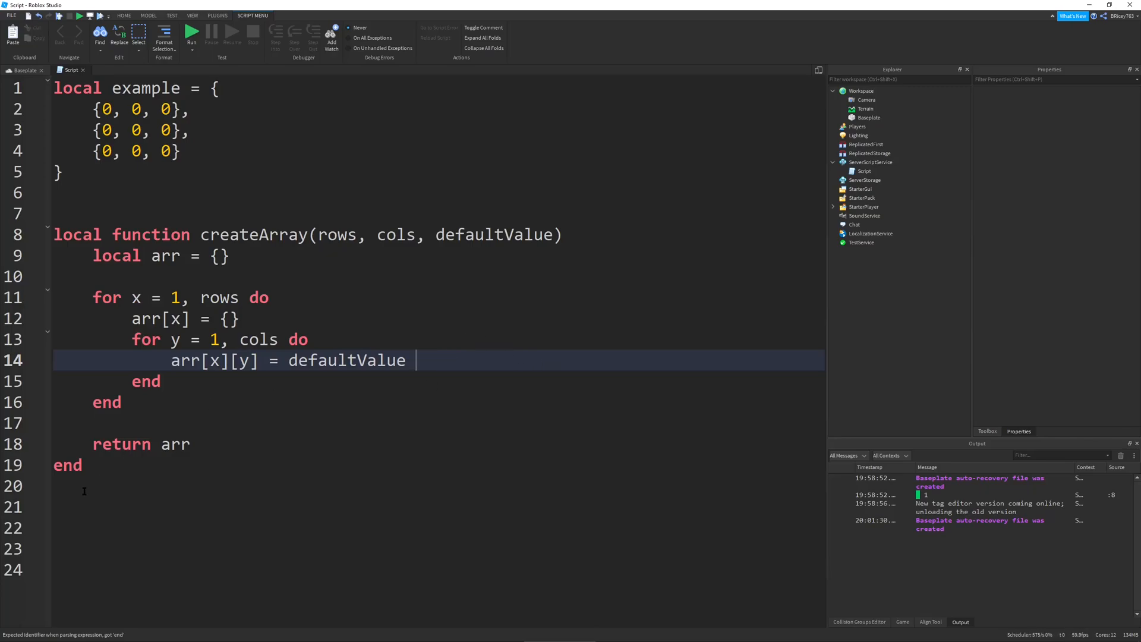
text(local)
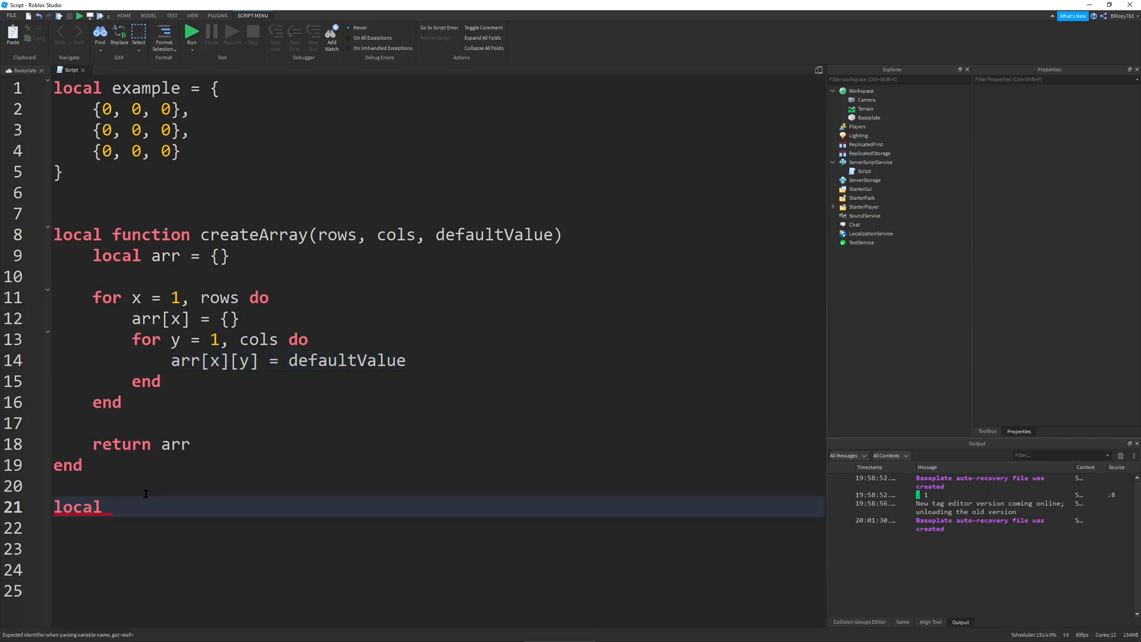
text(newArray =)
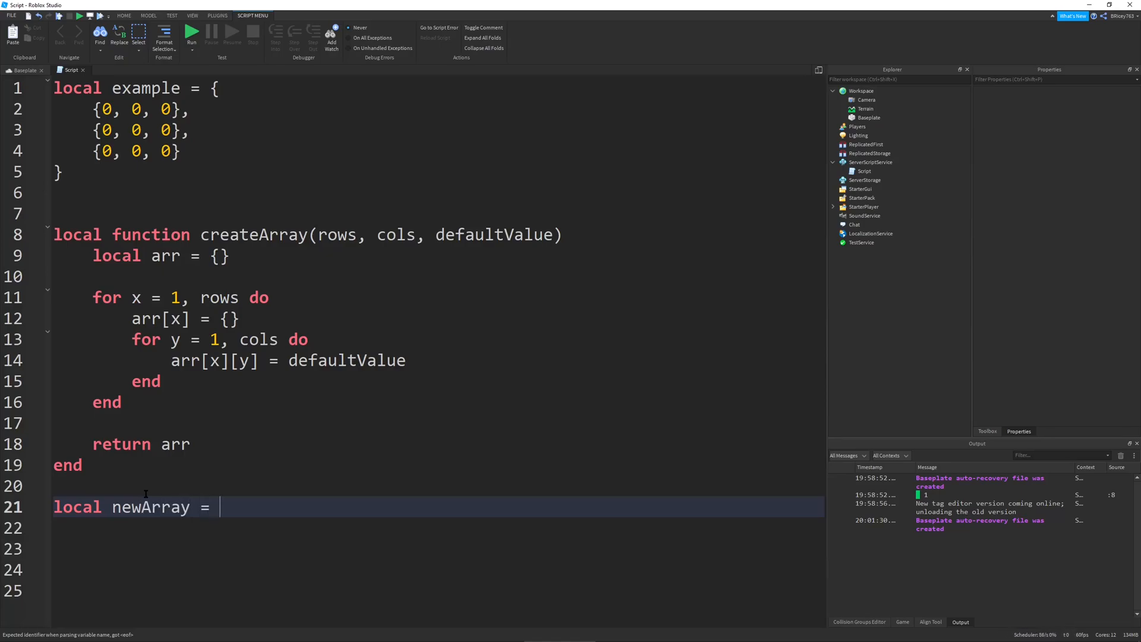
text(createArray()
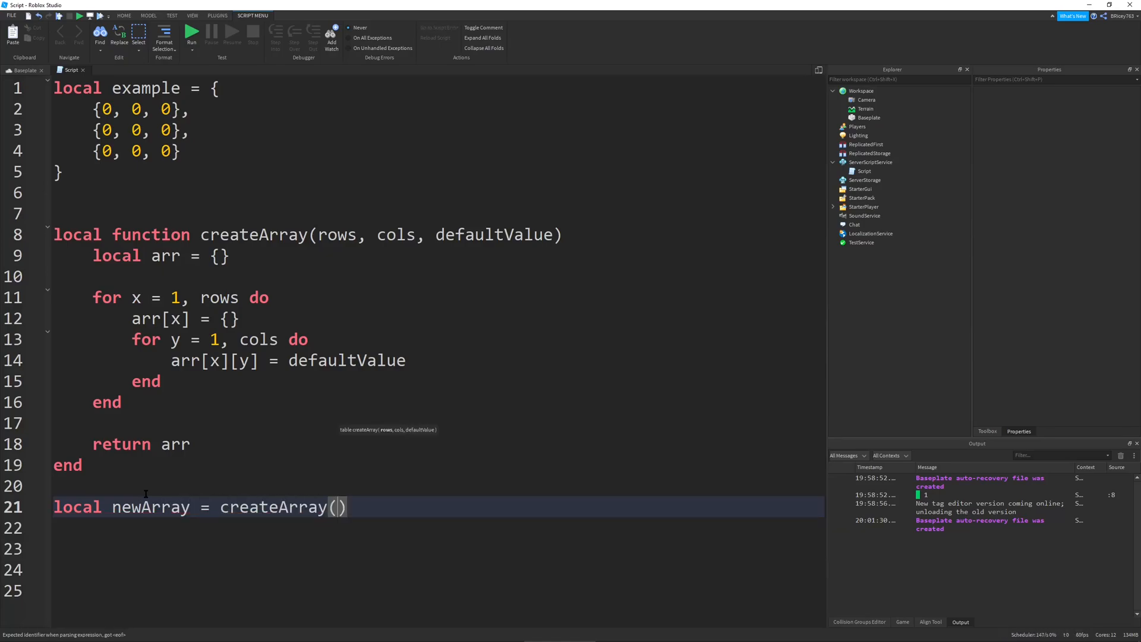
text(5, 5,)
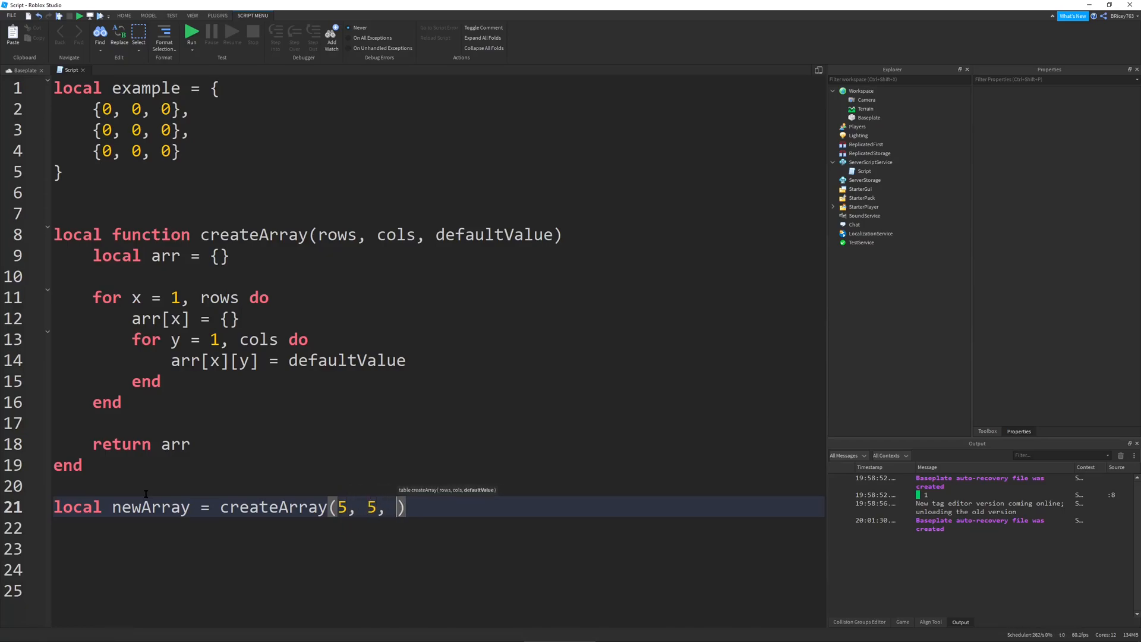
text(0)
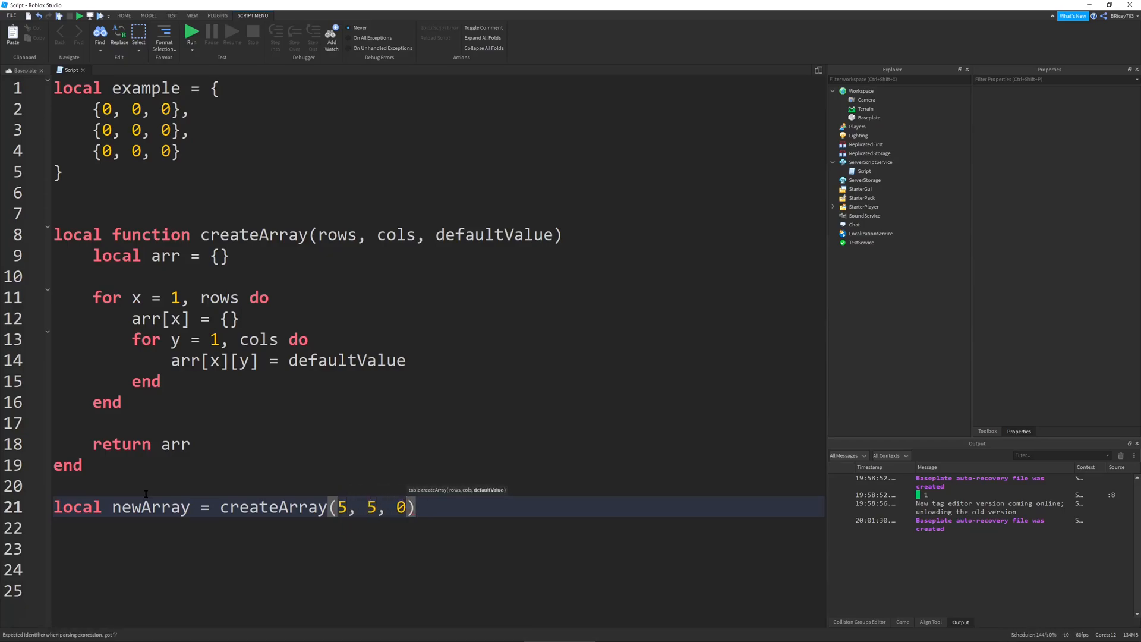
- Print newArray[5][5]
text(print)
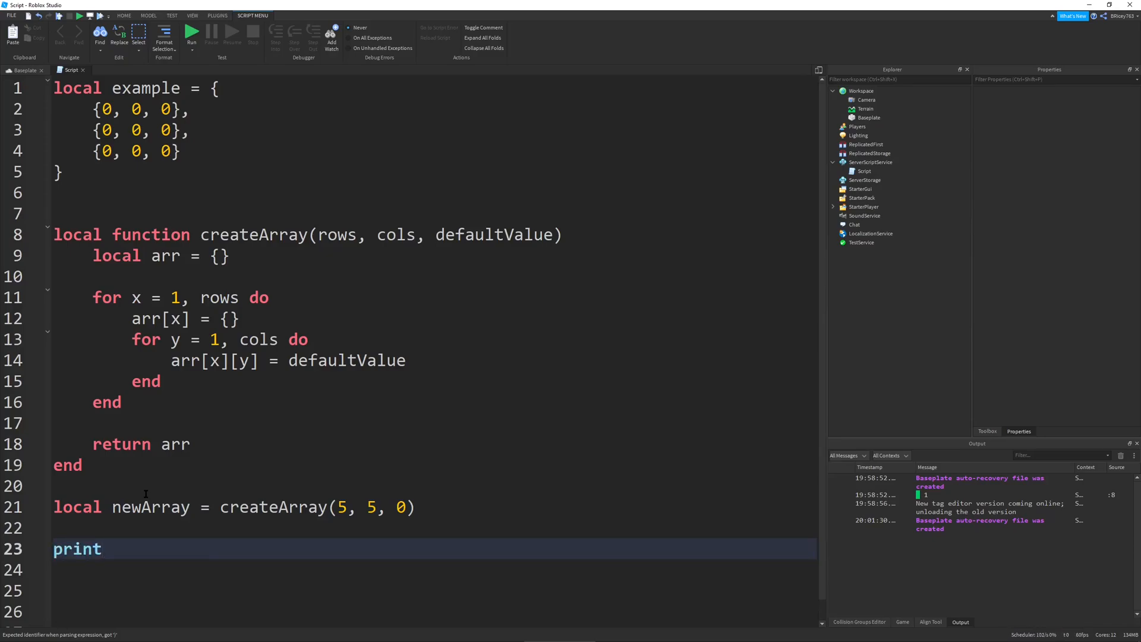
text((newArray))
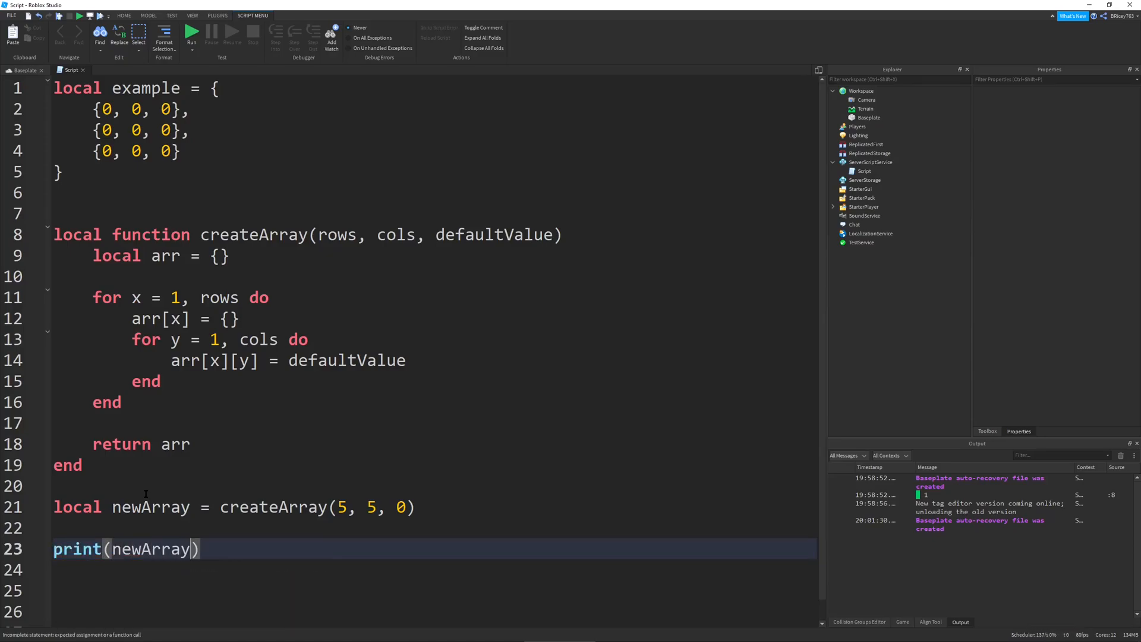
text([5])
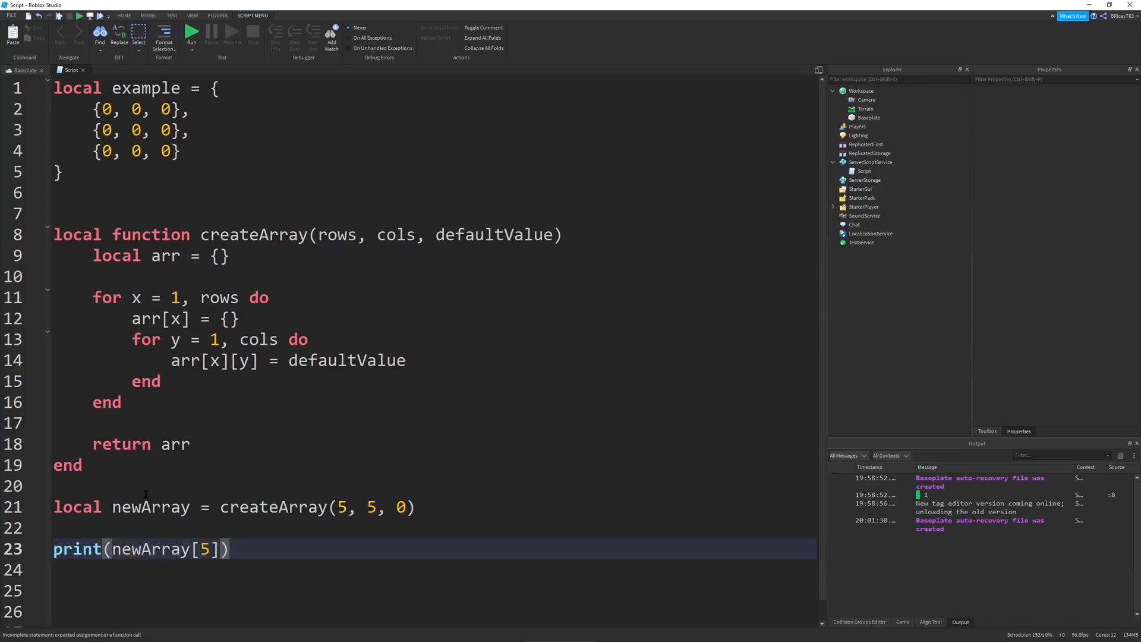
text([5])
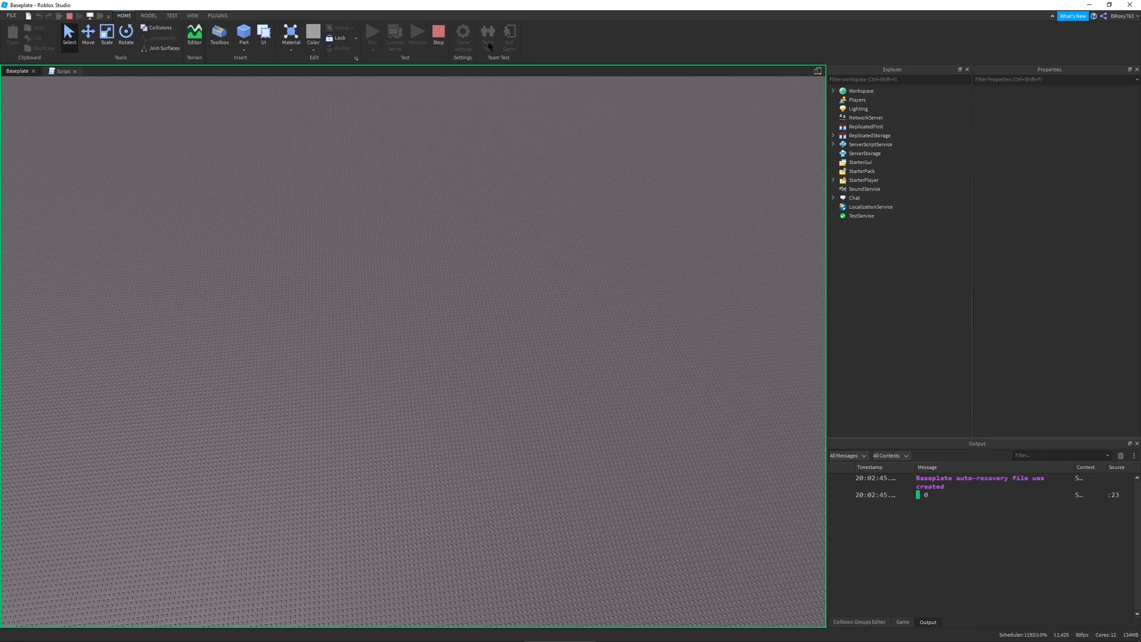
- Add a line setting newArray[5][5] to 2 above the print statement
click(64, 71)
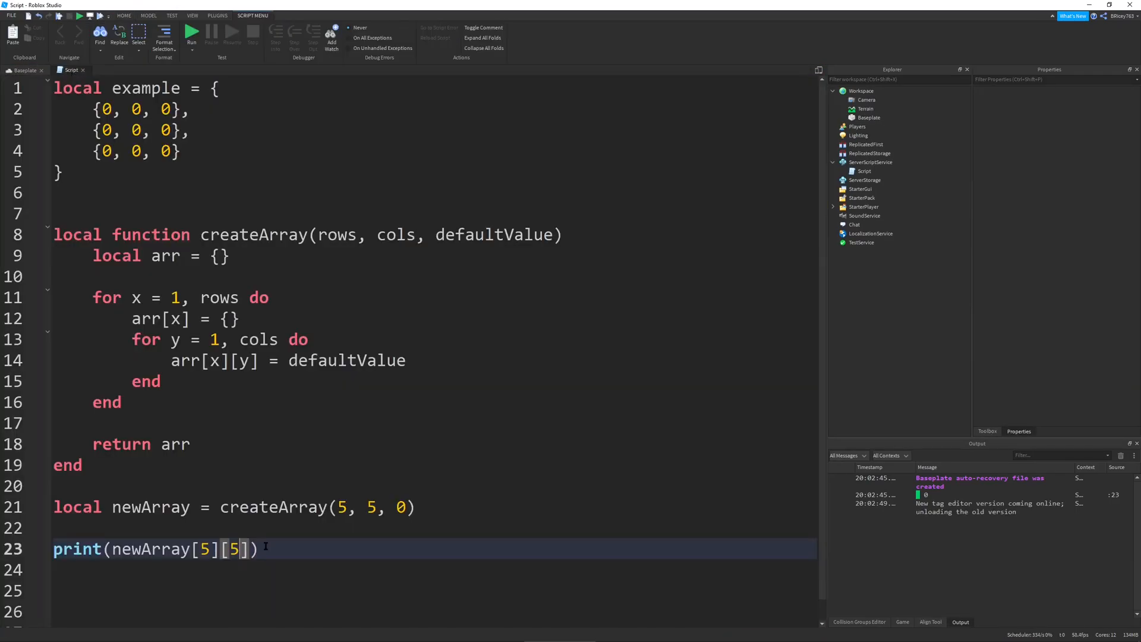
key(Return)
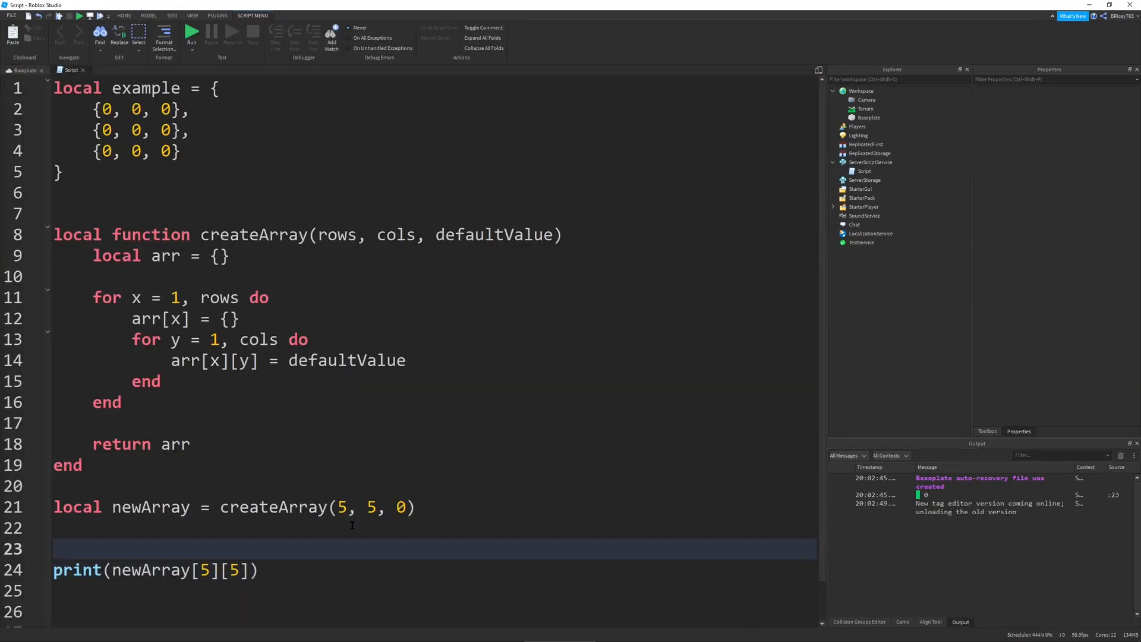
text(newArrayp)
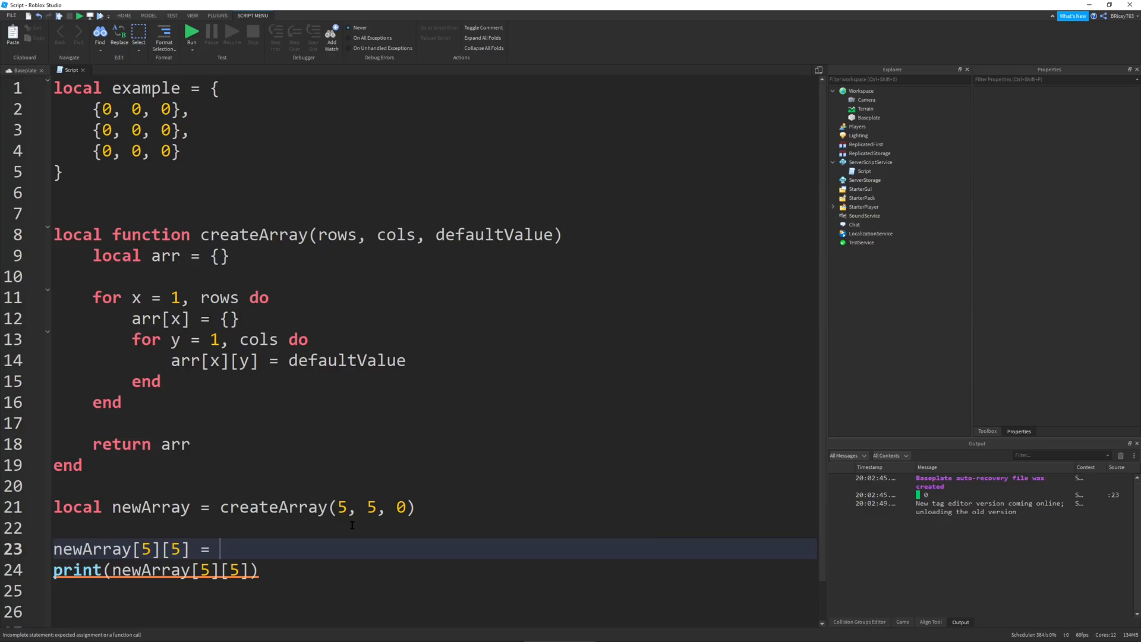
text(2)
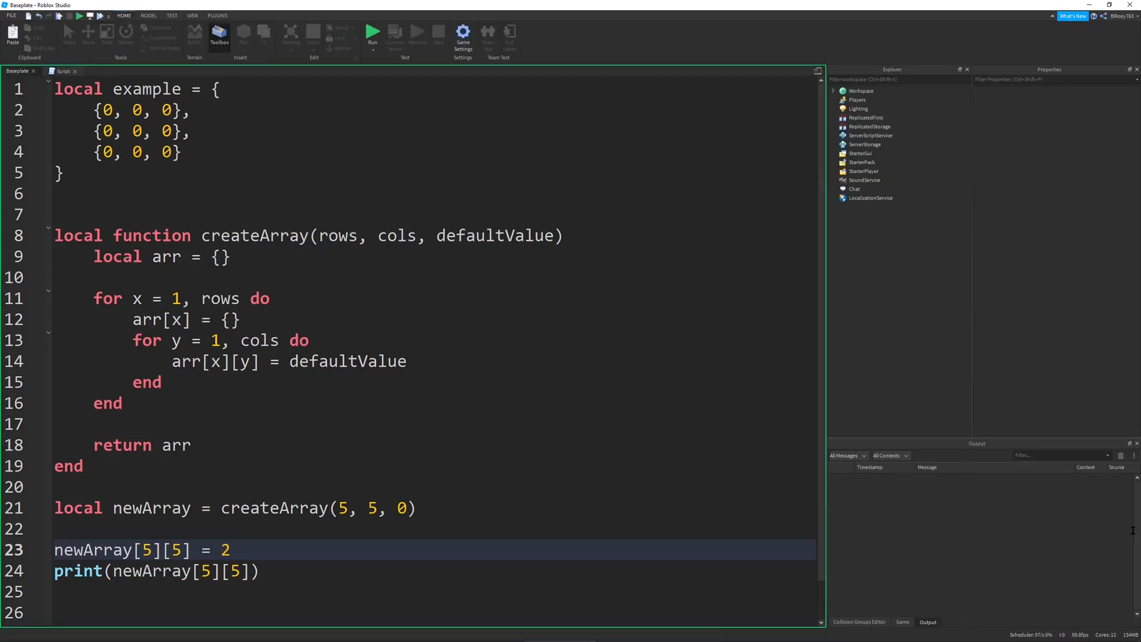
- Test-run the game and check that the Output shows 2
click(372, 33)
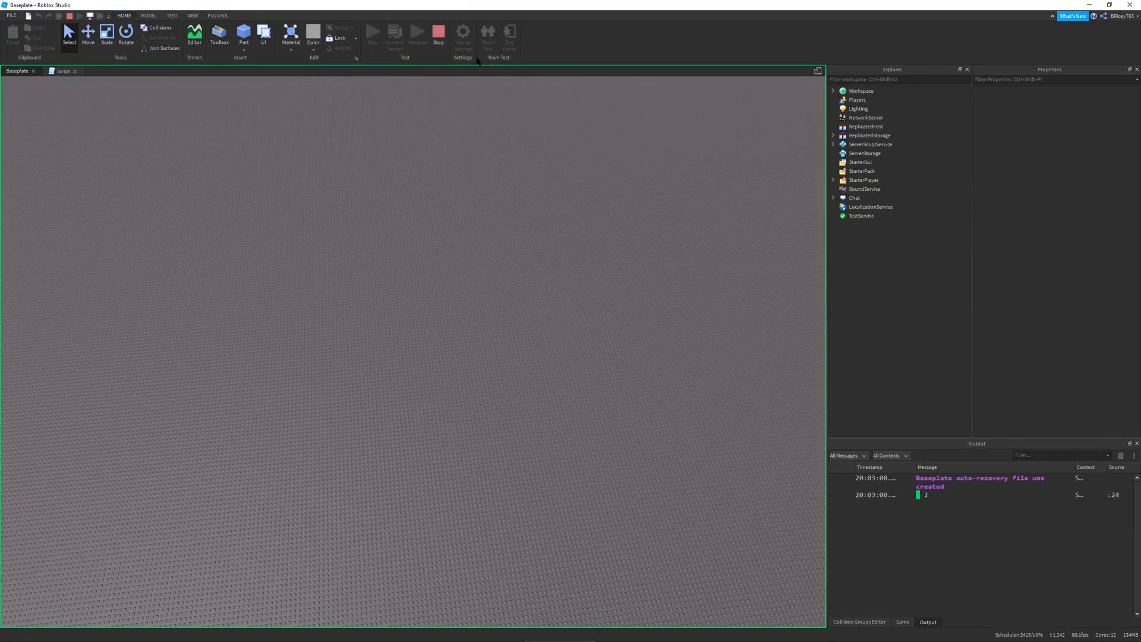
click(65, 70)
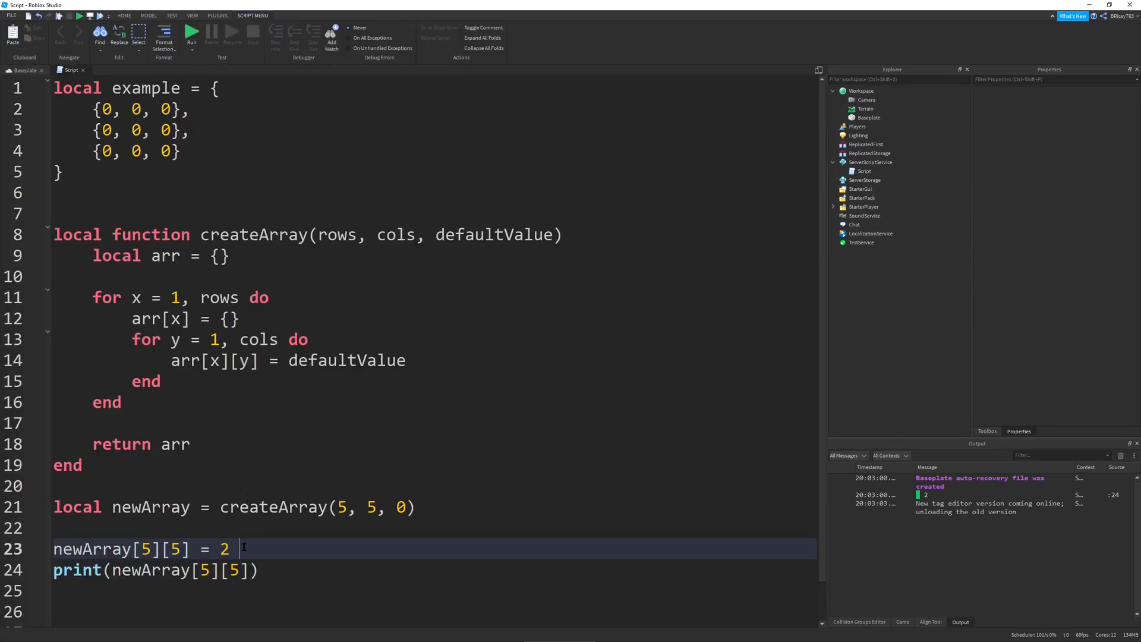
click(212, 402)
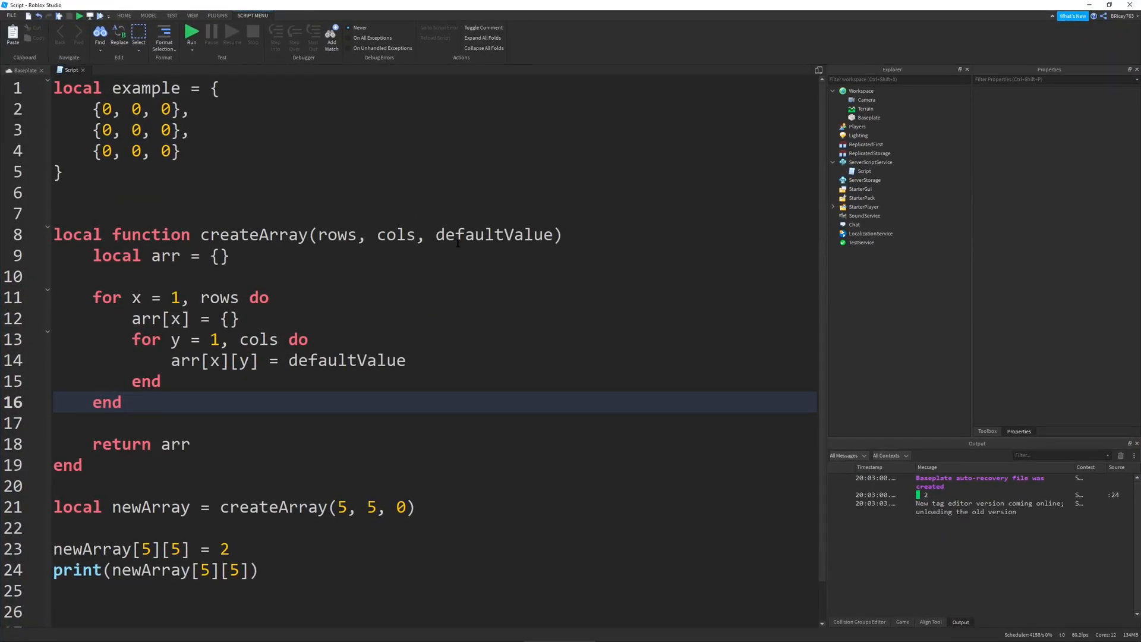
double_click(493, 234)
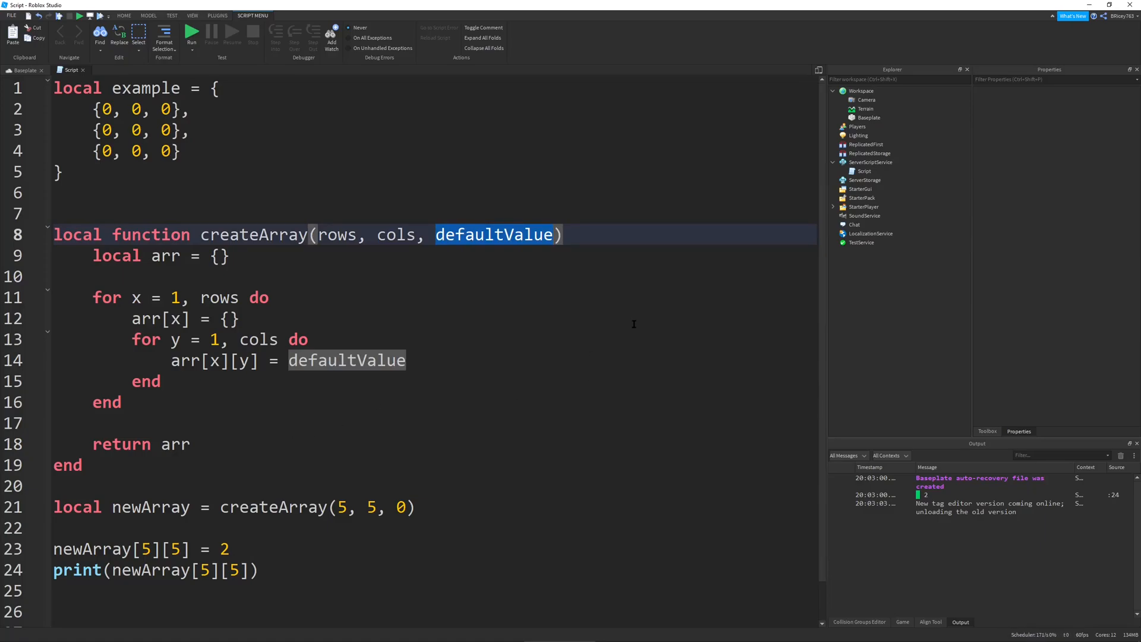
mouse_move(553, 311)
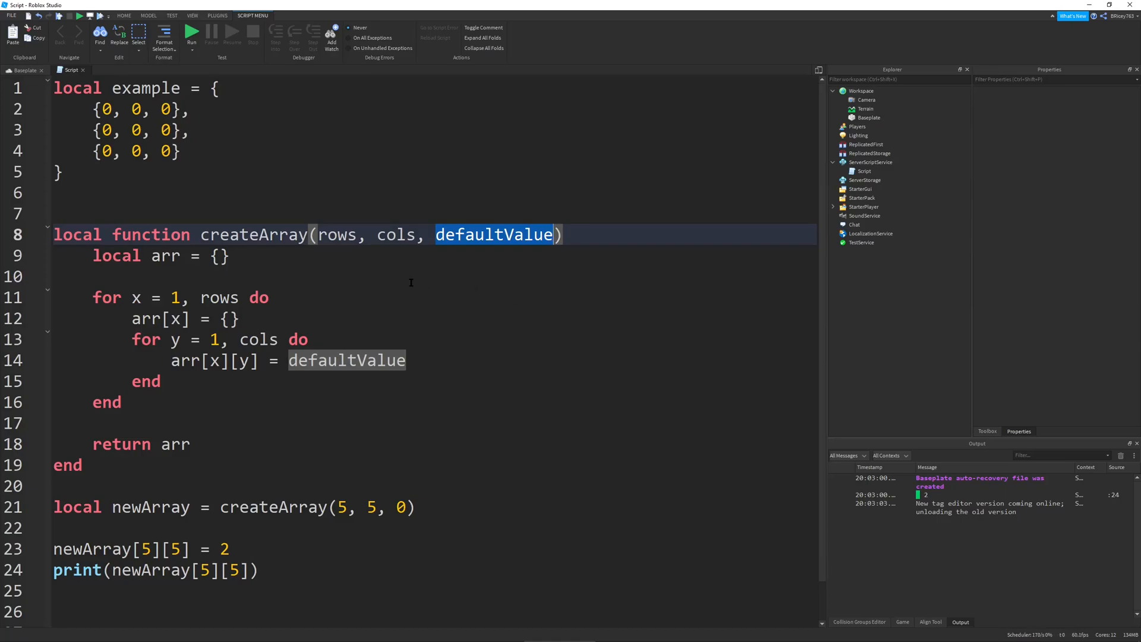
mouse_move(338, 256)
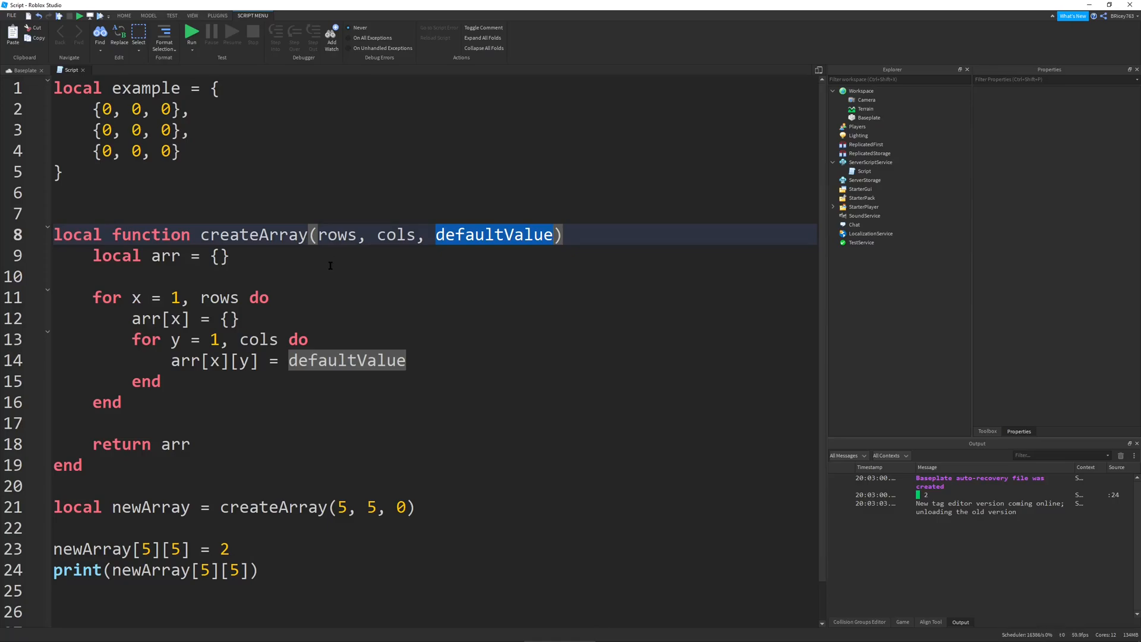
mouse_move(229, 389)
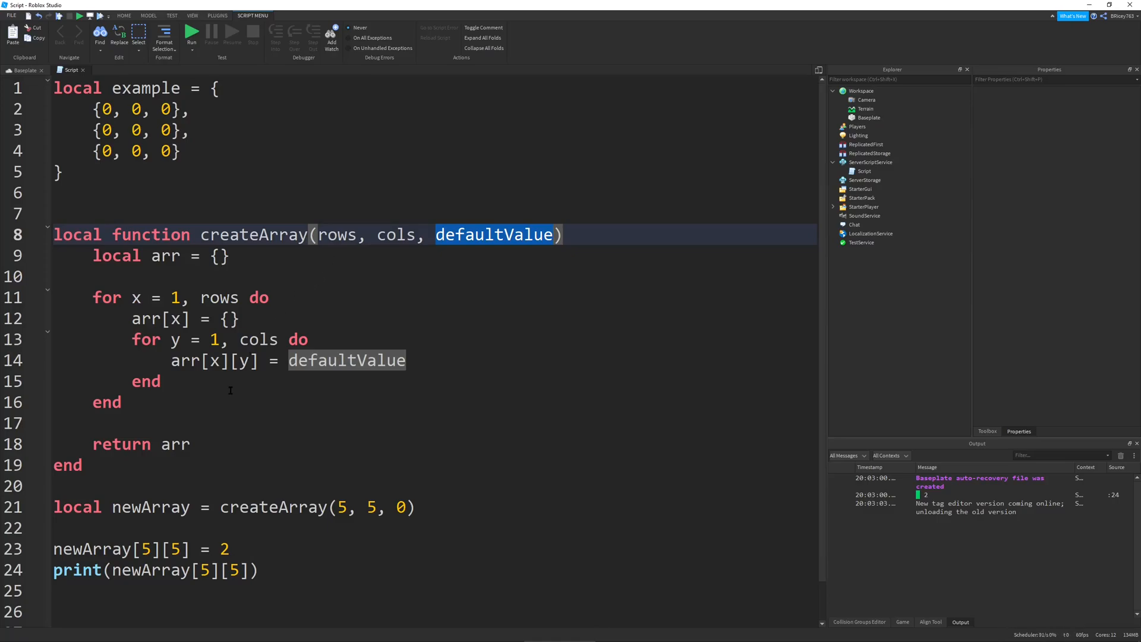
mouse_move(240, 410)
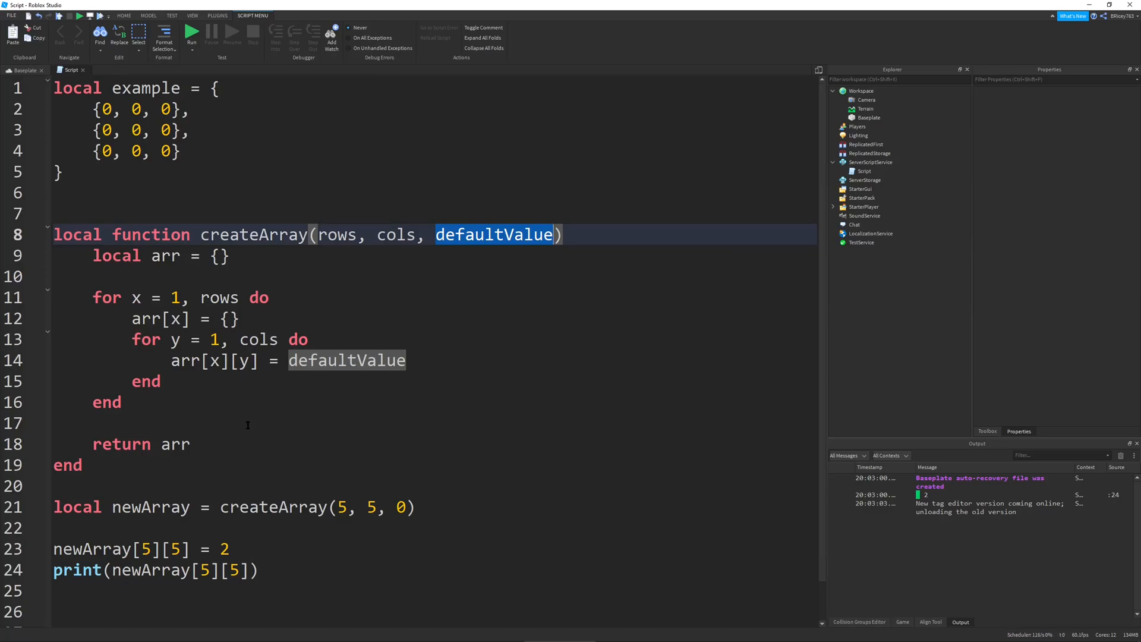
mouse_move(574, 329)
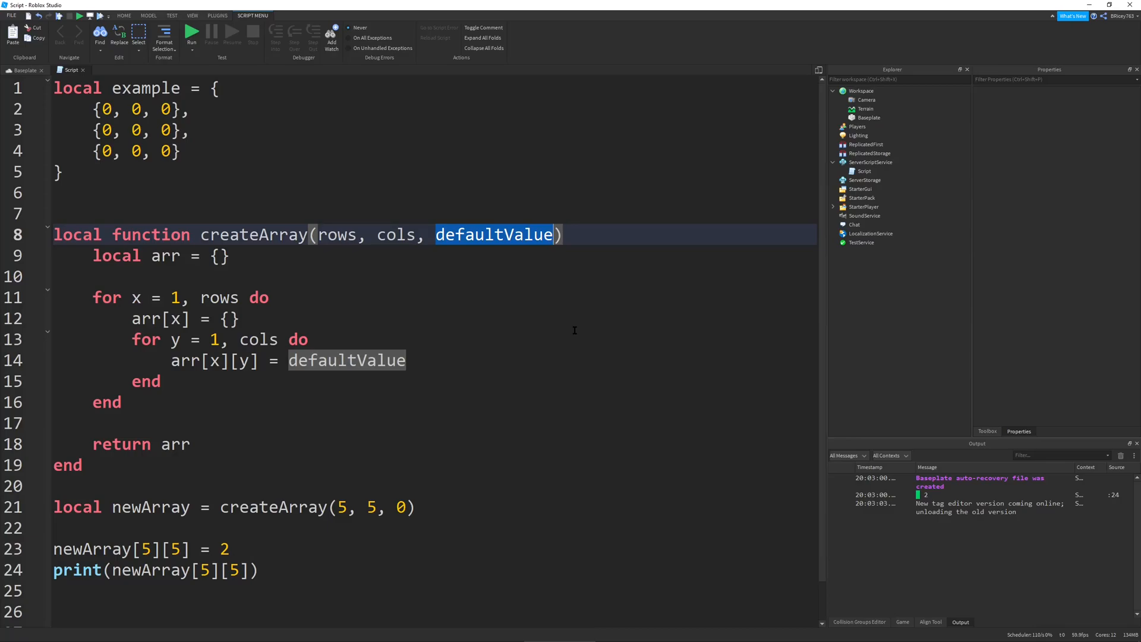
mouse_move(581, 338)
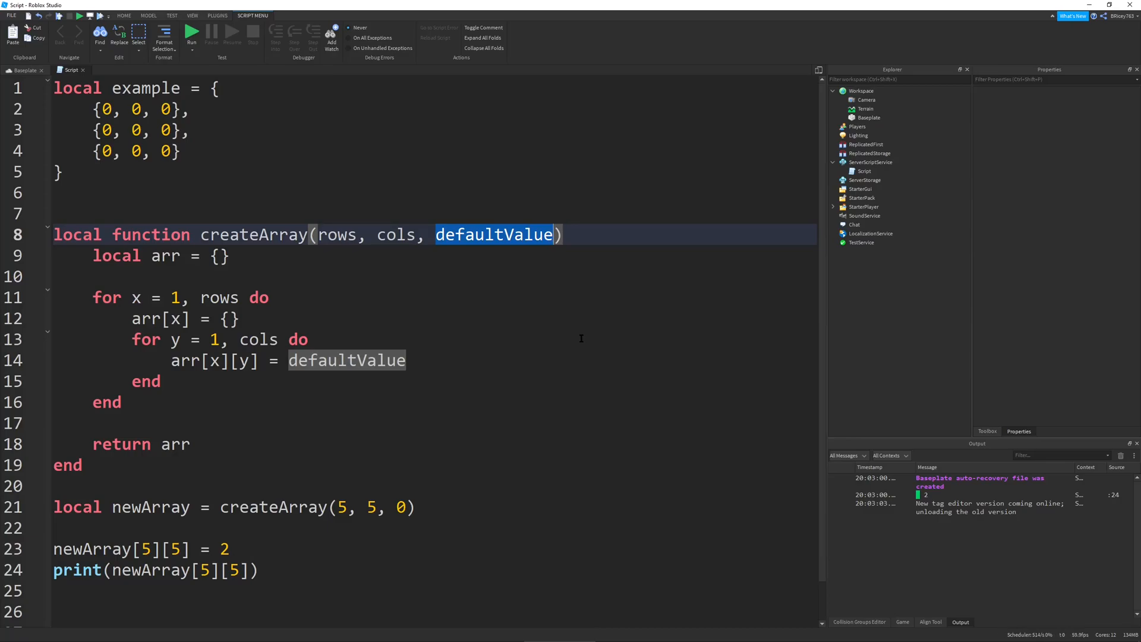
mouse_move(725, 138)
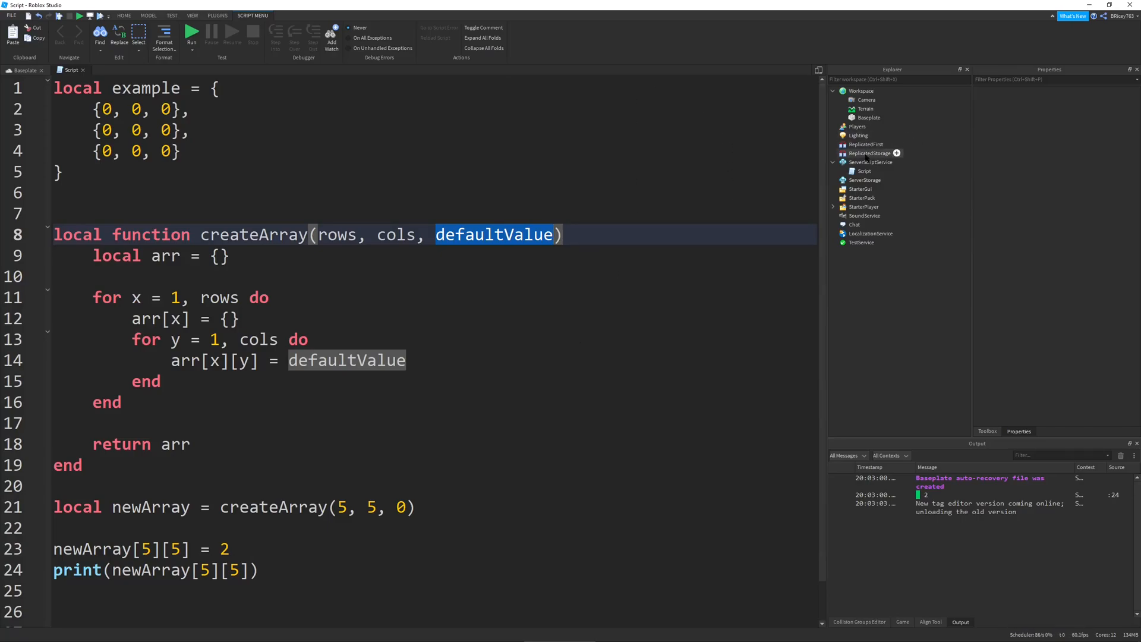
- Insert Array2D from My Models into ReplicatedStorage and scroll through its code
click(869, 154)
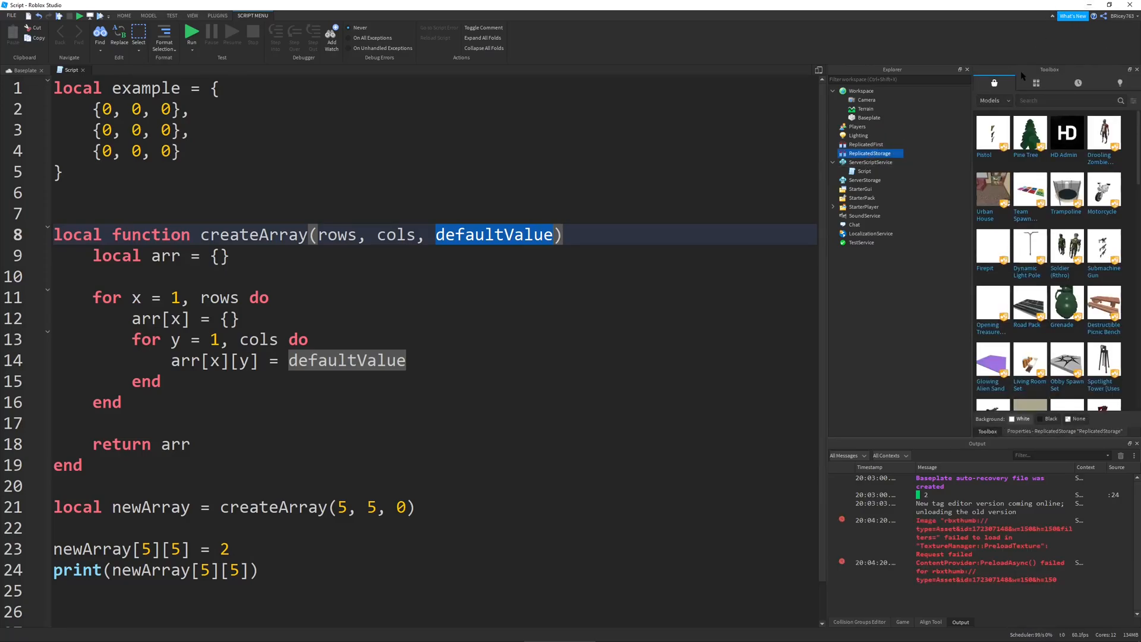
click(1035, 82)
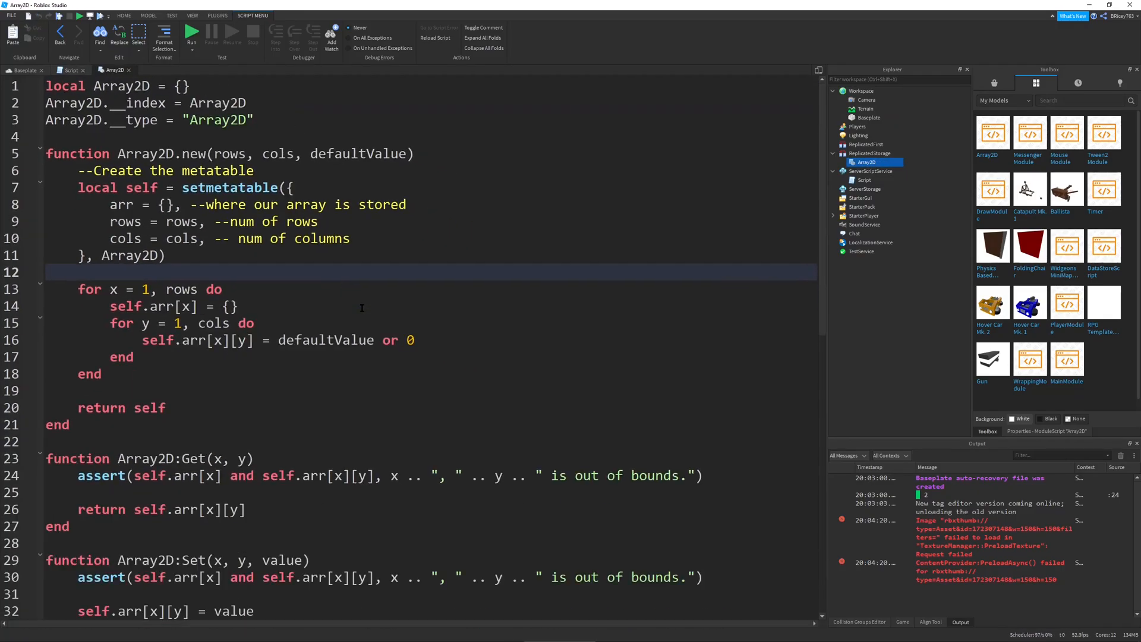
scroll(down, 3)
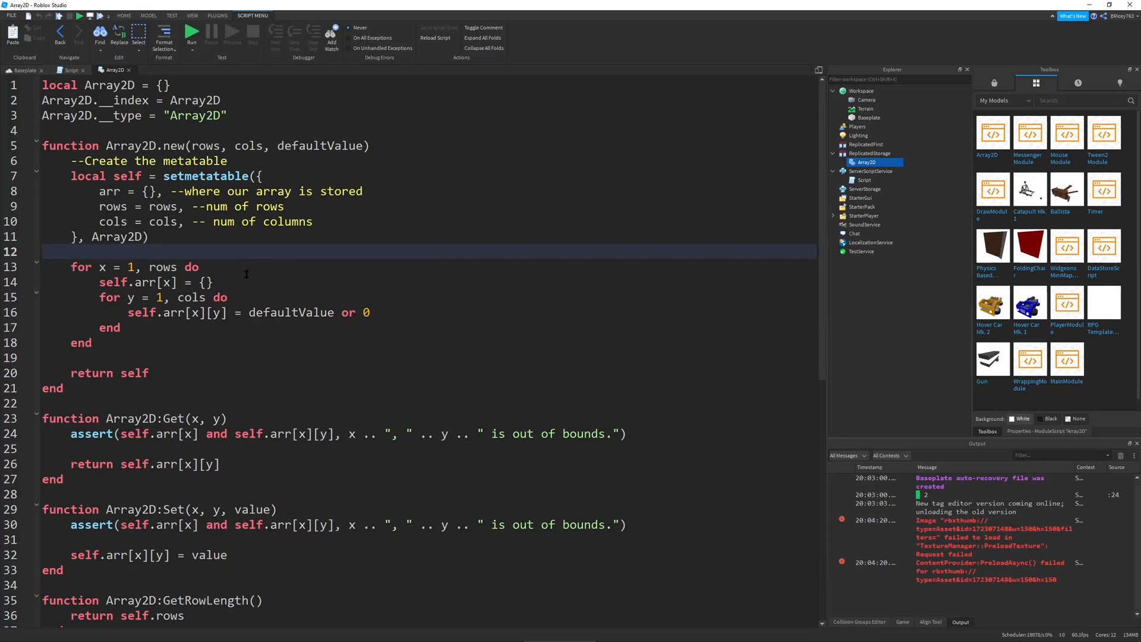
scroll(down, 3)
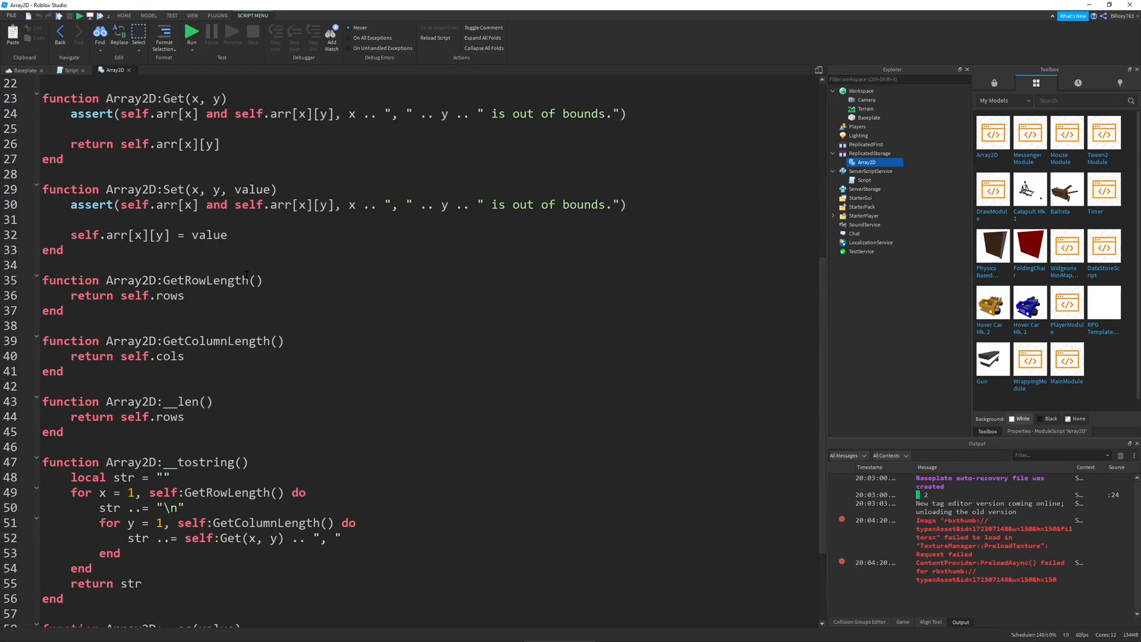
scroll(down, 3)
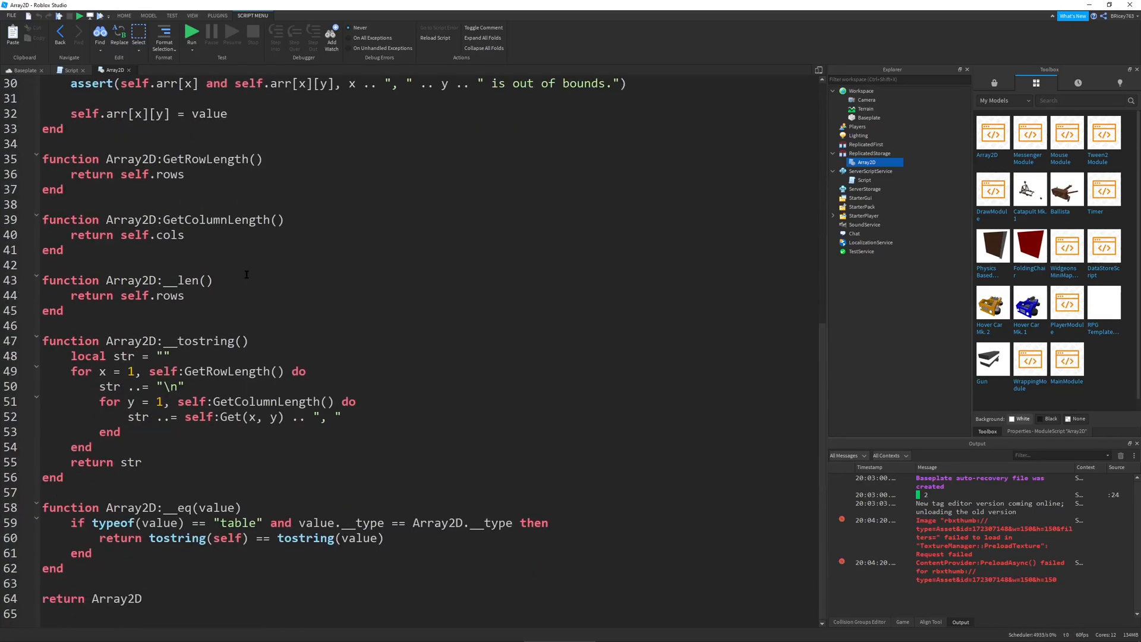
scroll(up, 3)
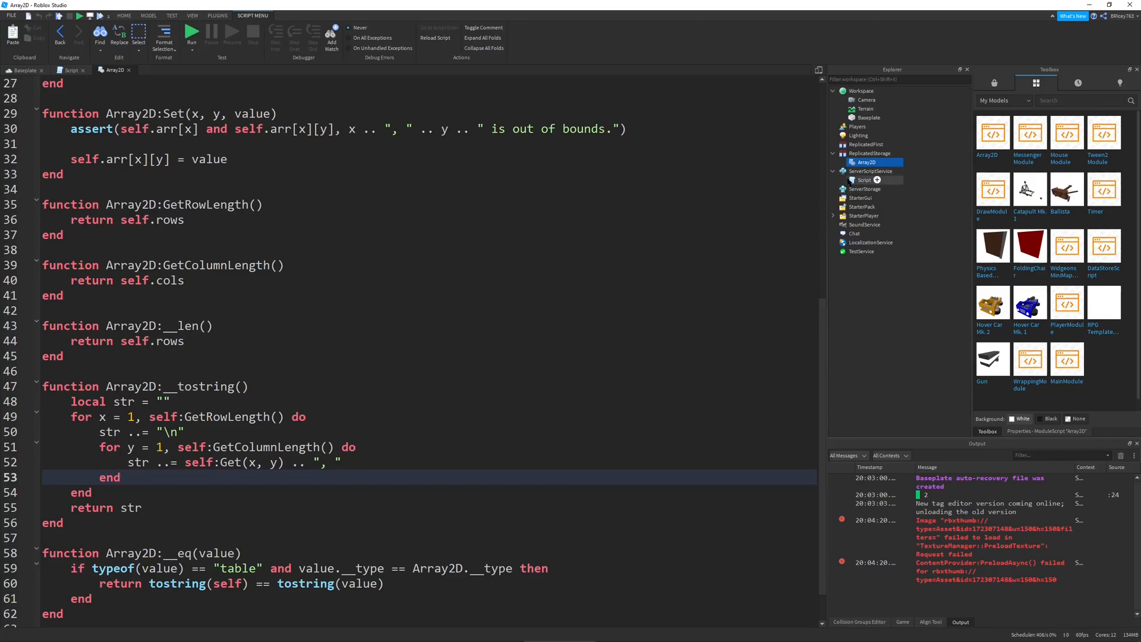
- Comment out the old createArray code and require the Array2D module from ReplicatedStorage
click(71, 71)
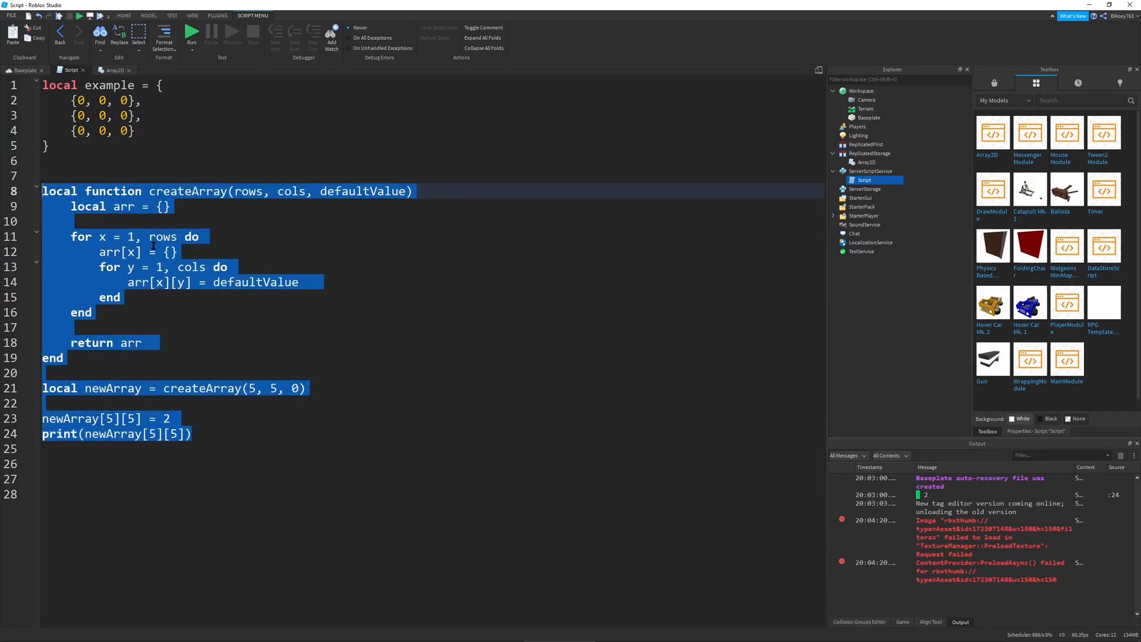
click(483, 28)
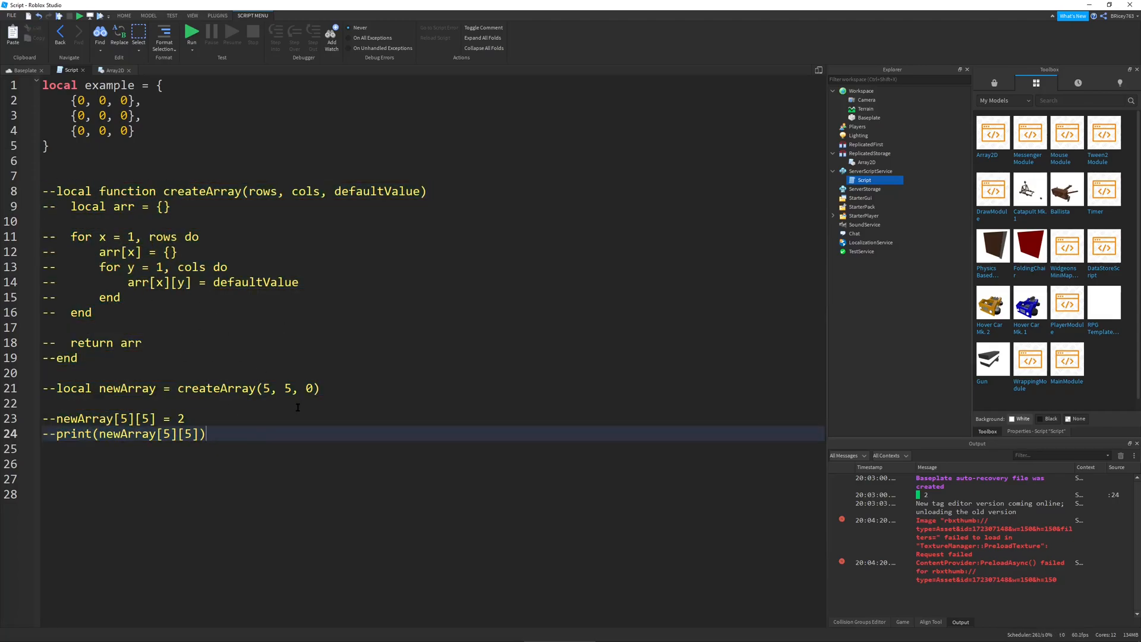
text(loacl)
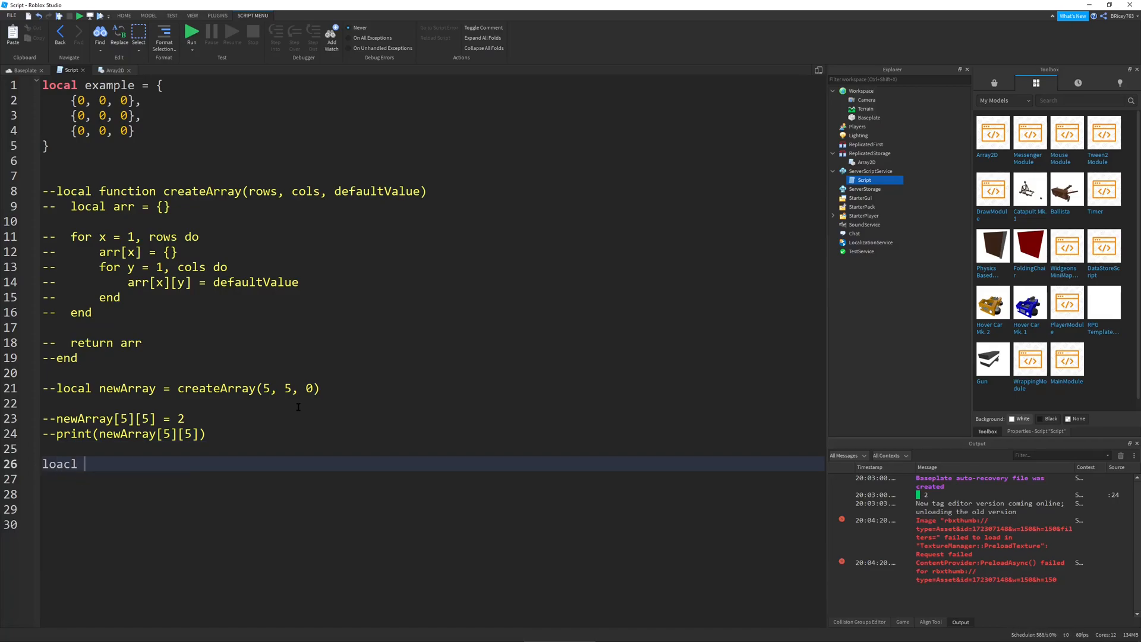
text(local)
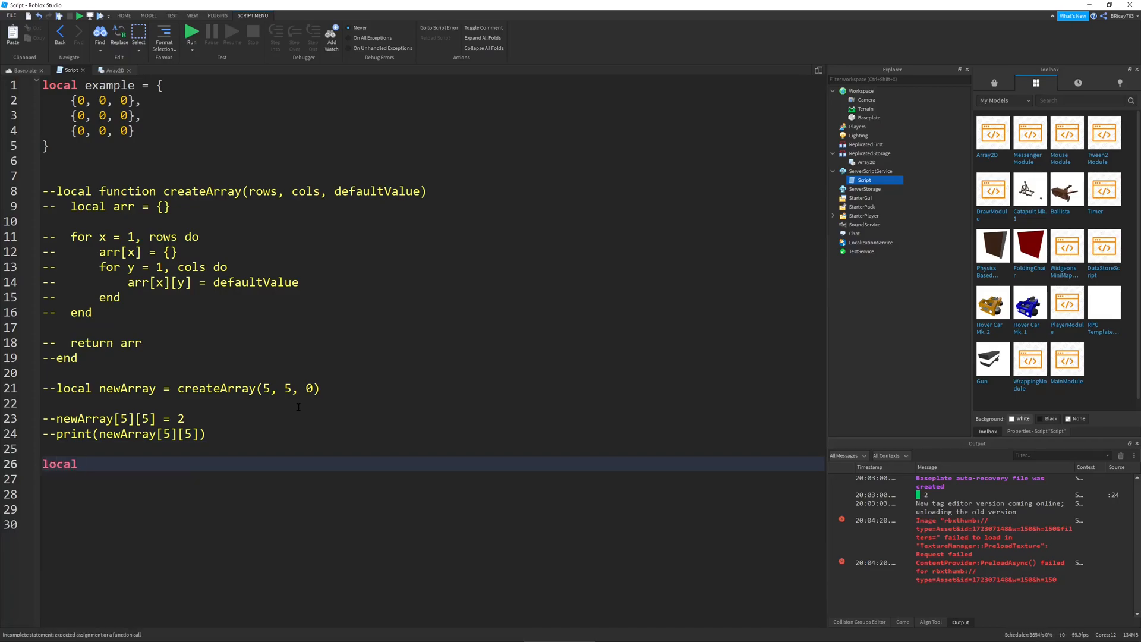
text(ar)
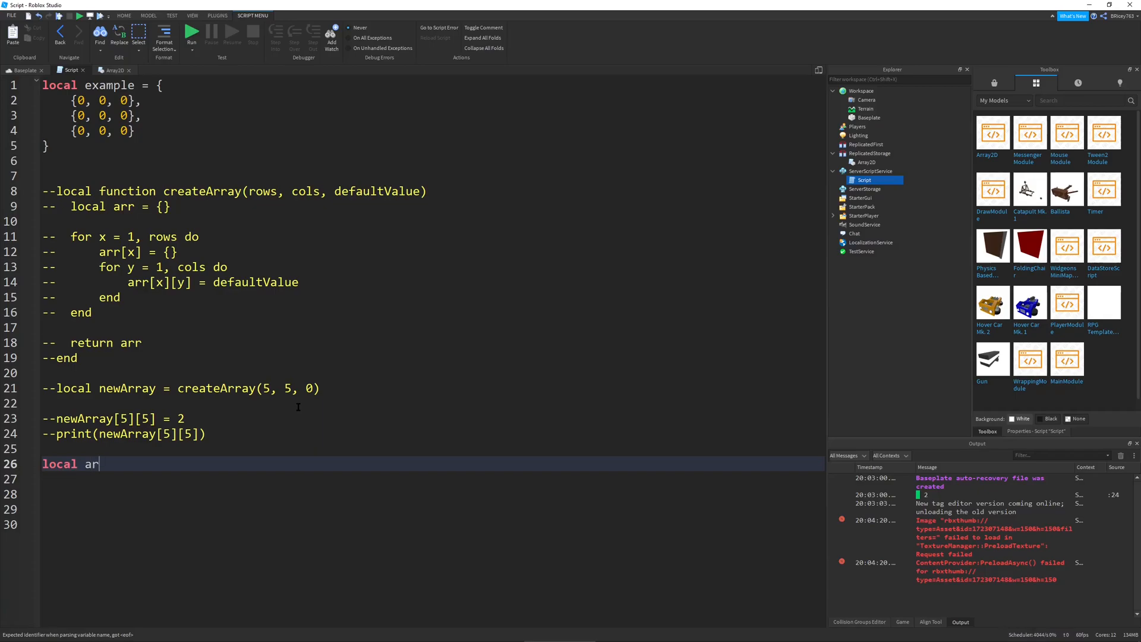
text(ray2D =)
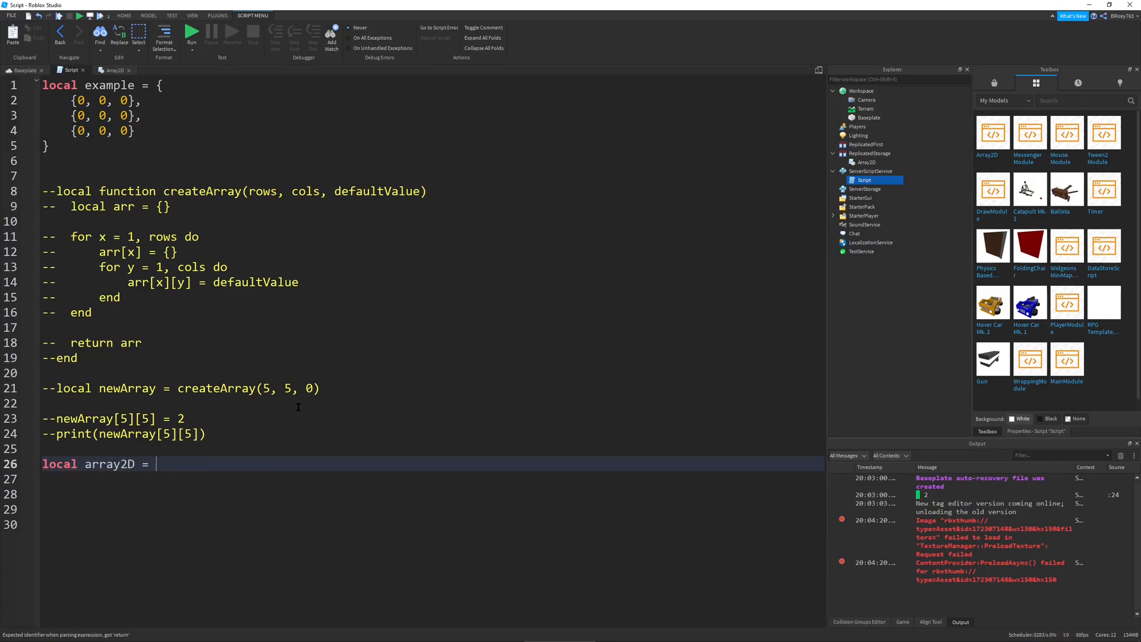
text(require(game.ReplicatedStorage.Array2D)
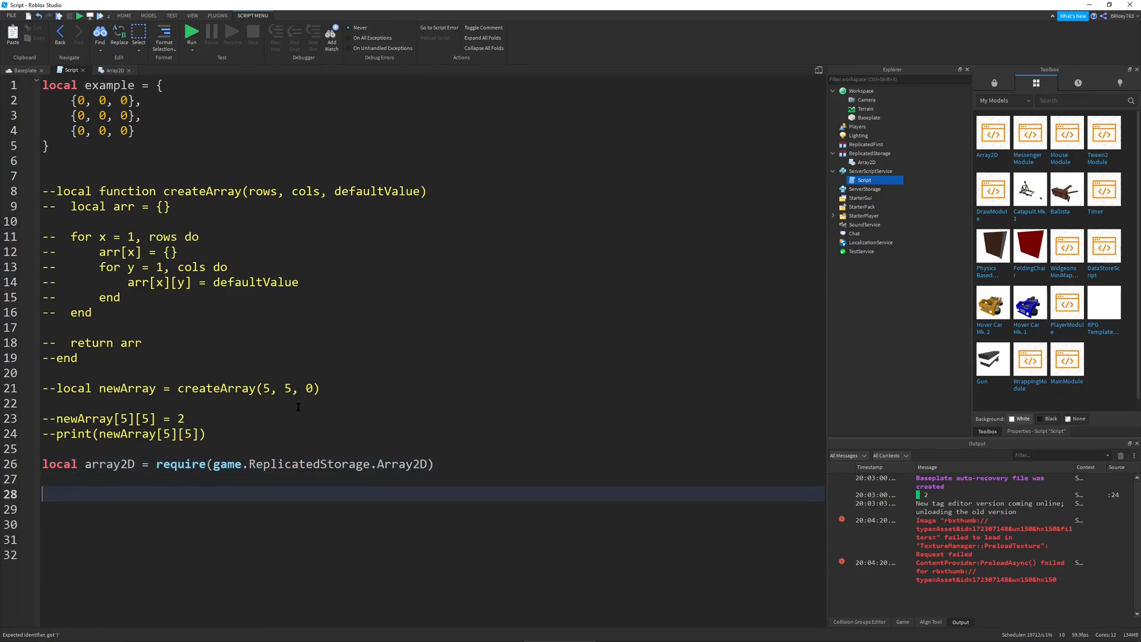
- Create newArray2D with array2D.new(3, 3) and print it
text(local)
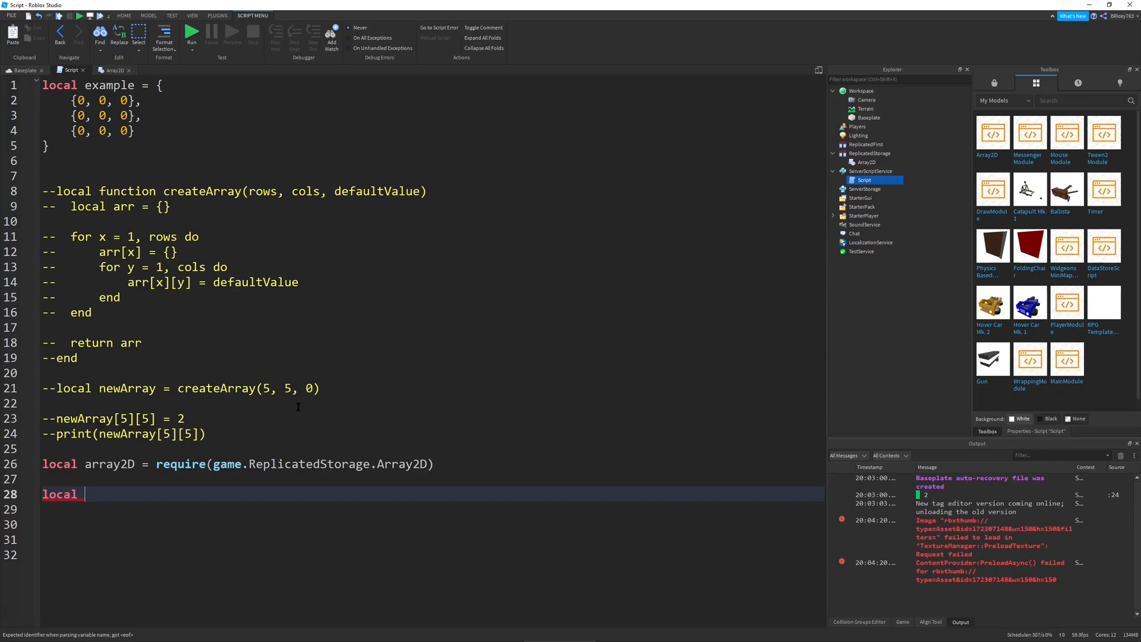
text(newArray2)
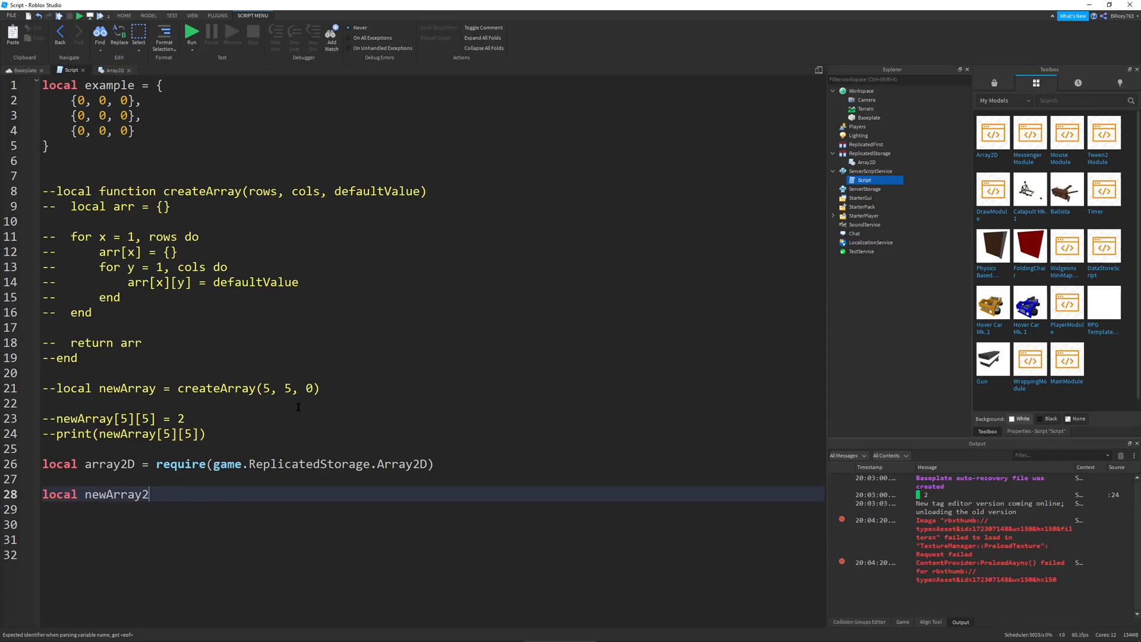
text(D = array2D)
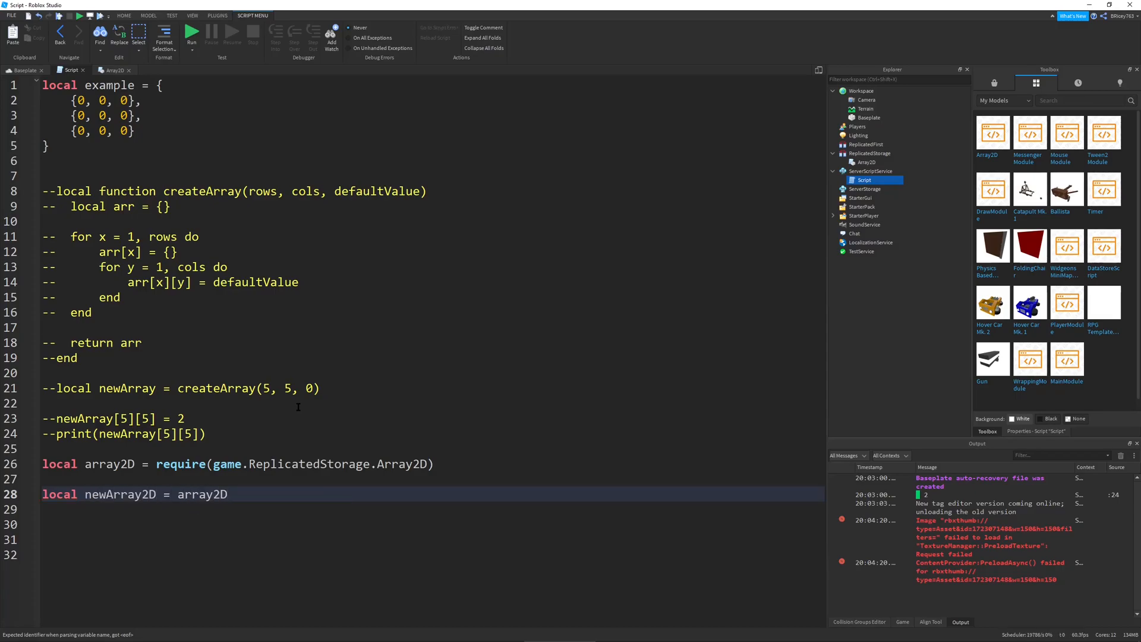
text(.new())
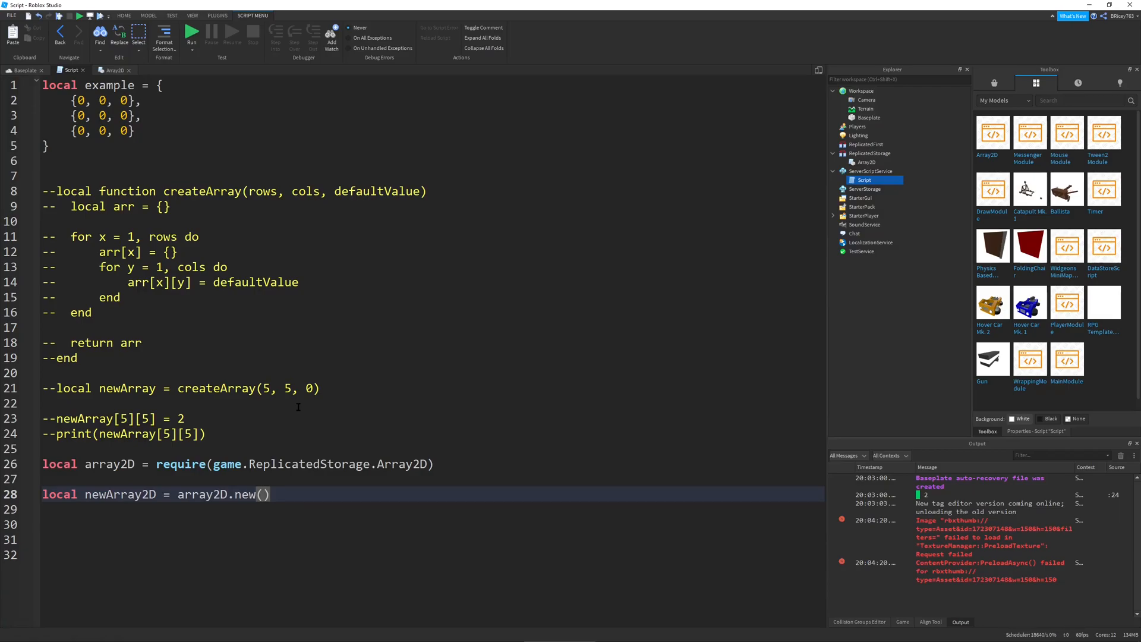
text(3, 3)
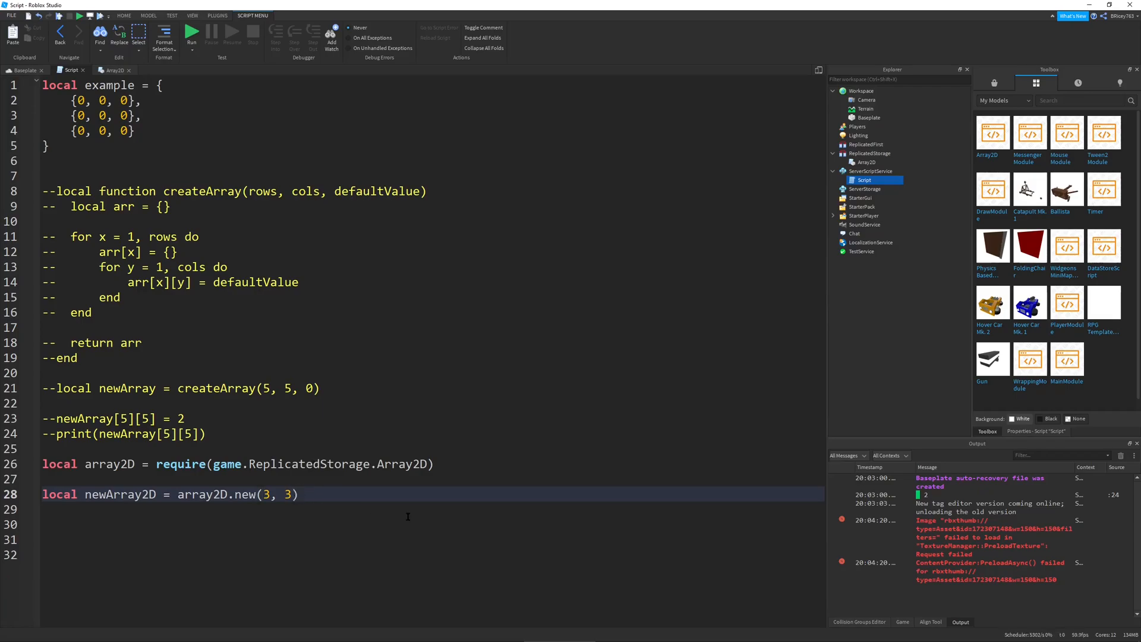
text(pr)
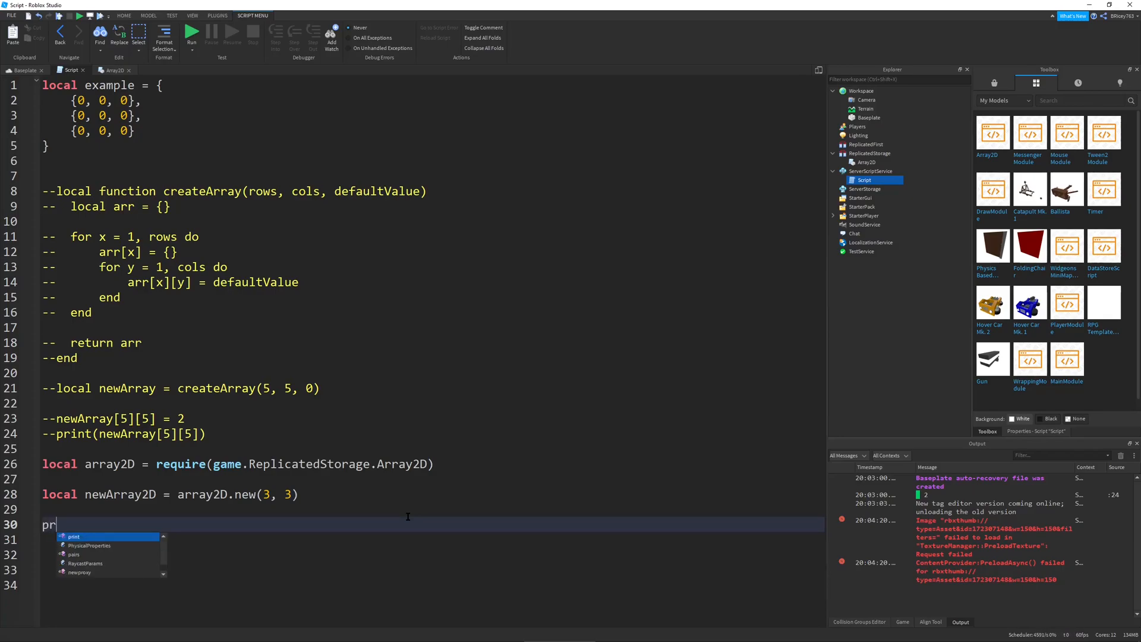
text(int(newArray2D)
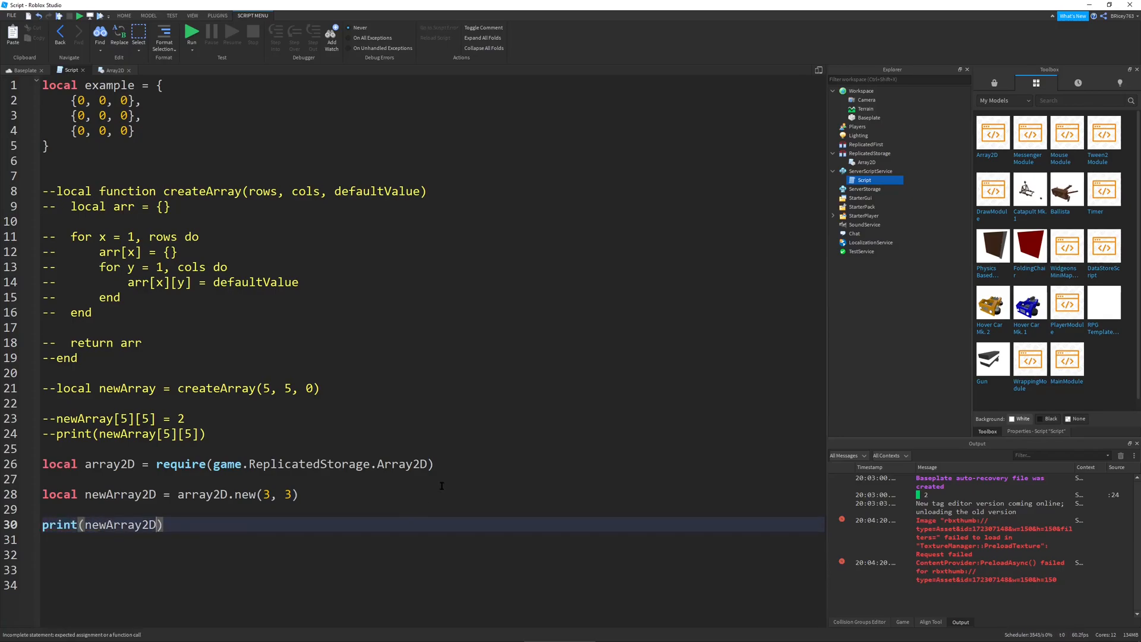
mouse_move(736, 377)
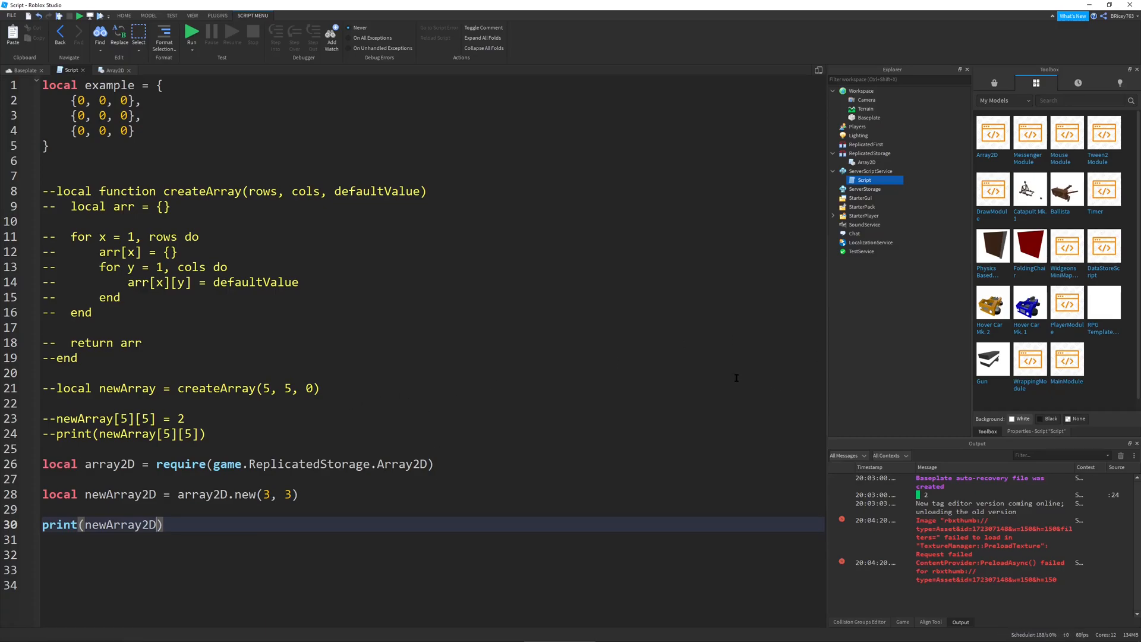
- Test-run to see the 3×3 grid of zeros, then return to line 30 of the script
click(111, 70)
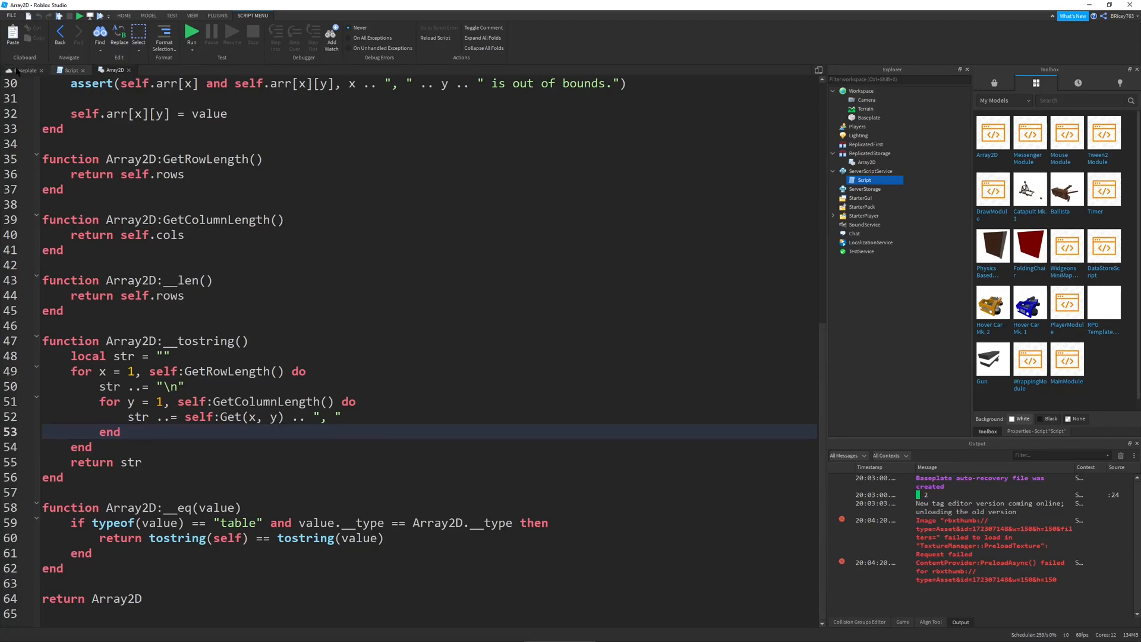
click(17, 71)
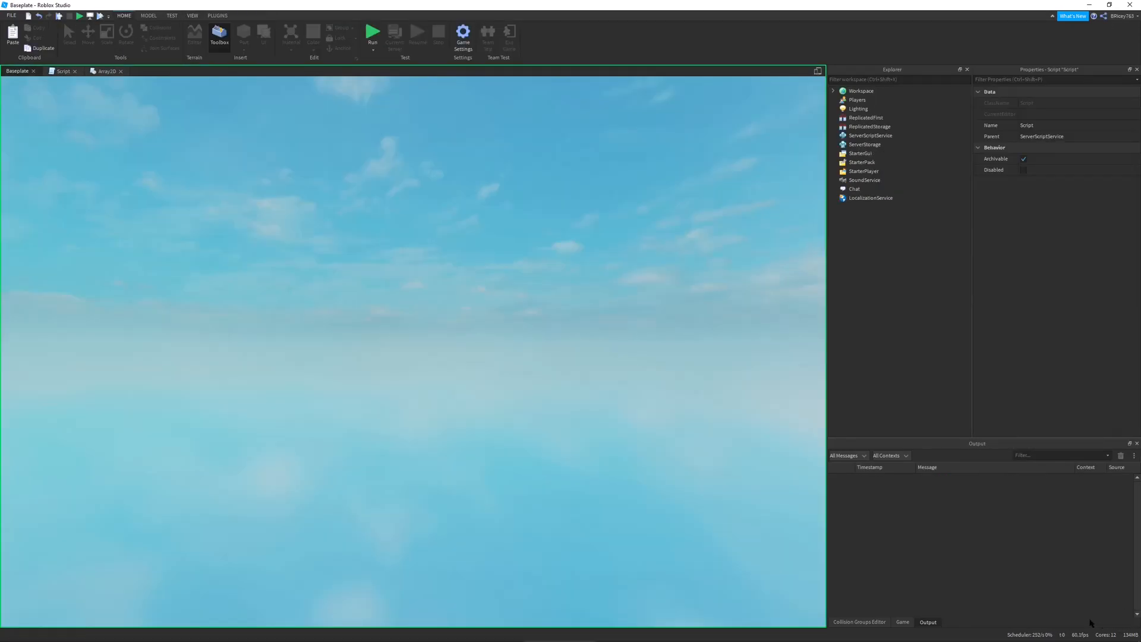
click(372, 32)
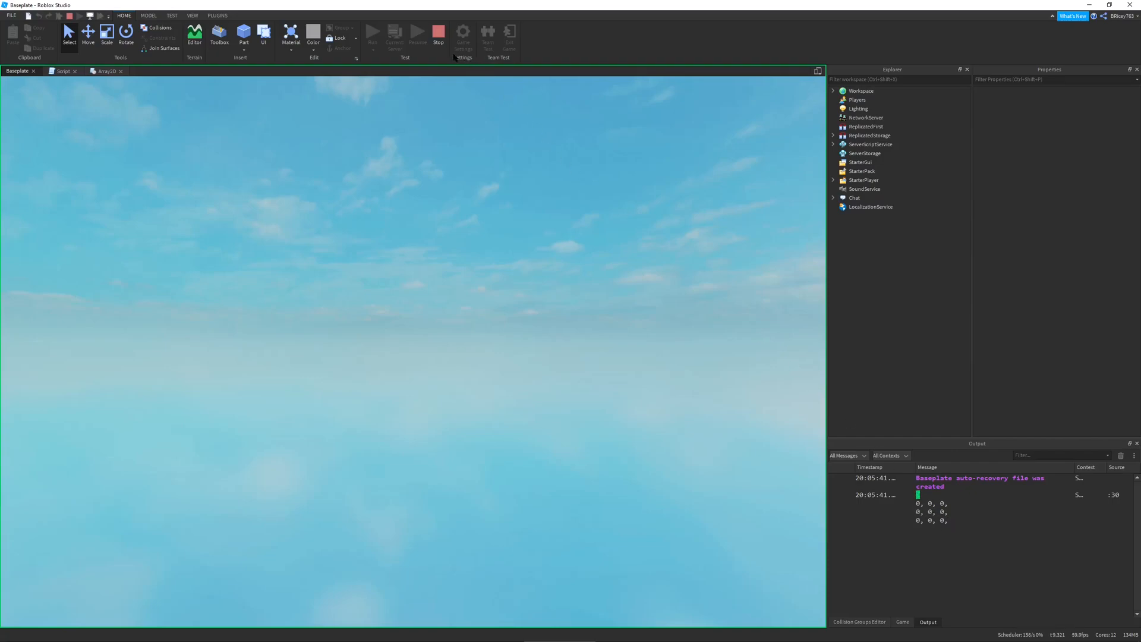
click(107, 71)
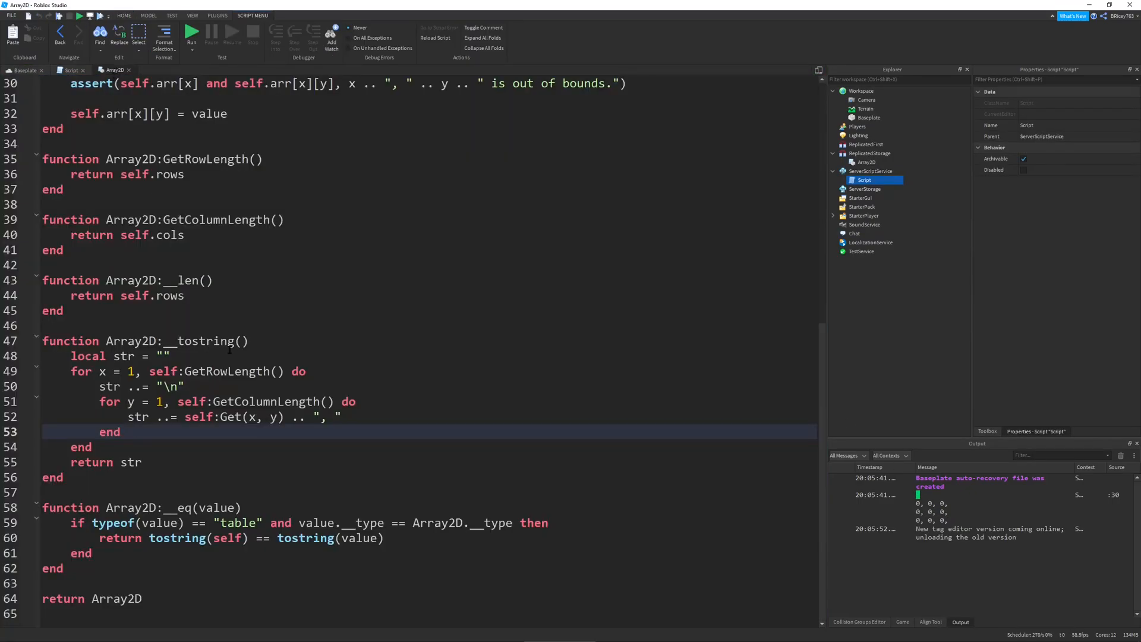
click(70, 70)
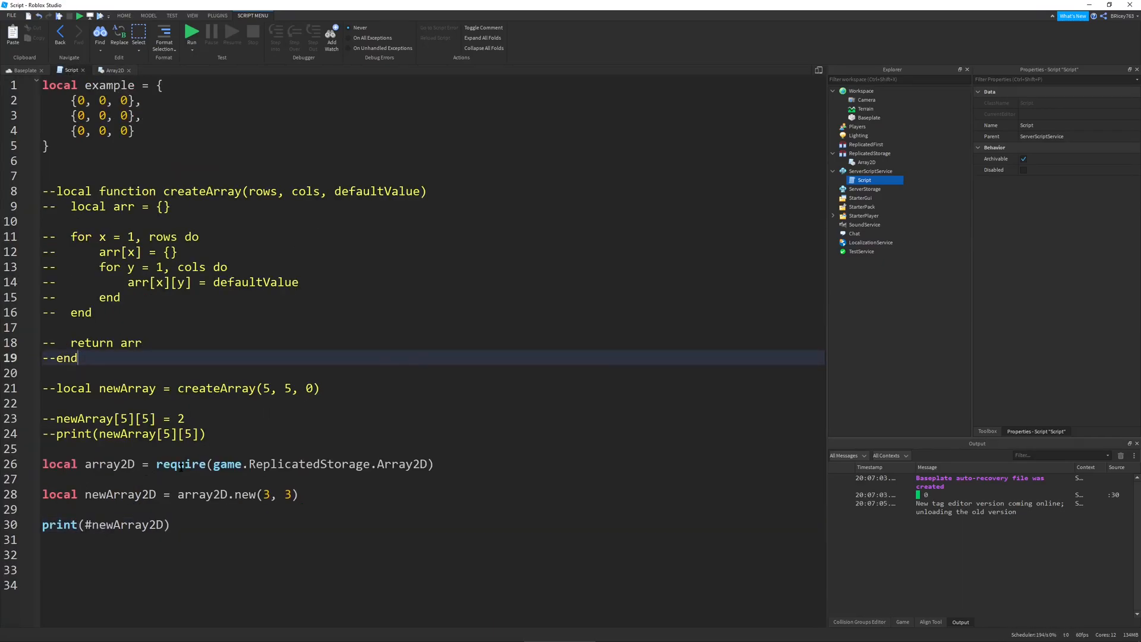
click(72, 509)
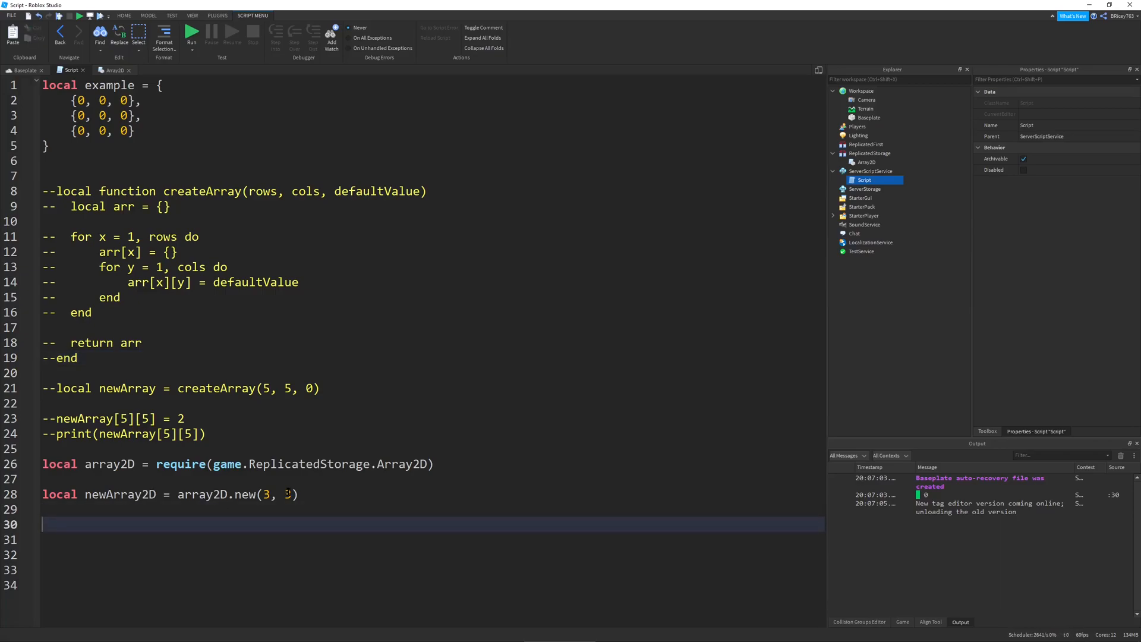
- Rewrite line 30 as print(newArray2D:Get(1, 1)), which outputs 0
text(newArray2D)
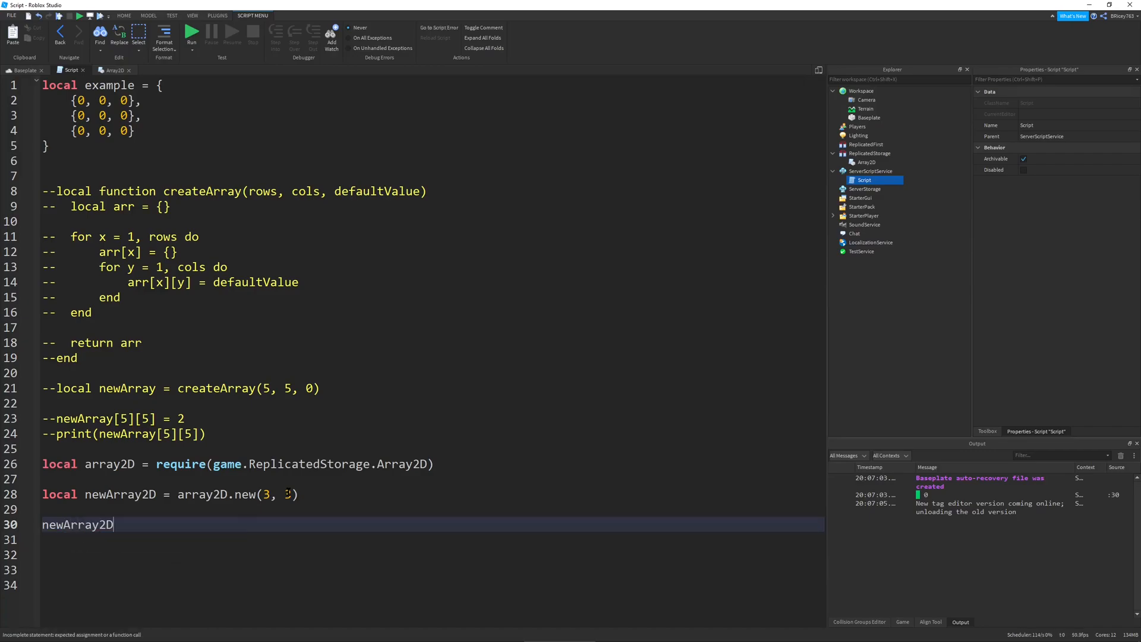
text(:Get())
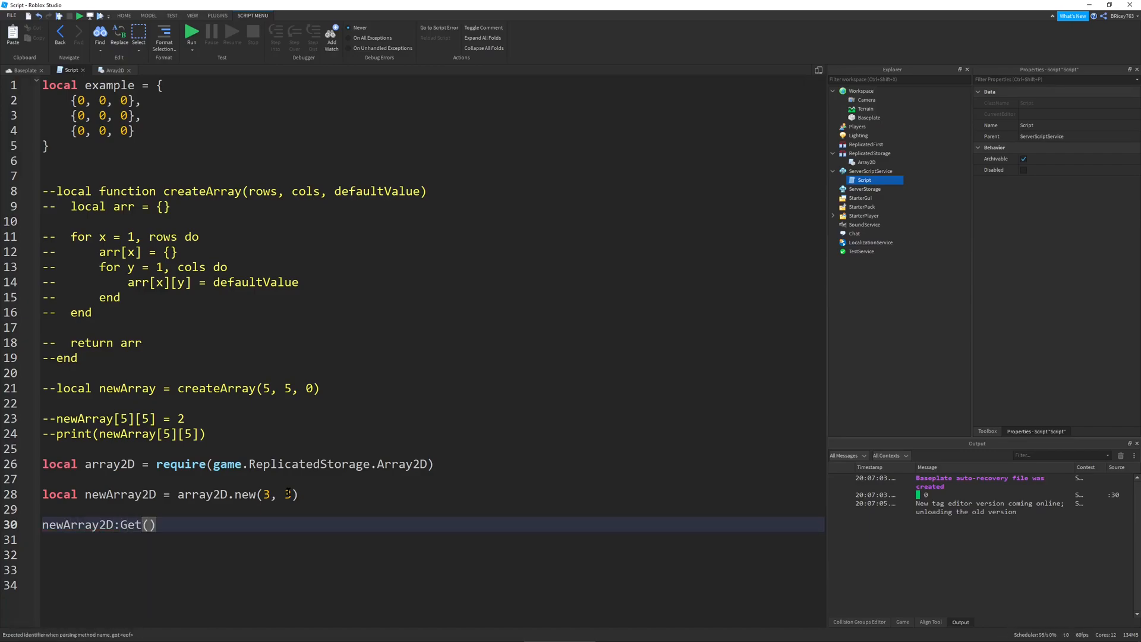
text(1)
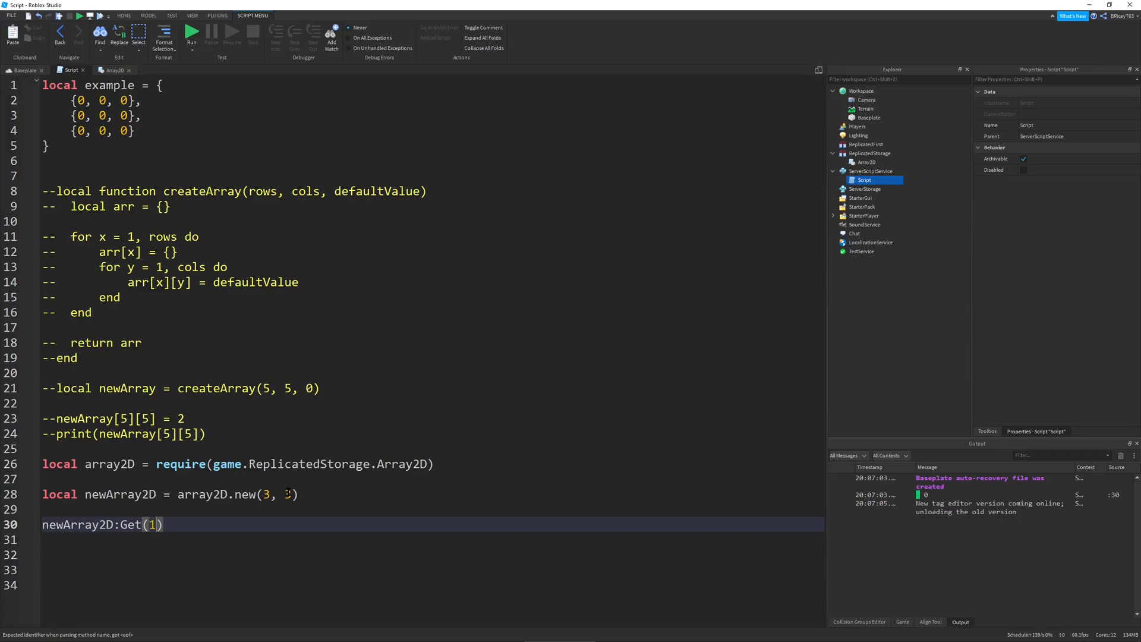
text(, 1)
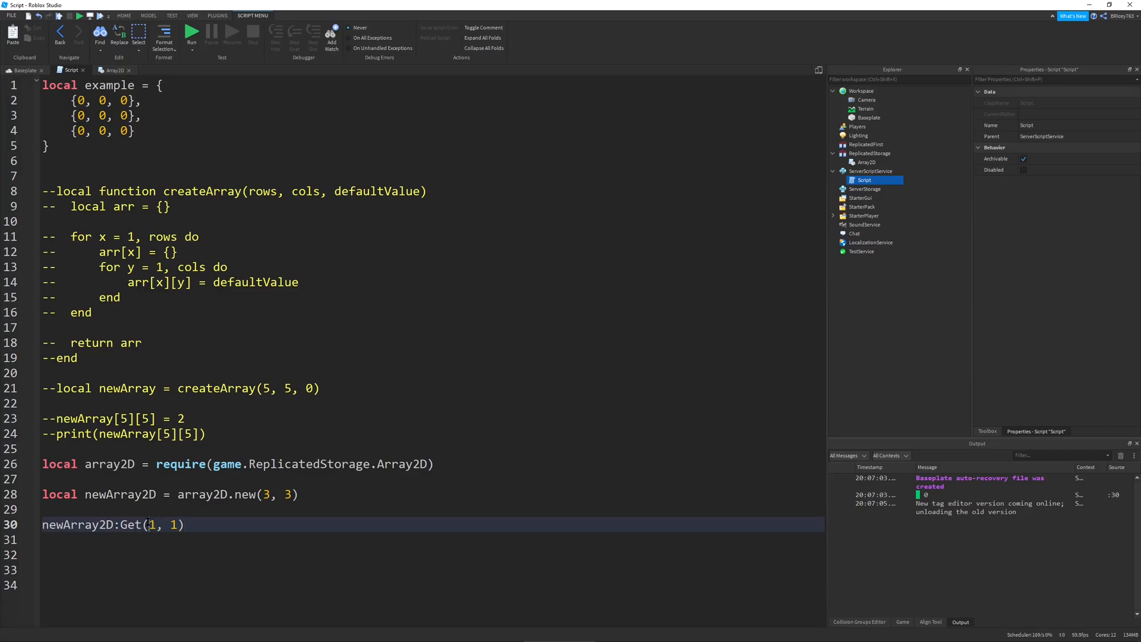
double_click(160, 525)
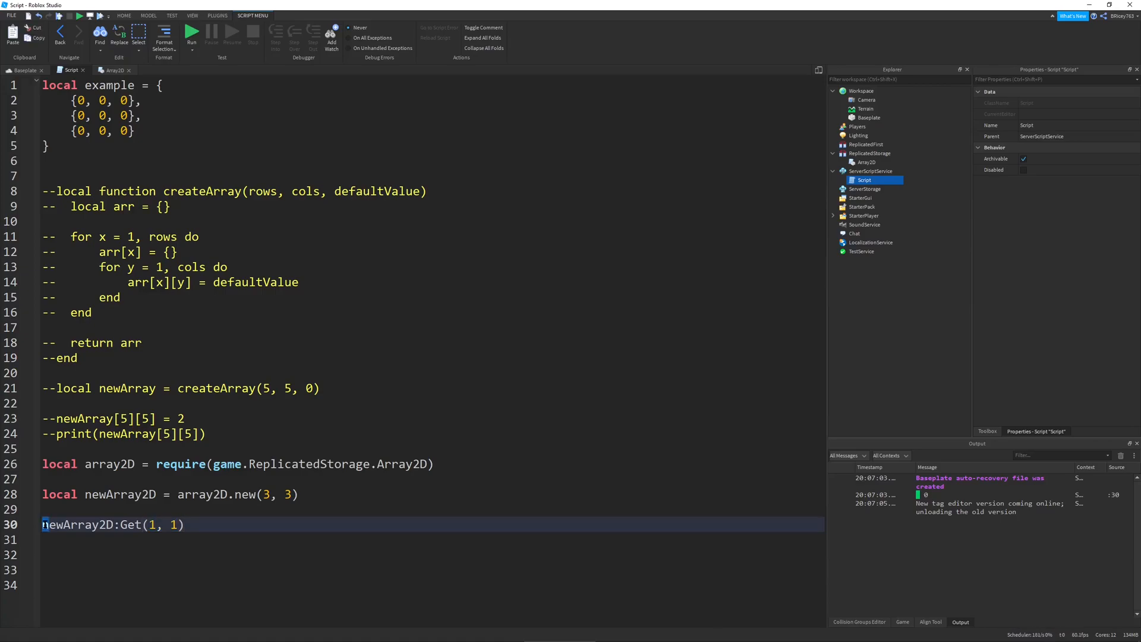
text(print()
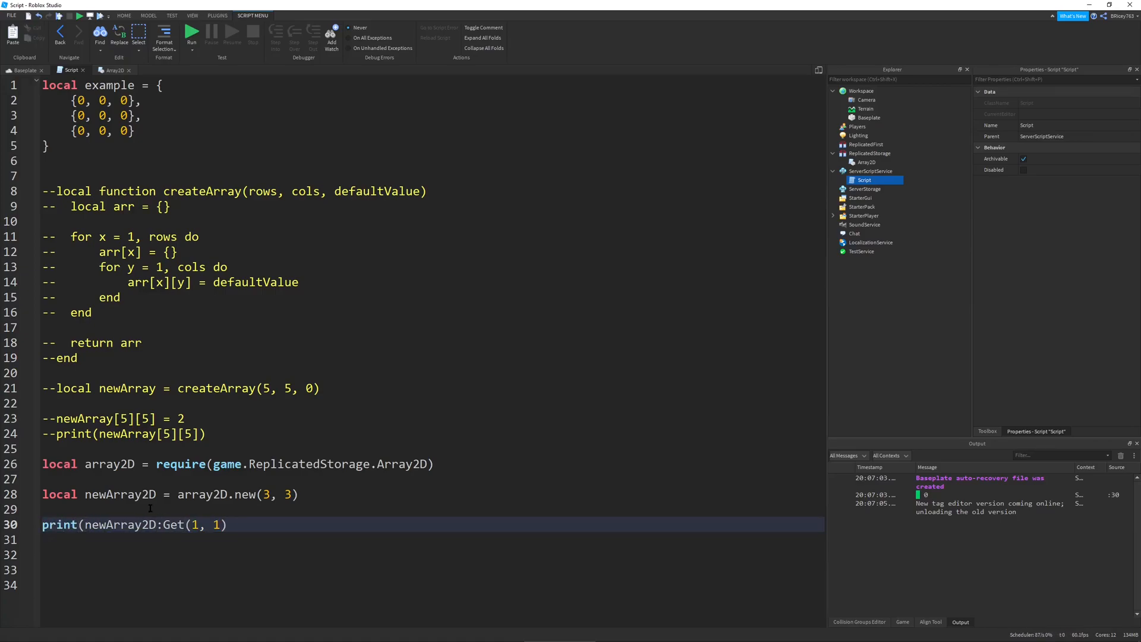
text())
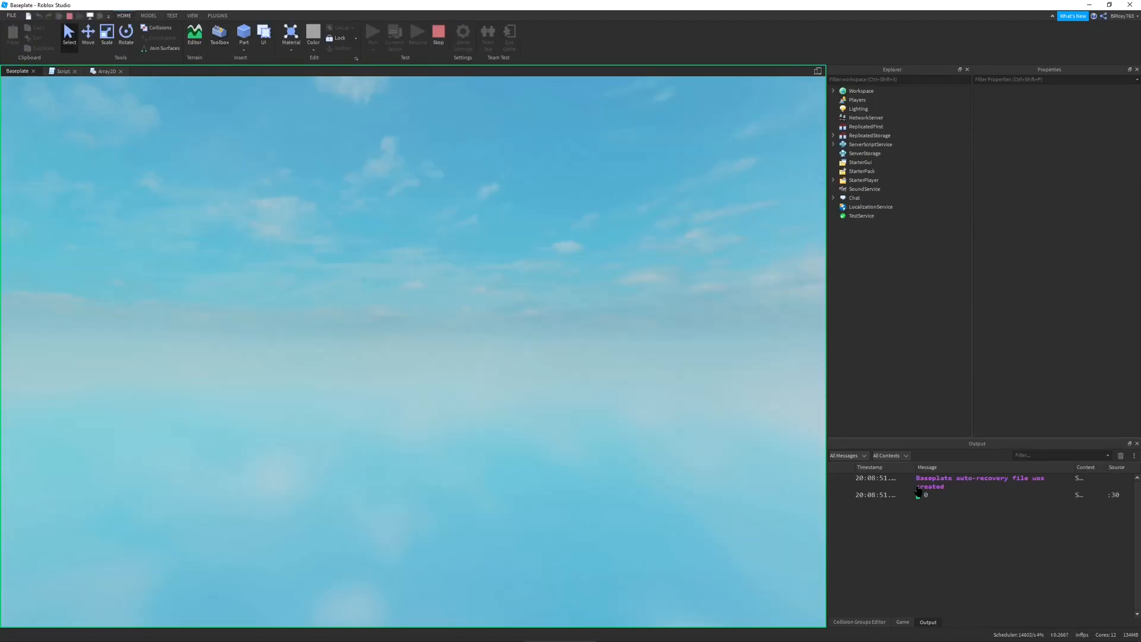
- Stop the test and add newArray2D:Set(1, 1, 4) above the print line
click(64, 71)
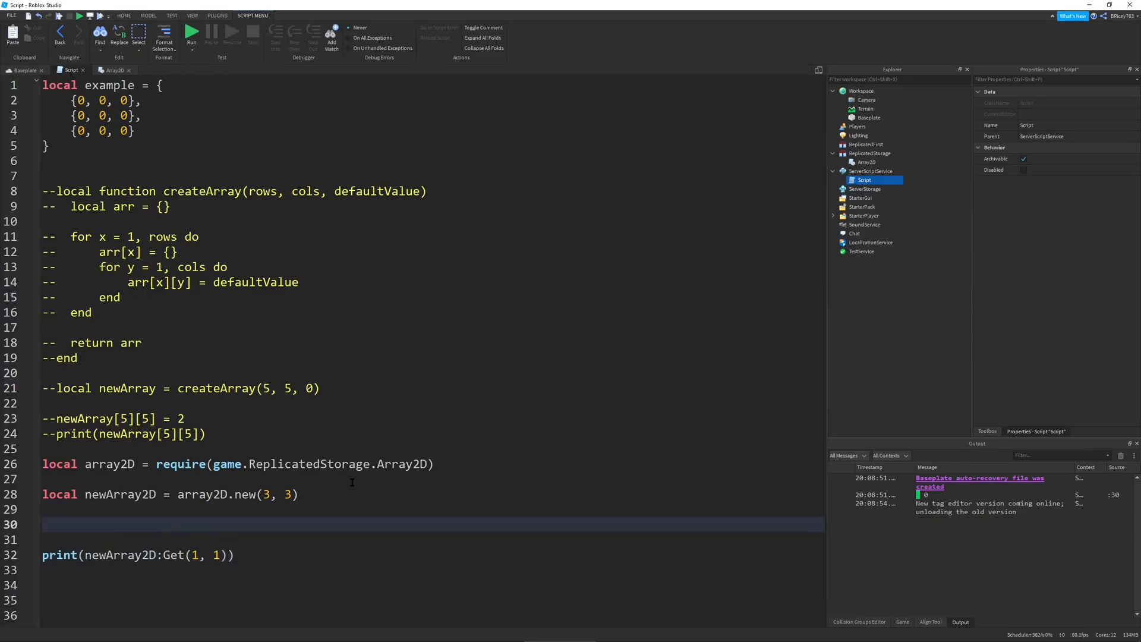
text(newArray2D:Set())
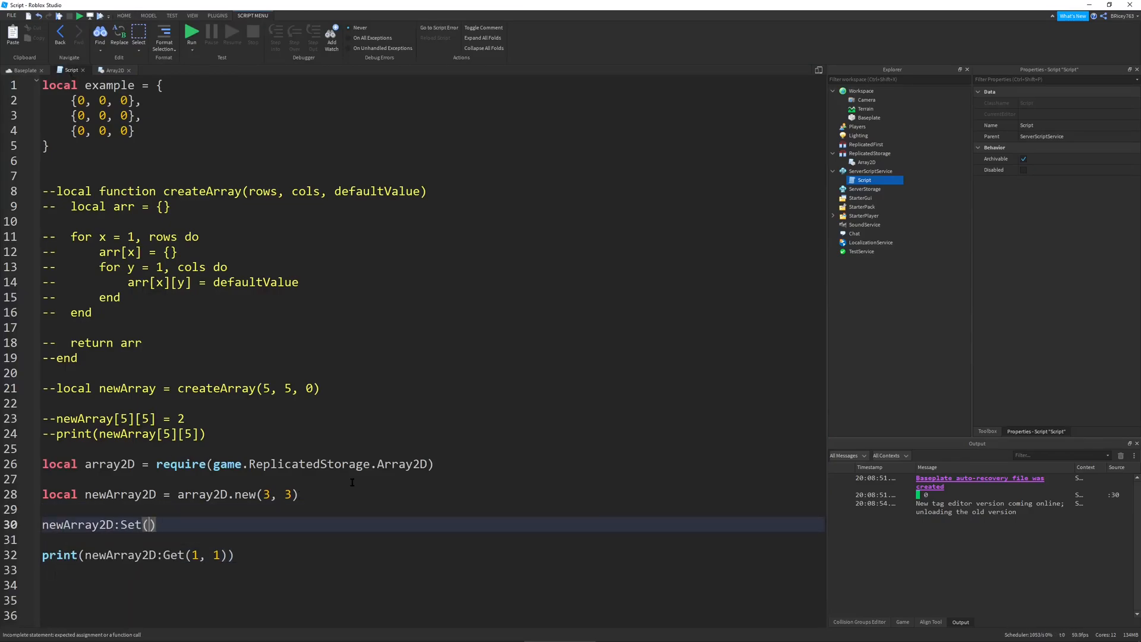
text(1, 1,)
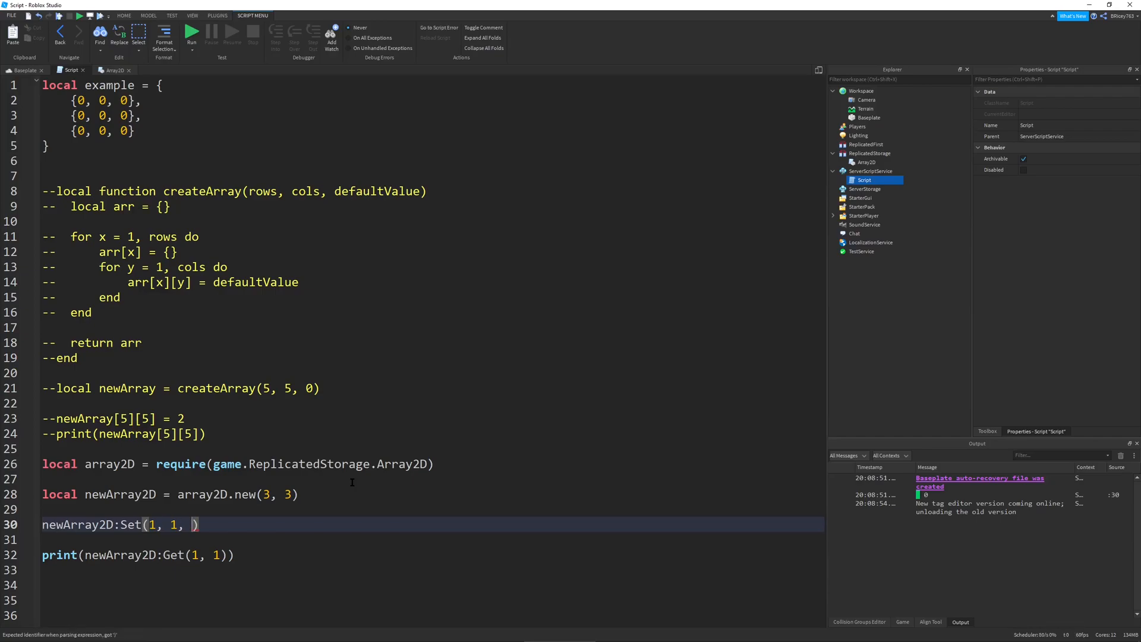
text(i, 1, 4)
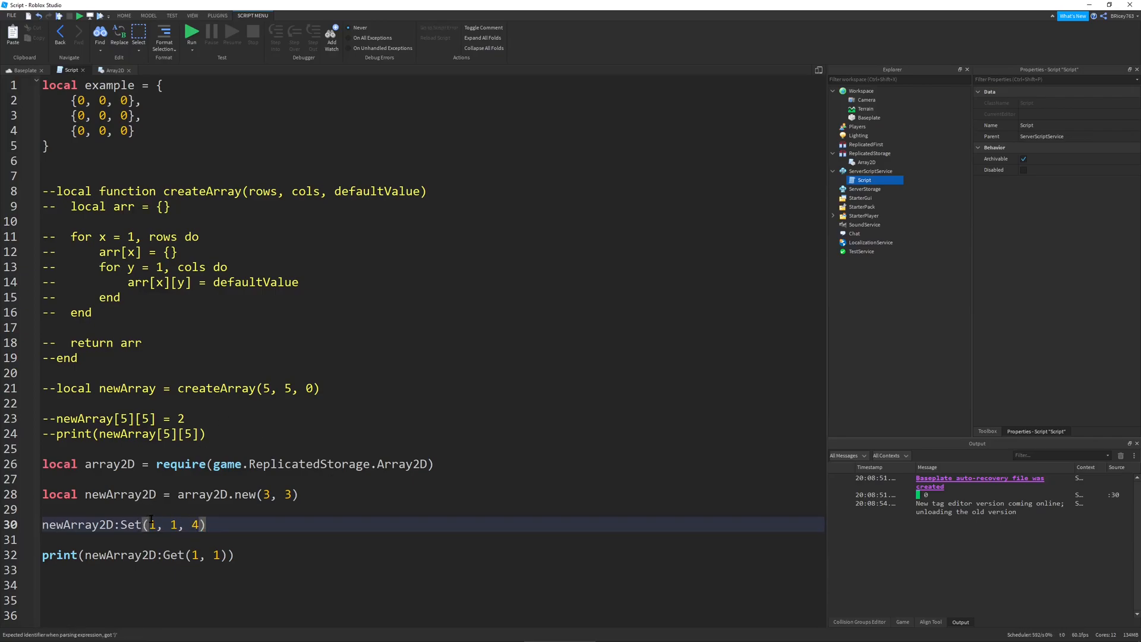
text(1)
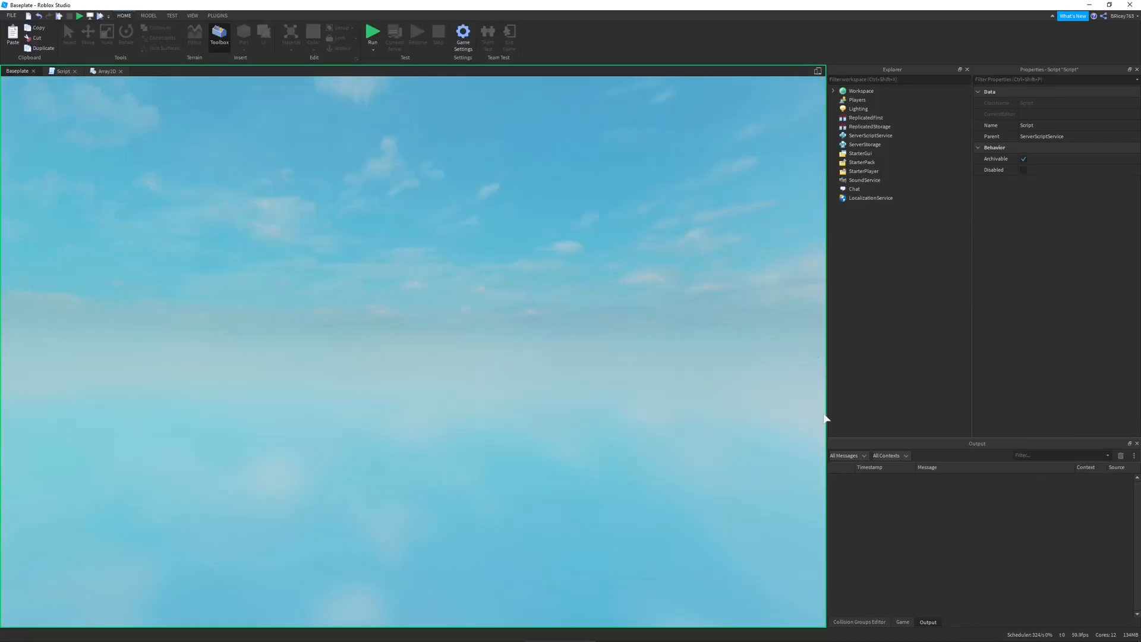
- Stop the run showing 4, review the Array2D module top, then return to the script
click(372, 32)
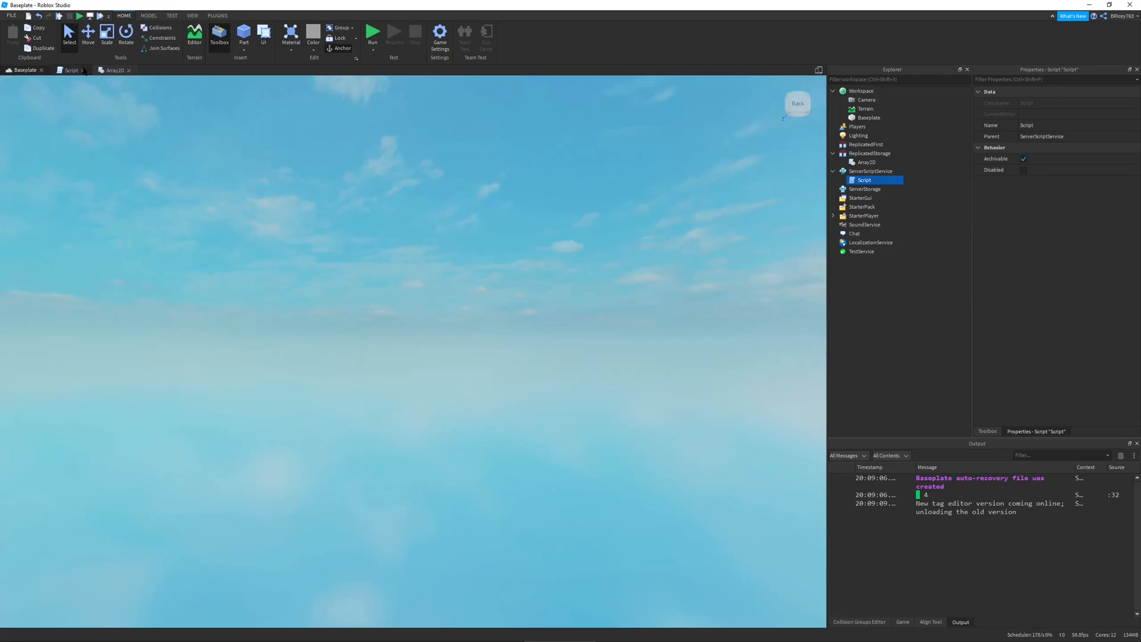
click(113, 69)
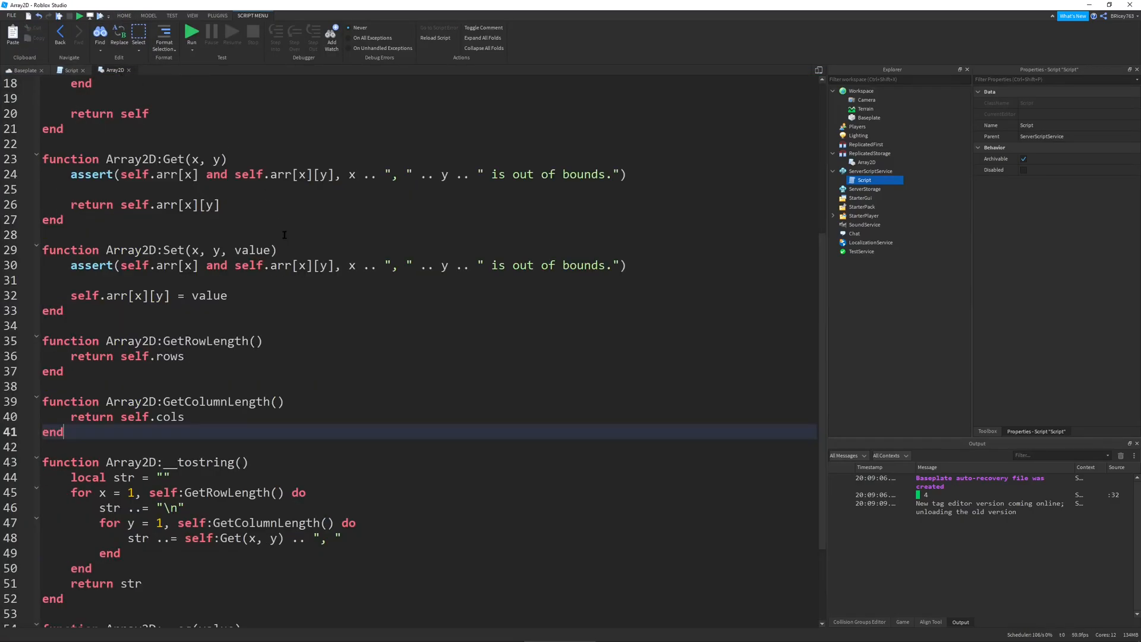
scroll(up, 3)
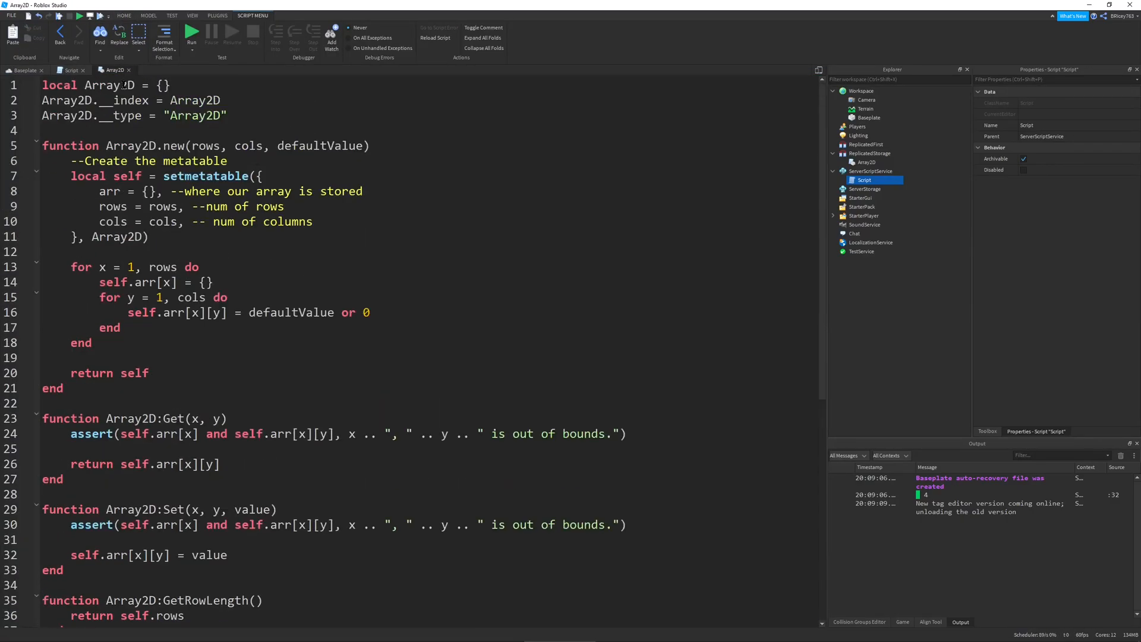
click(70, 70)
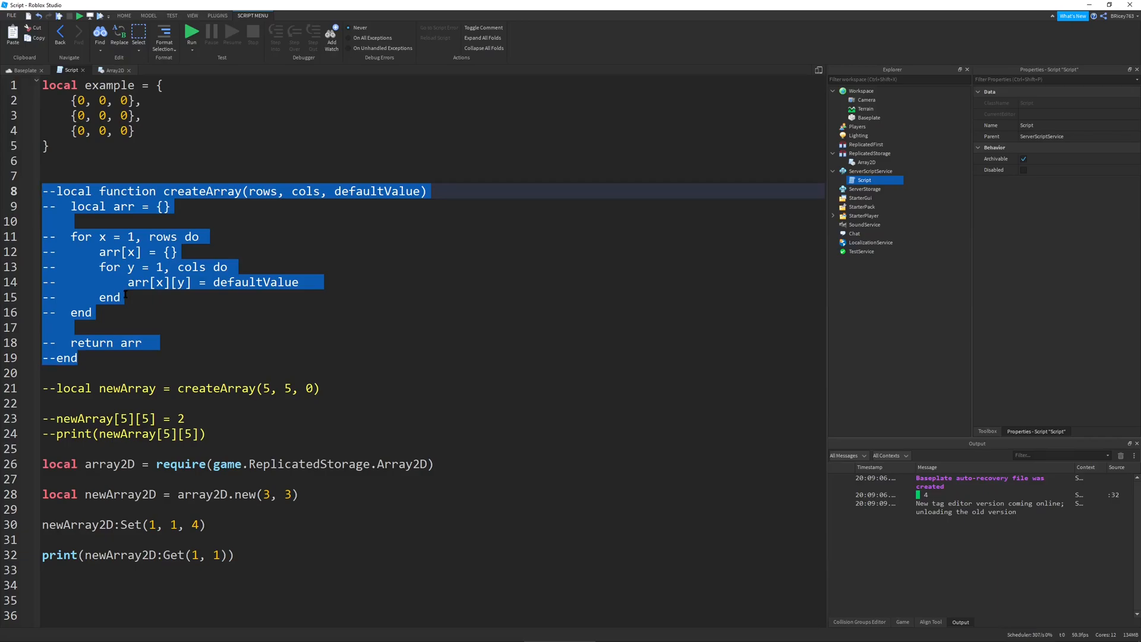
click(152, 297)
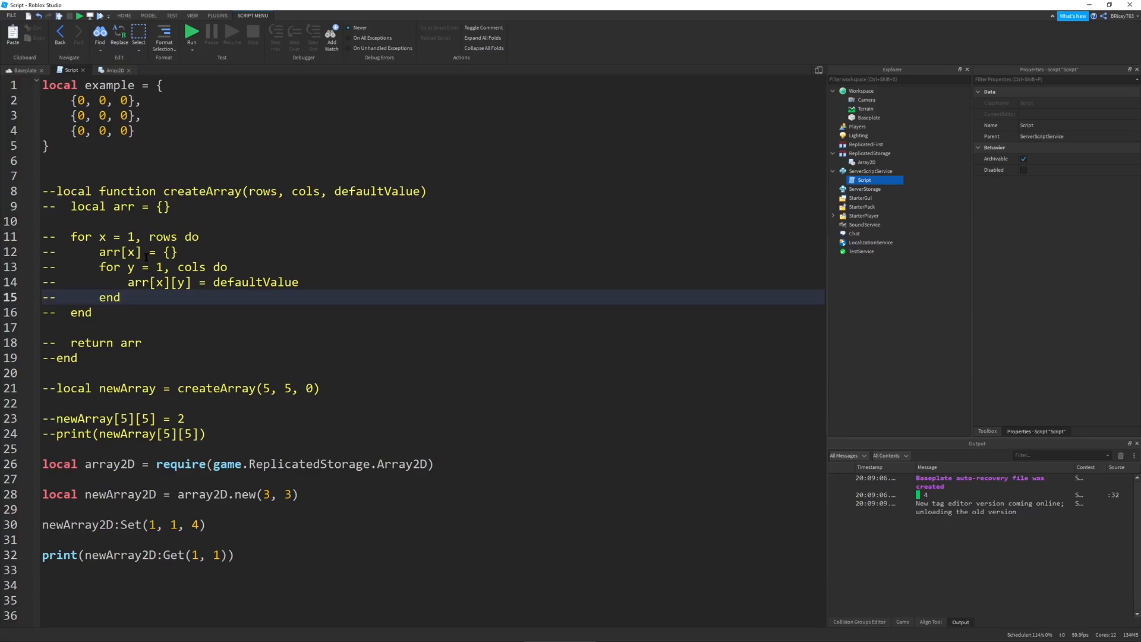
click(178, 252)
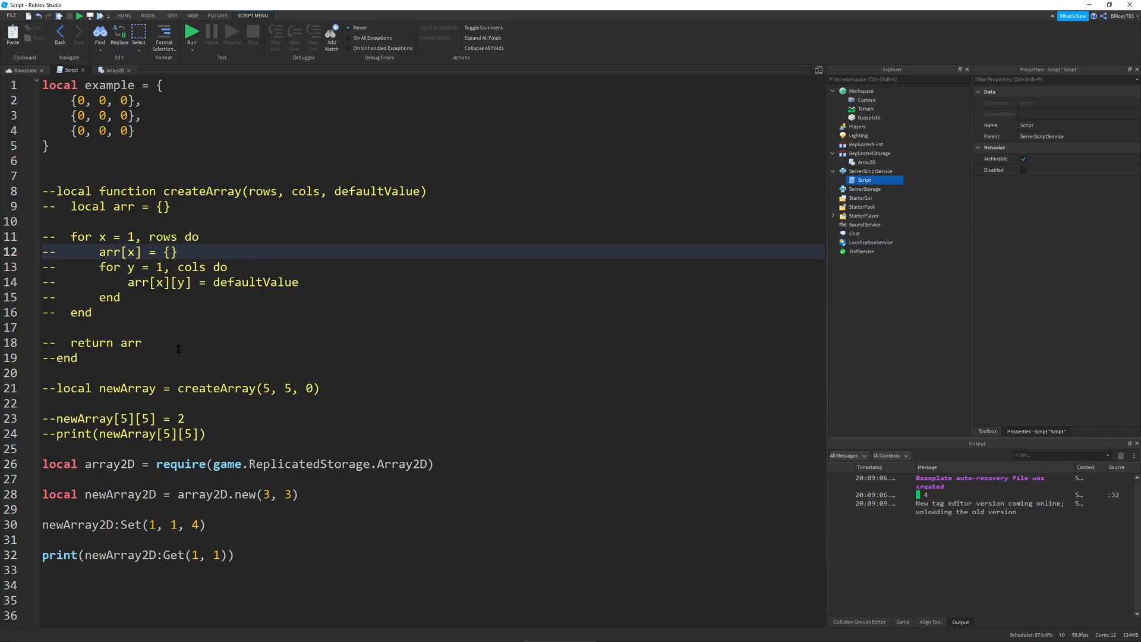
mouse_move(169, 370)
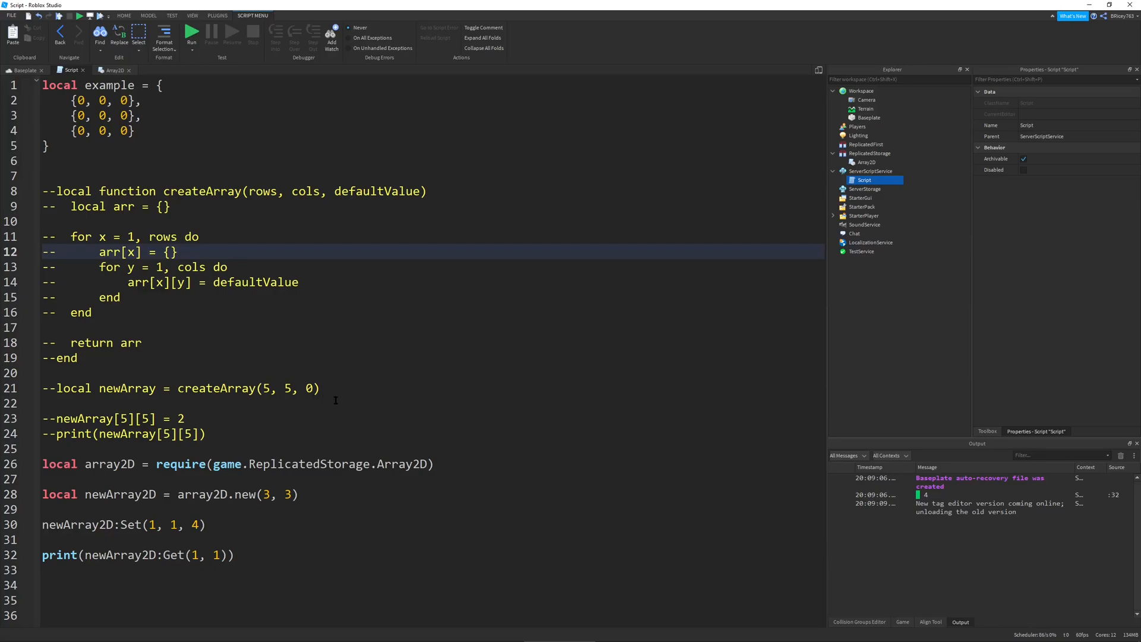
mouse_move(313, 391)
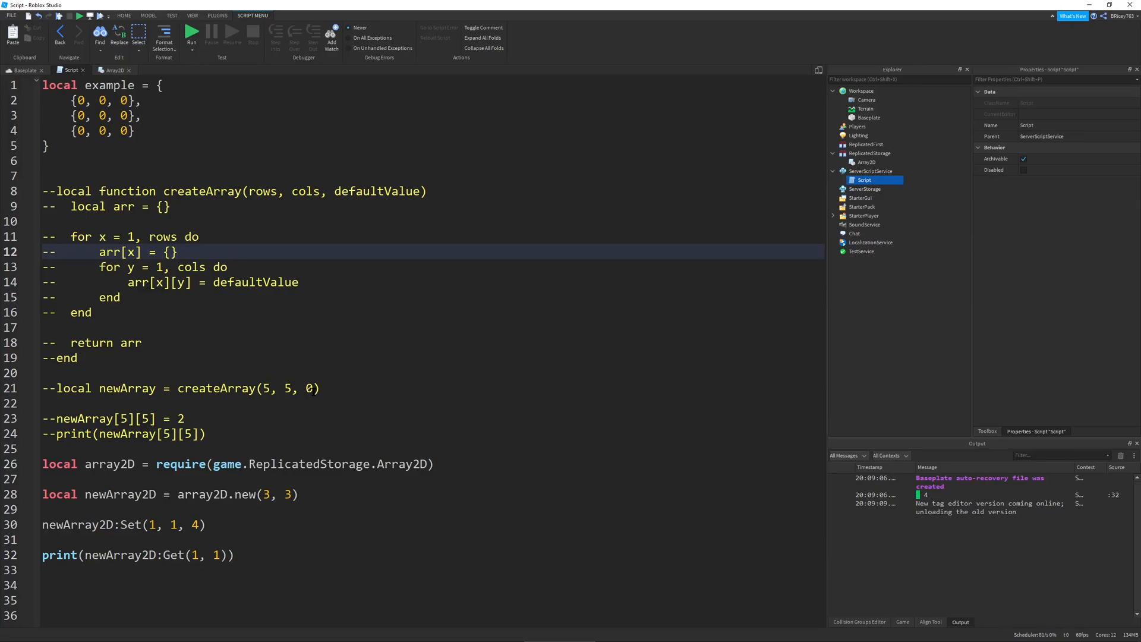